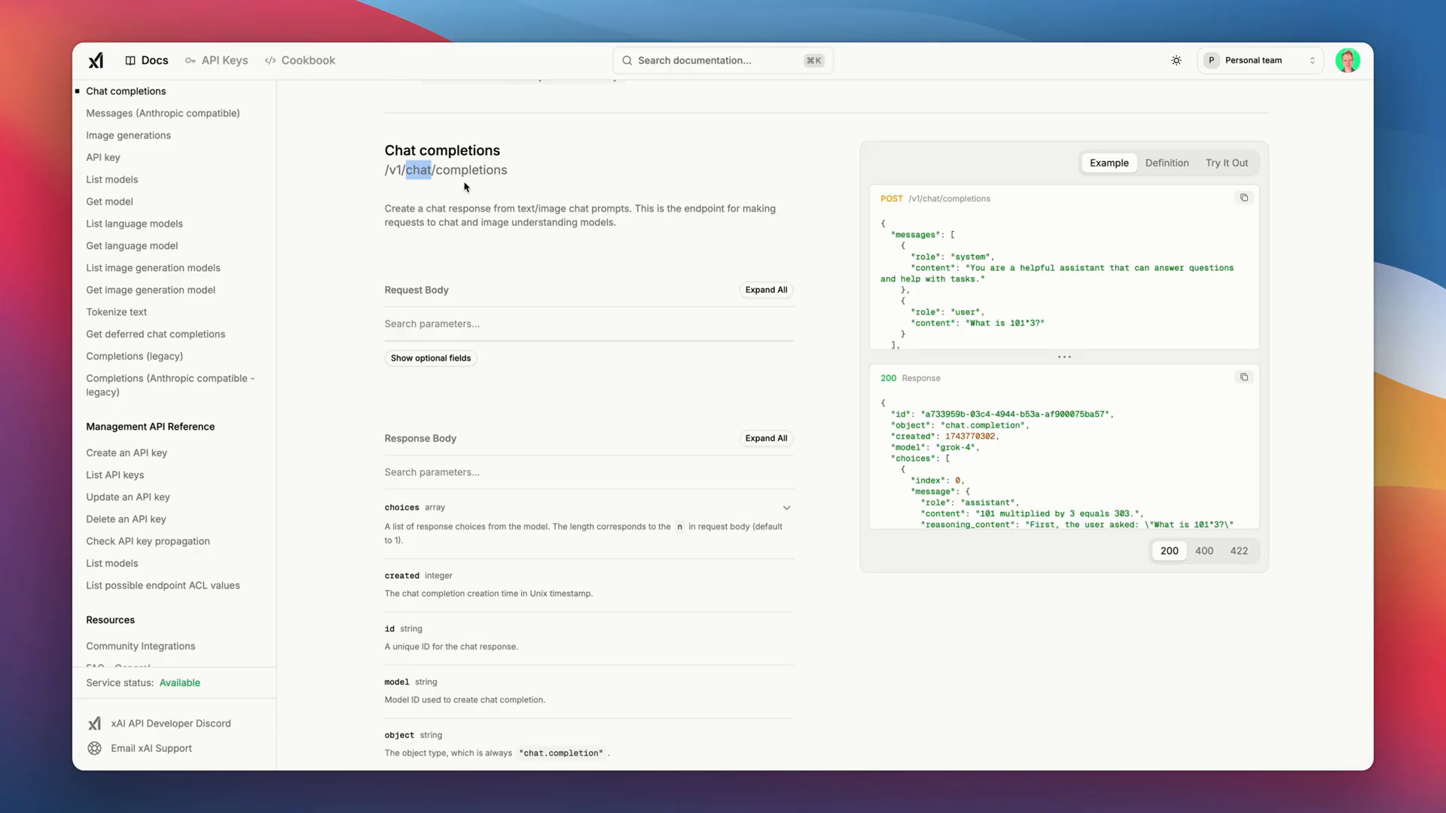
pyautogui.moveTo(1172, 256)
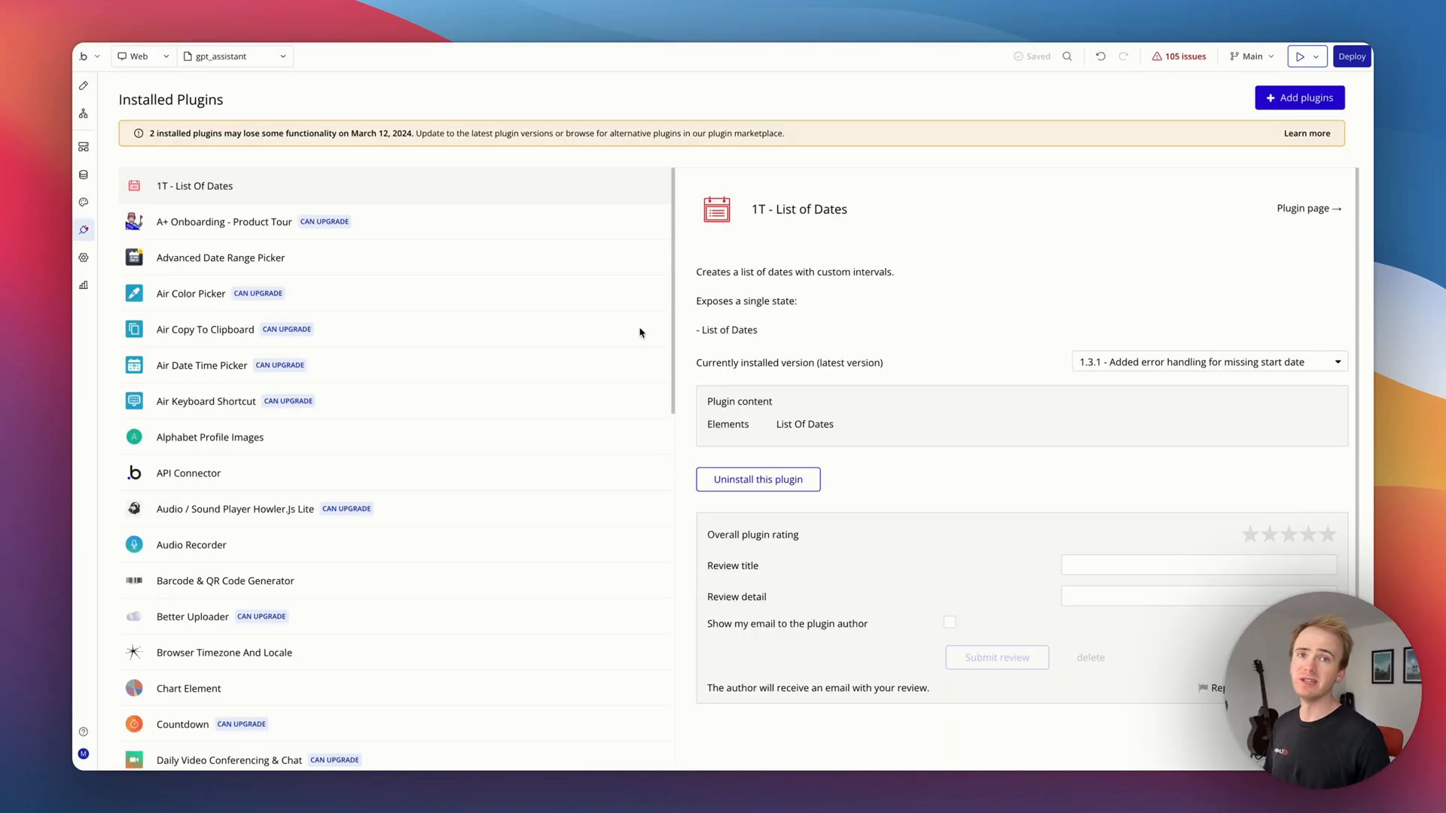
pyautogui.moveTo(455, 380)
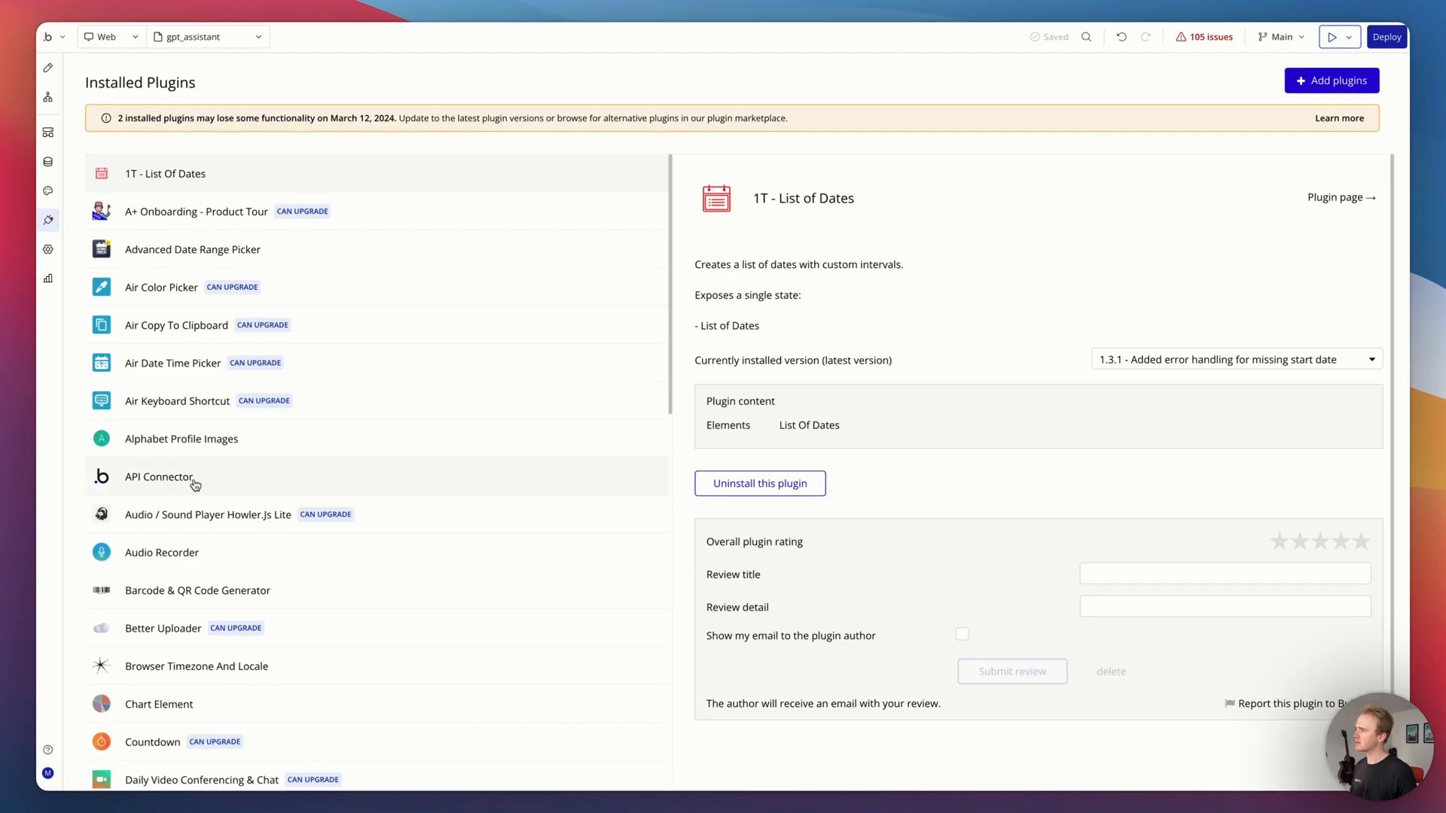
# Step: Add a new API connection in the API Connector and name it xAI Grok
pyautogui.click(158, 477)
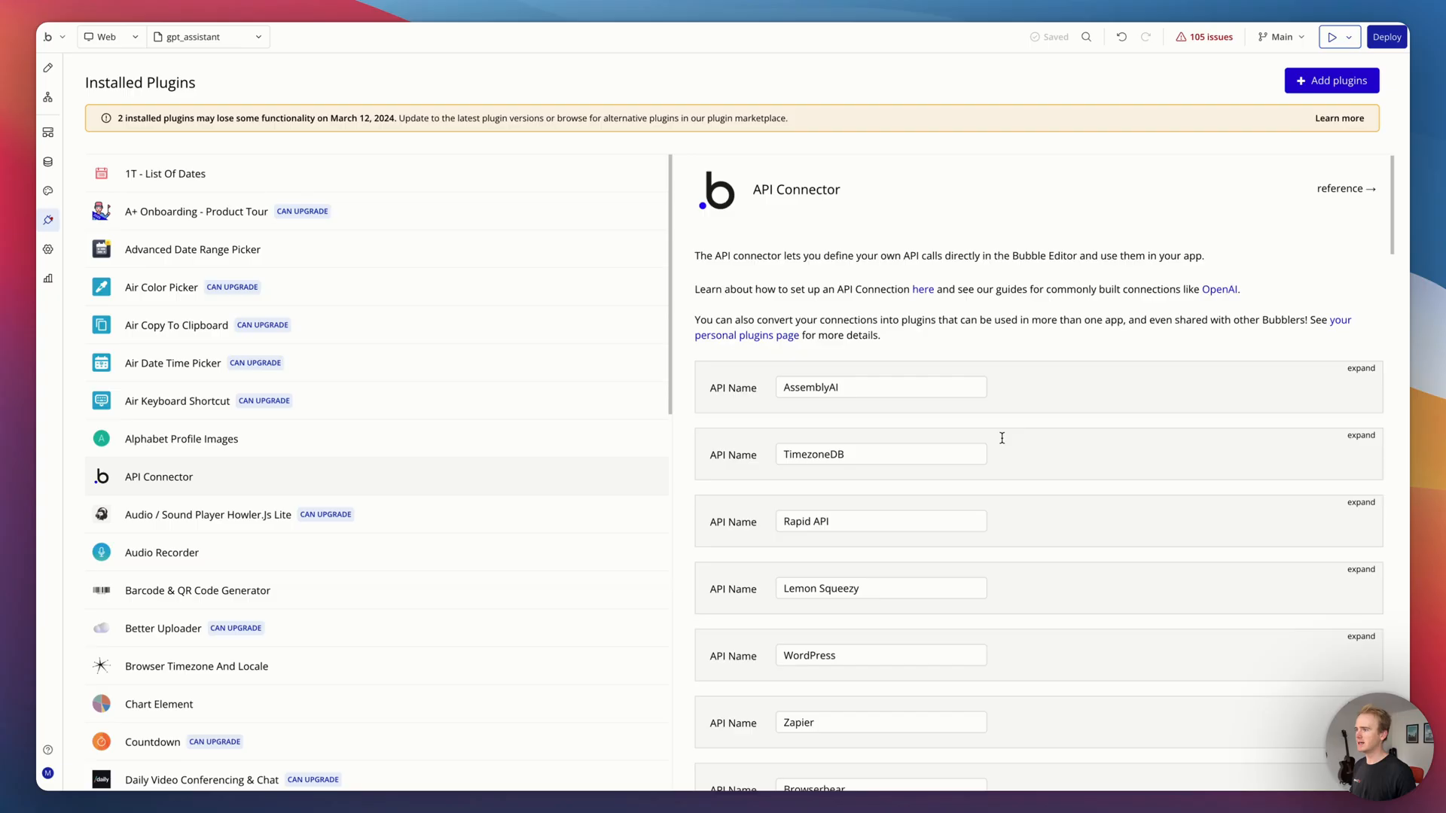
pyautogui.scroll(-3)
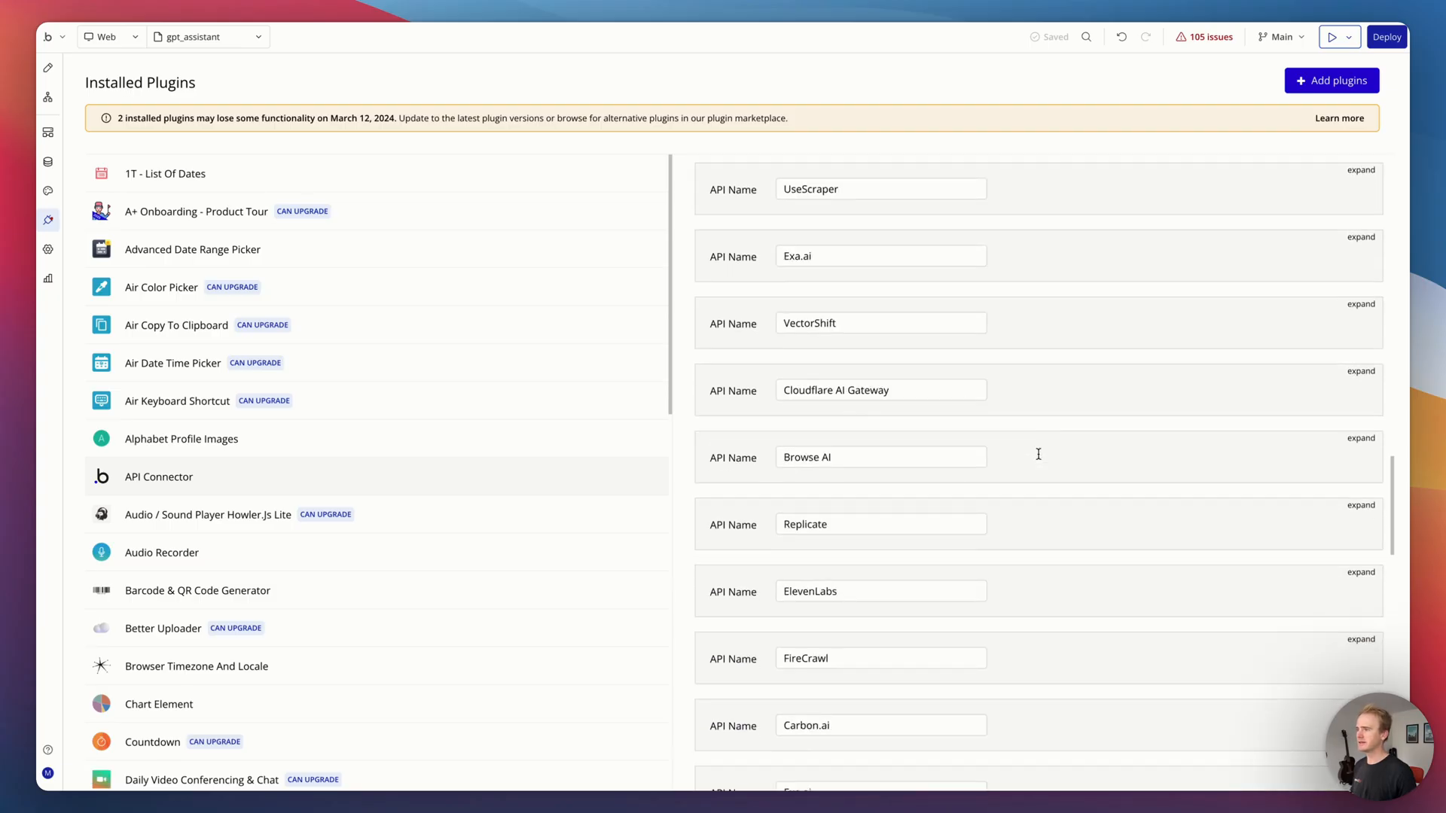
pyautogui.scroll(-3)
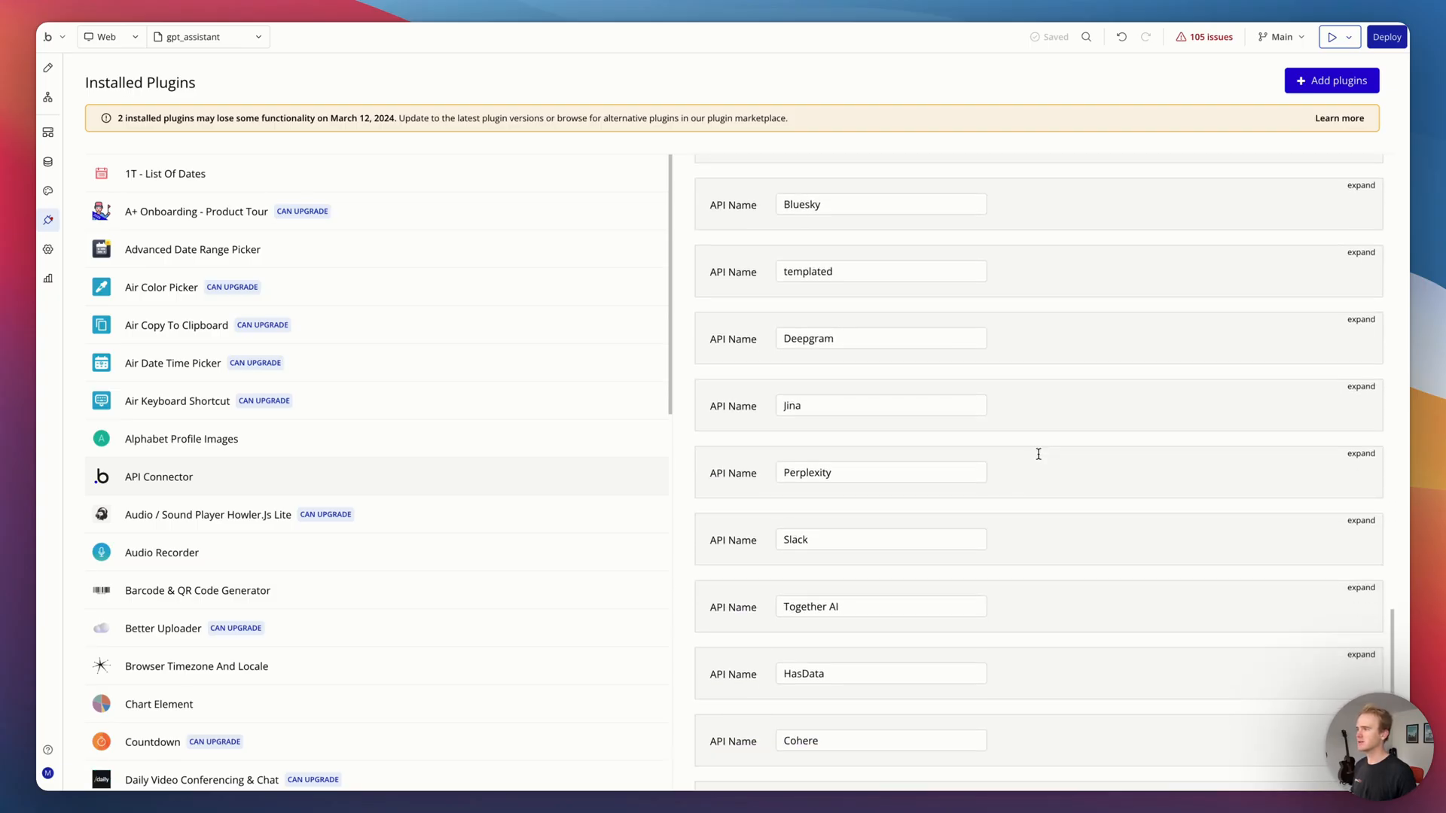
pyautogui.scroll(-3)
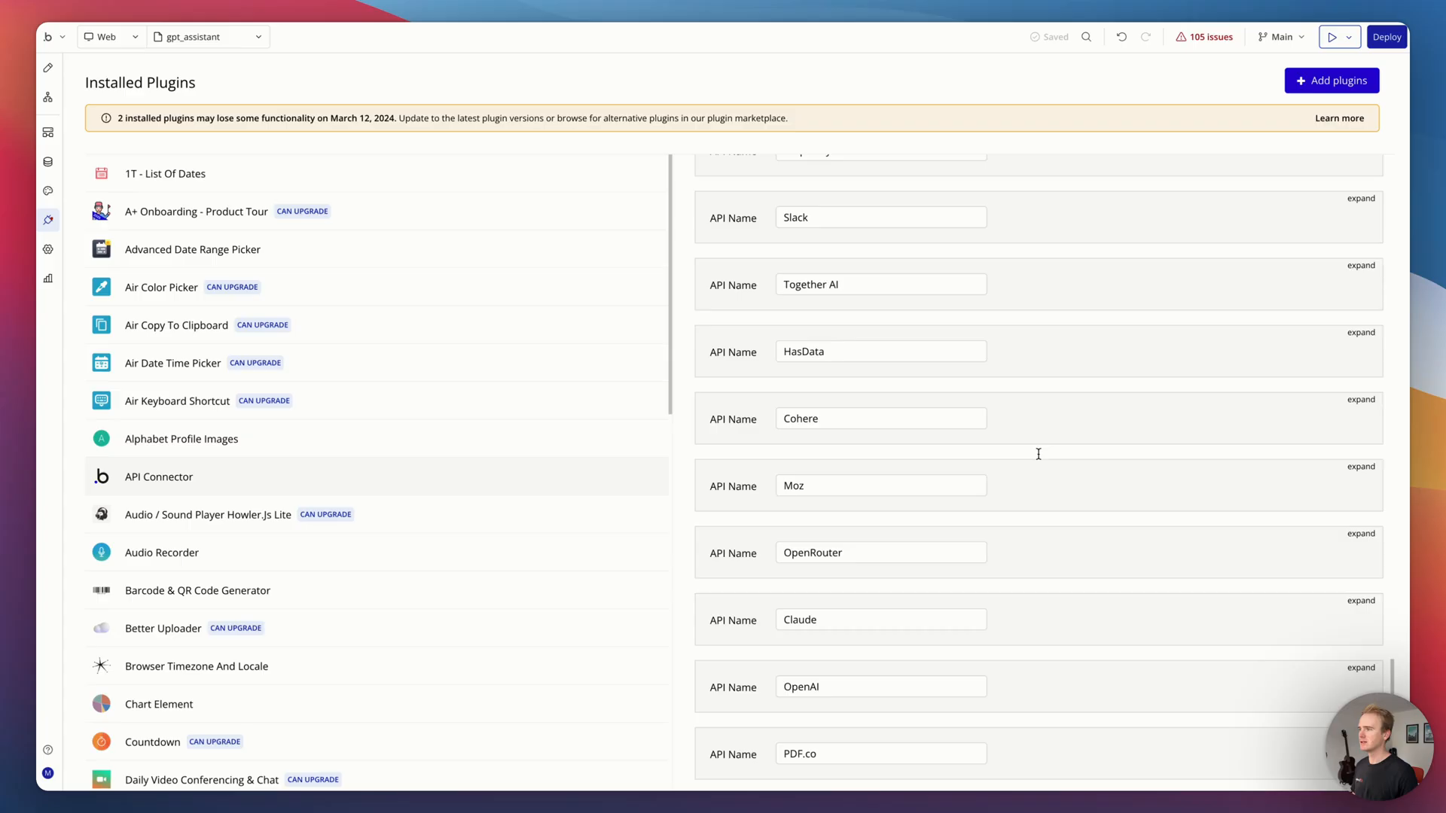
pyautogui.scroll(-3)
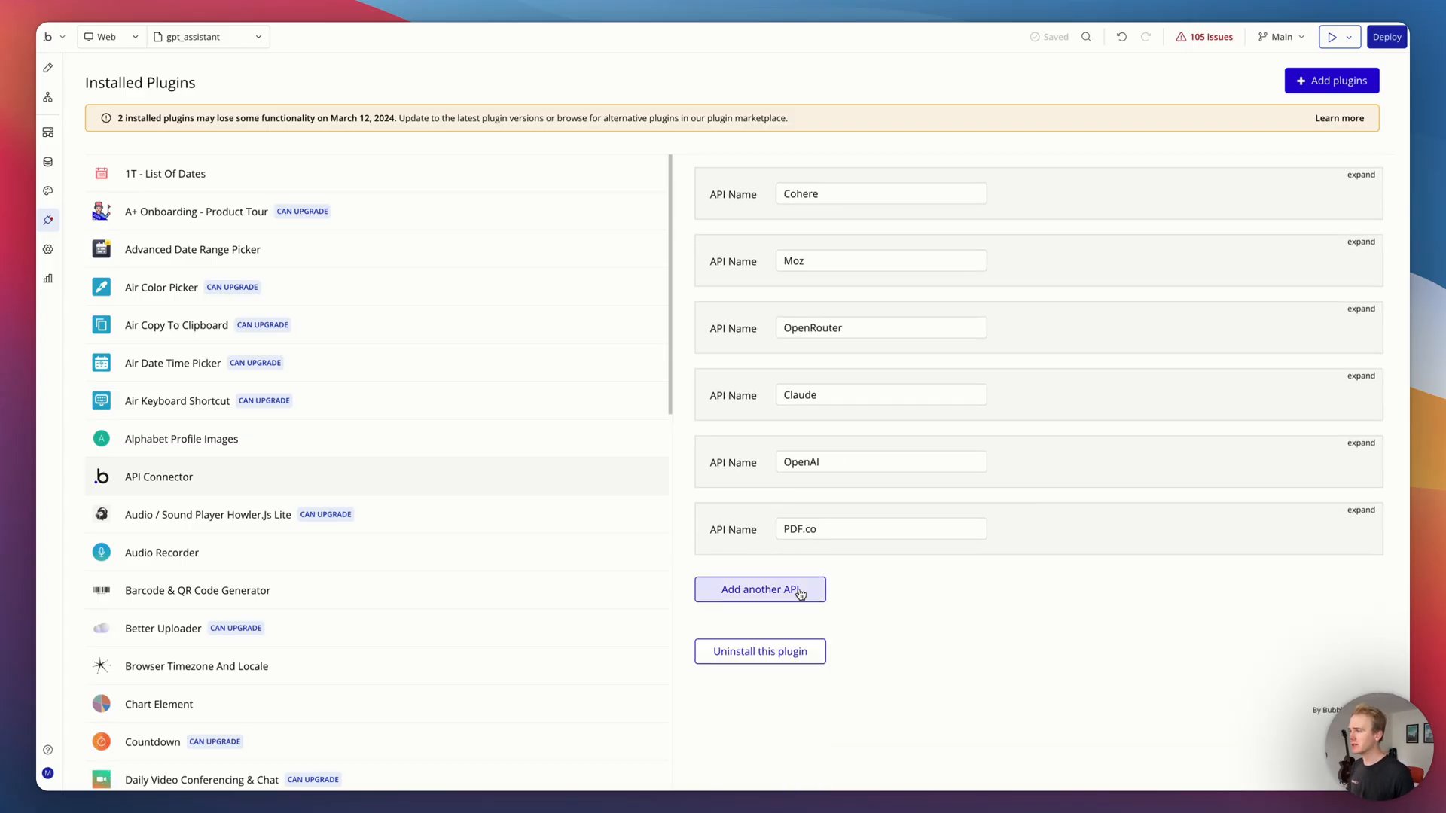
pyautogui.click(759, 588)
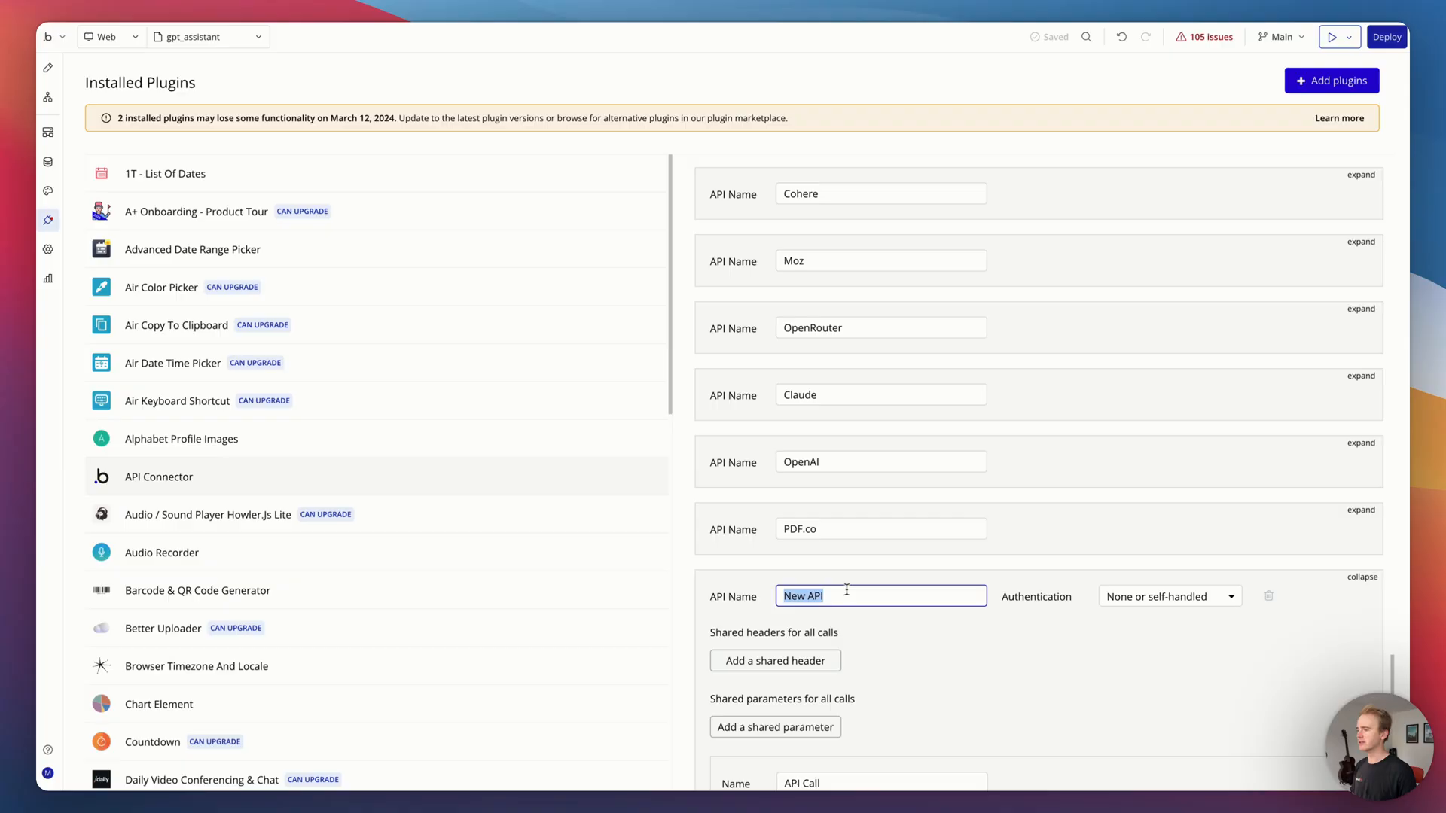
pyautogui.write('xAI Grok')
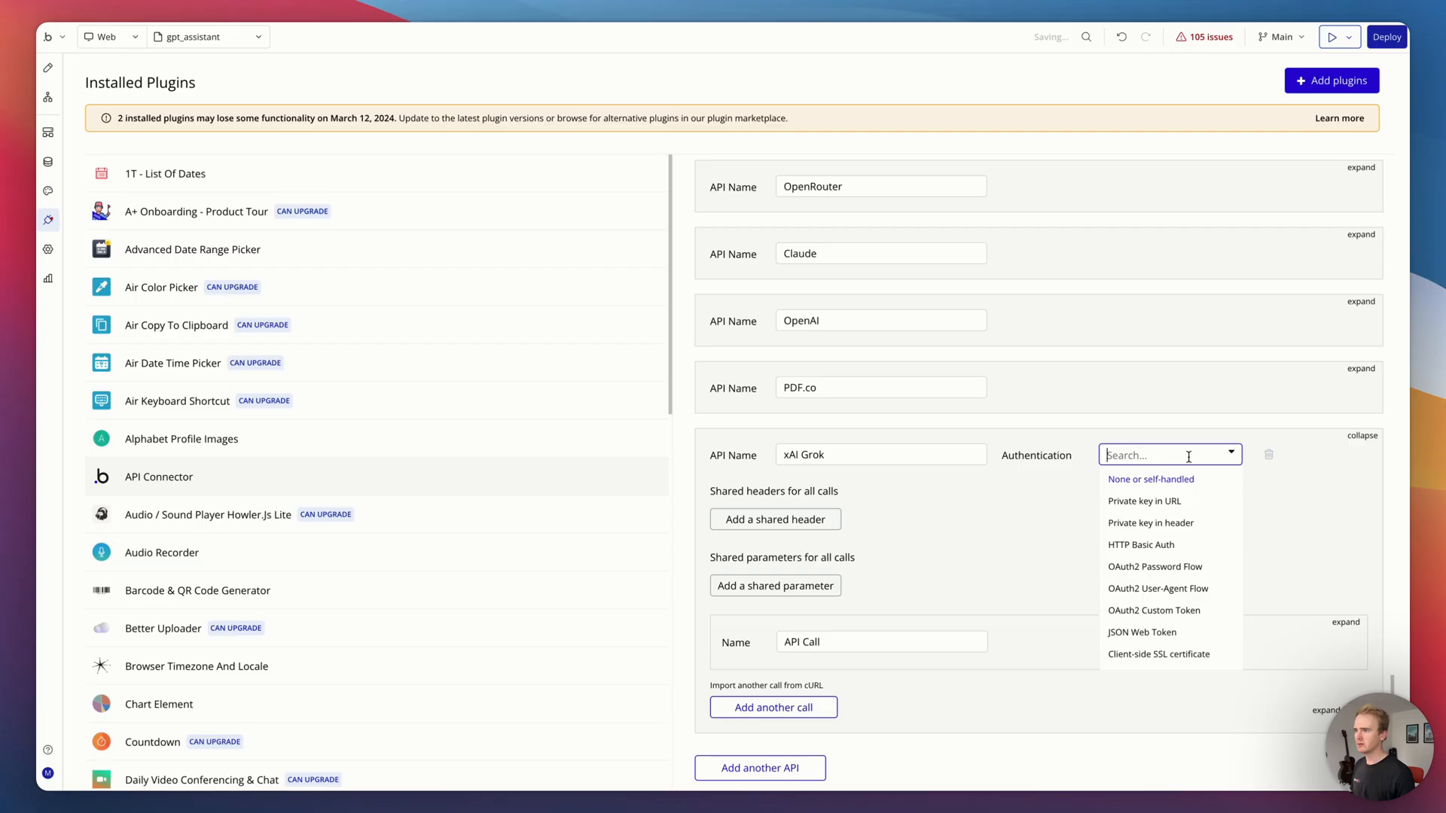
# Step: Set authentication to Private key in header with key name Authorization
pyautogui.click(1149, 523)
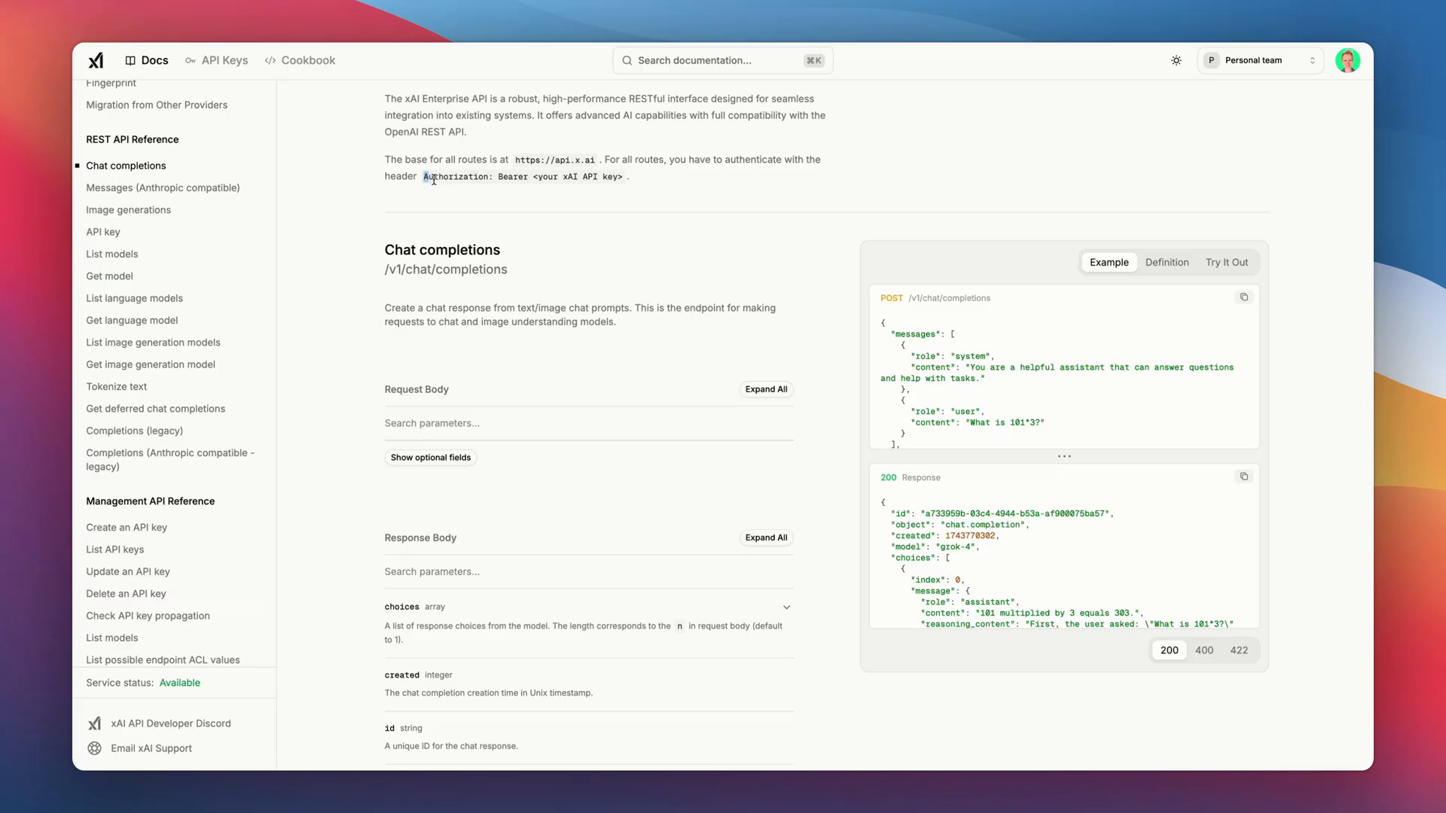
pyautogui.doubleClick(455, 176)
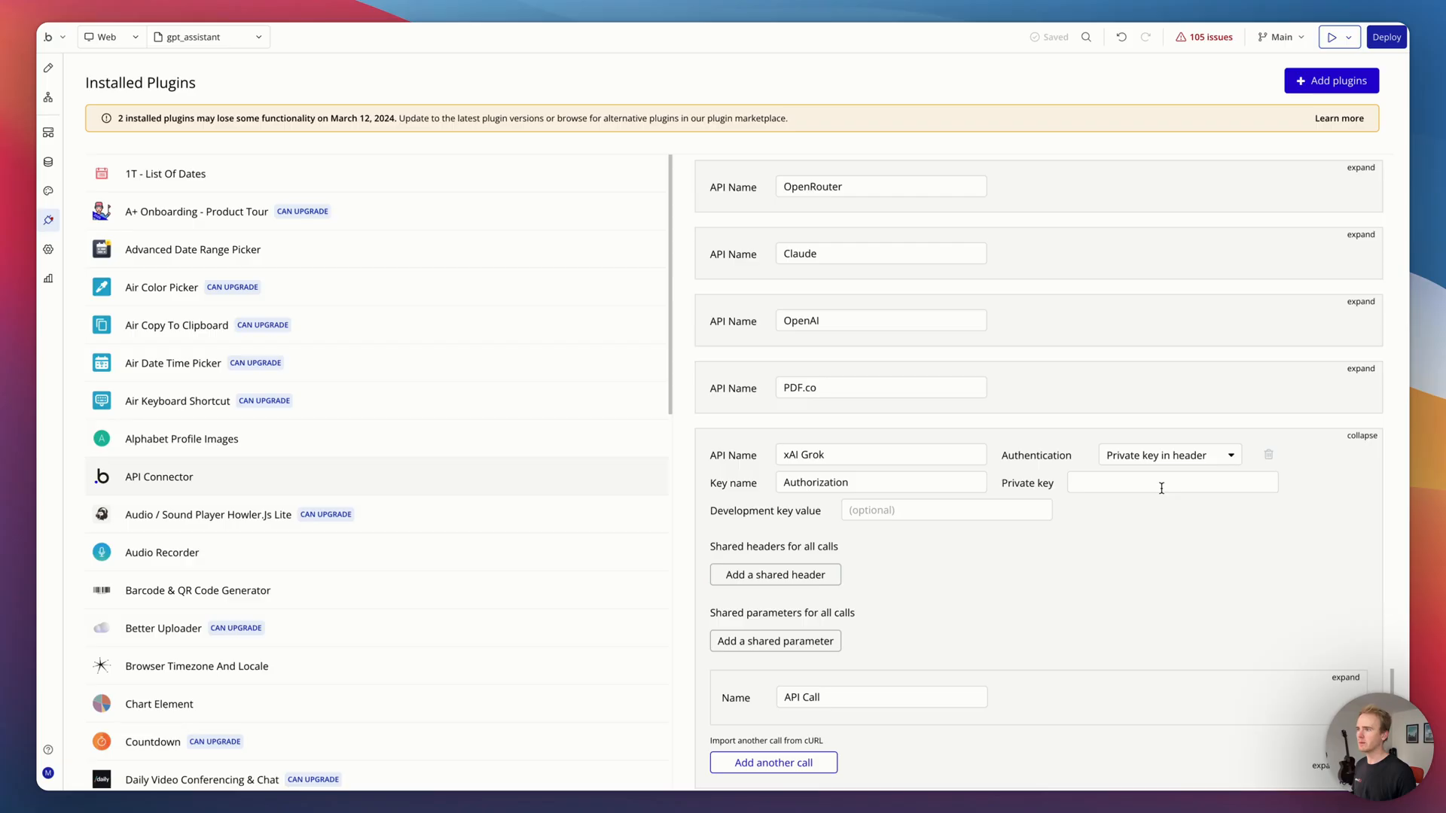
# Step: Enter Bearer plus the key as Private key, name the call Send message and use it as an Action
pyautogui.write('Bearer')
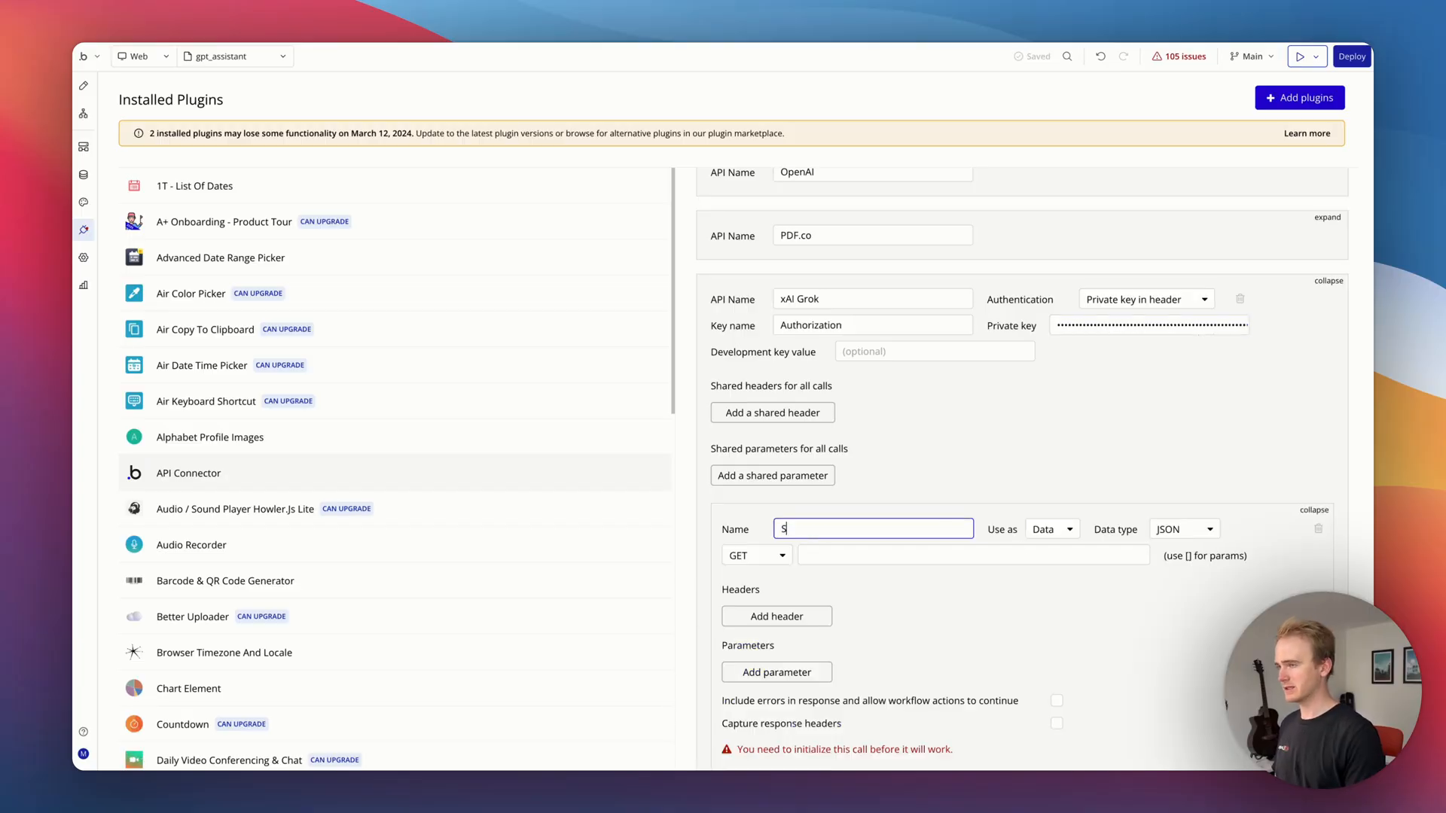
pyautogui.write('Send message')
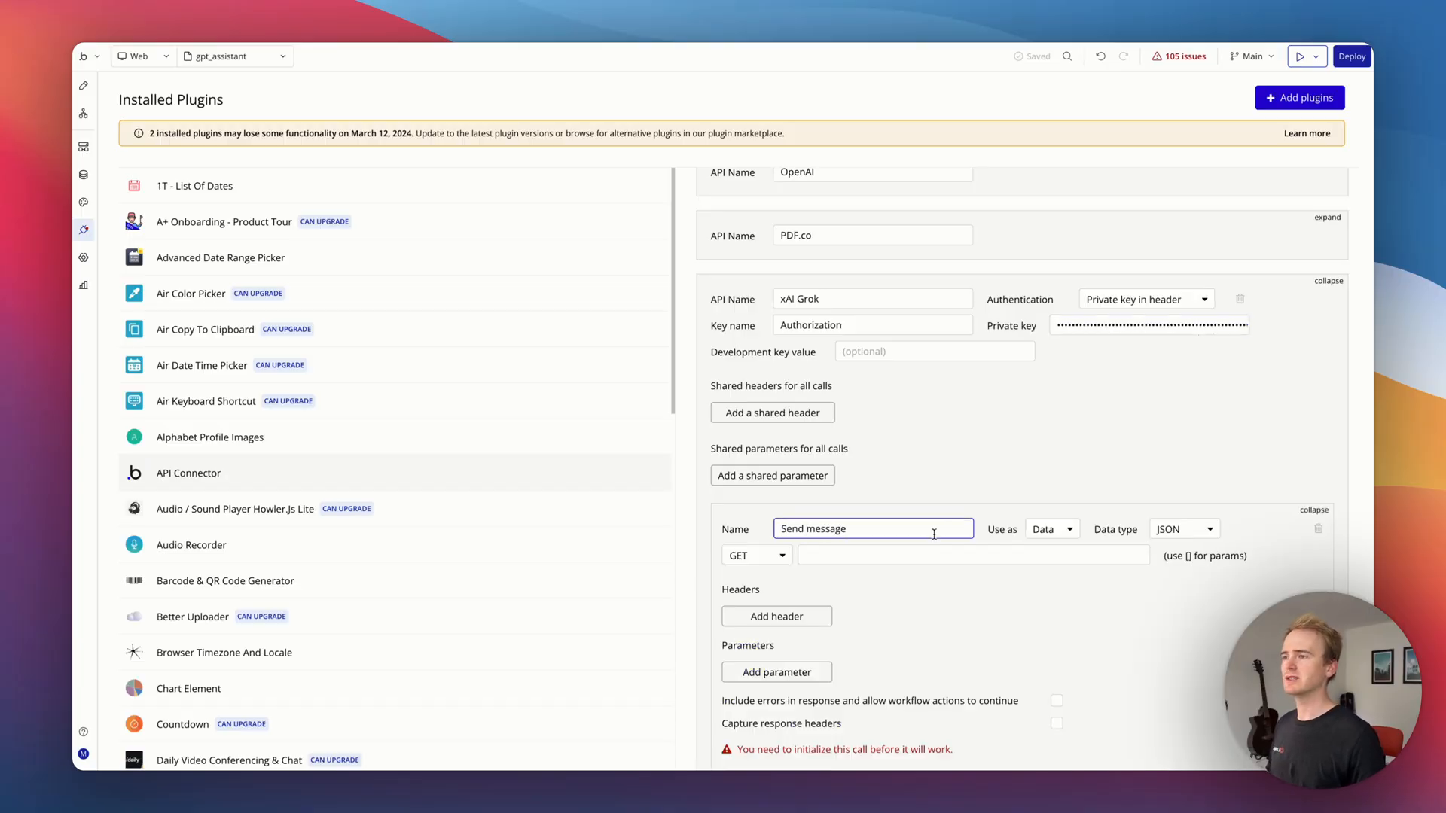
pyautogui.click(1050, 529)
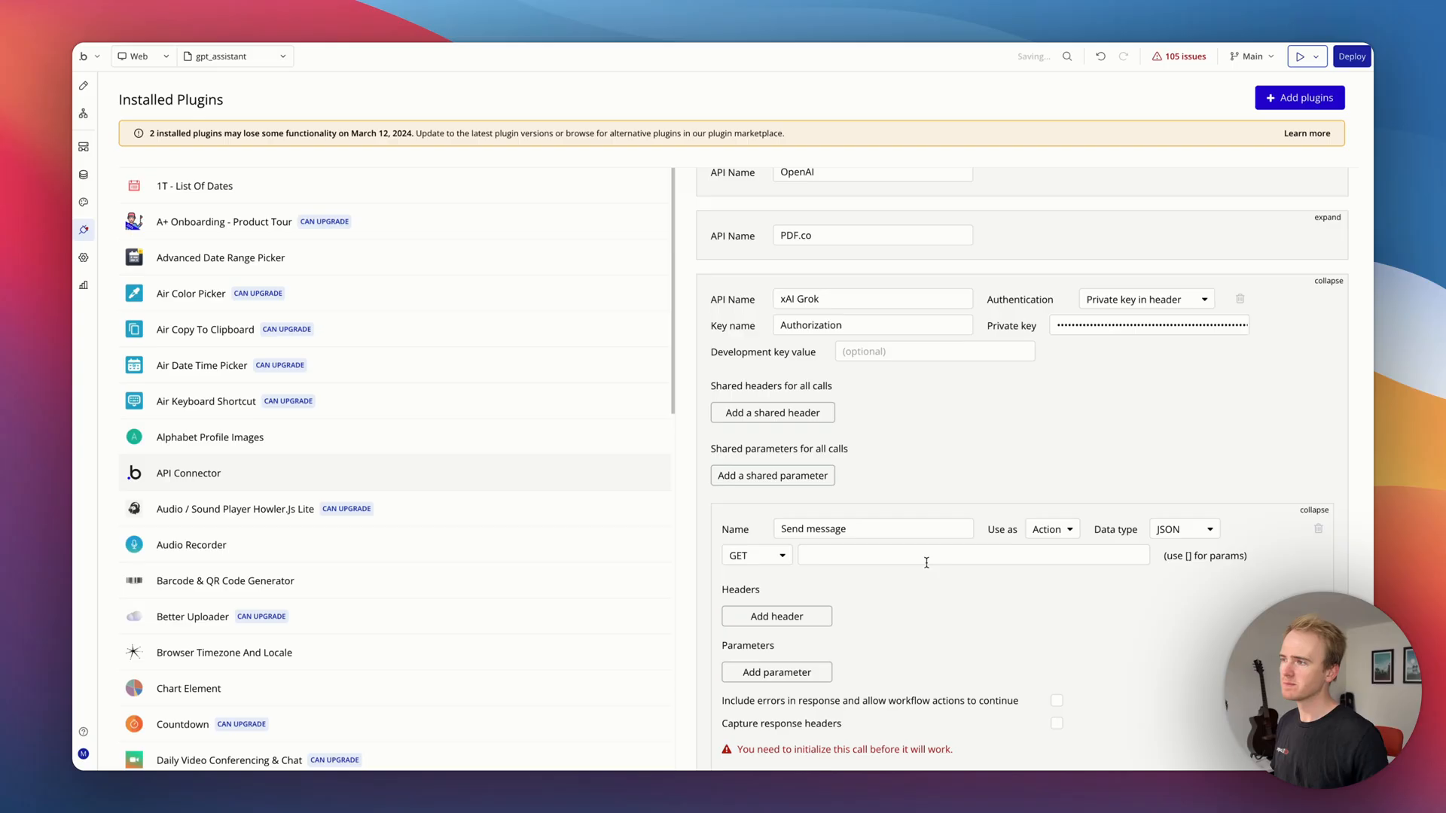
pyautogui.click(751, 555)
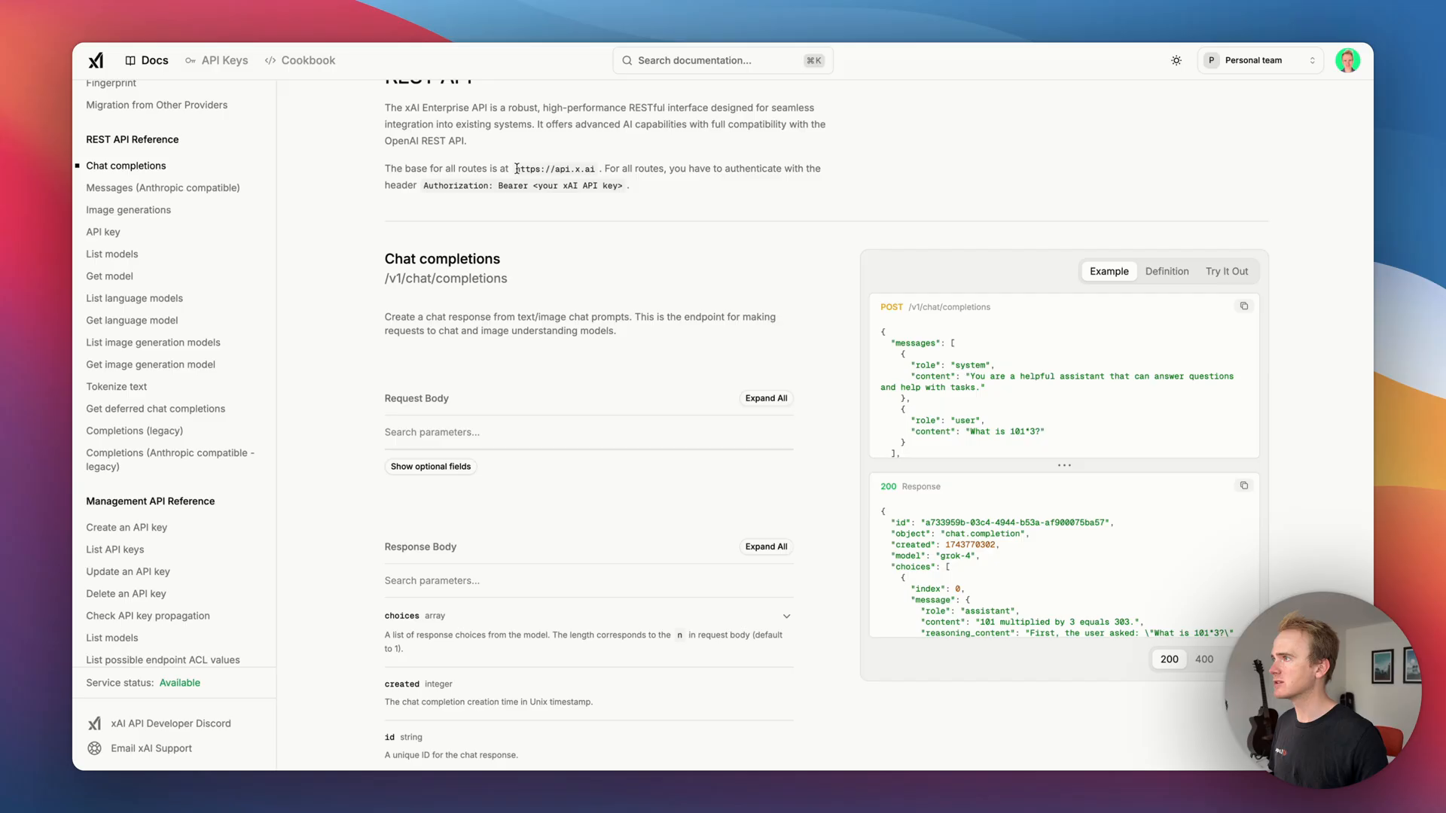
pyautogui.doubleClick(556, 169)
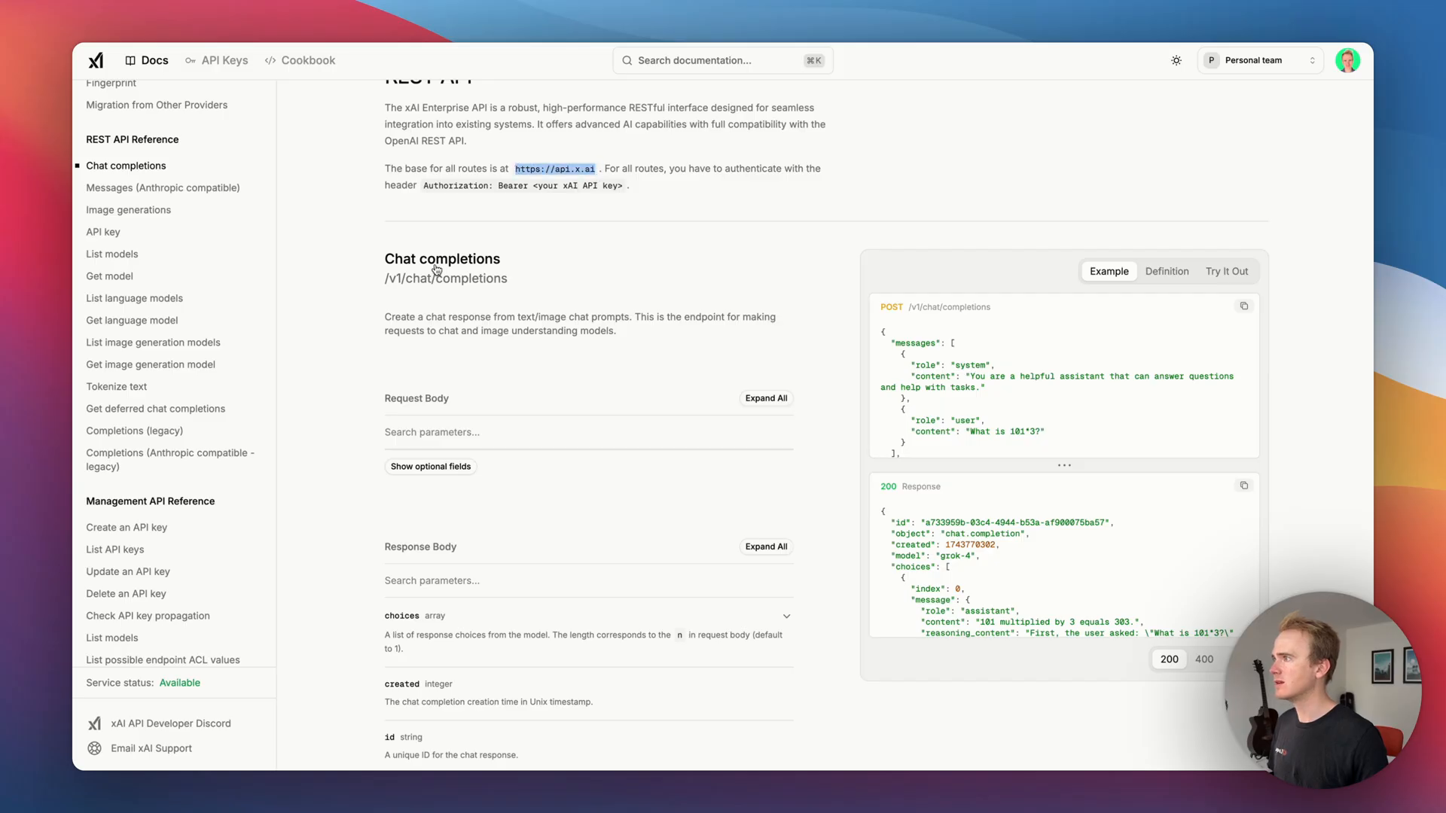
pyautogui.doubleClick(445, 279)
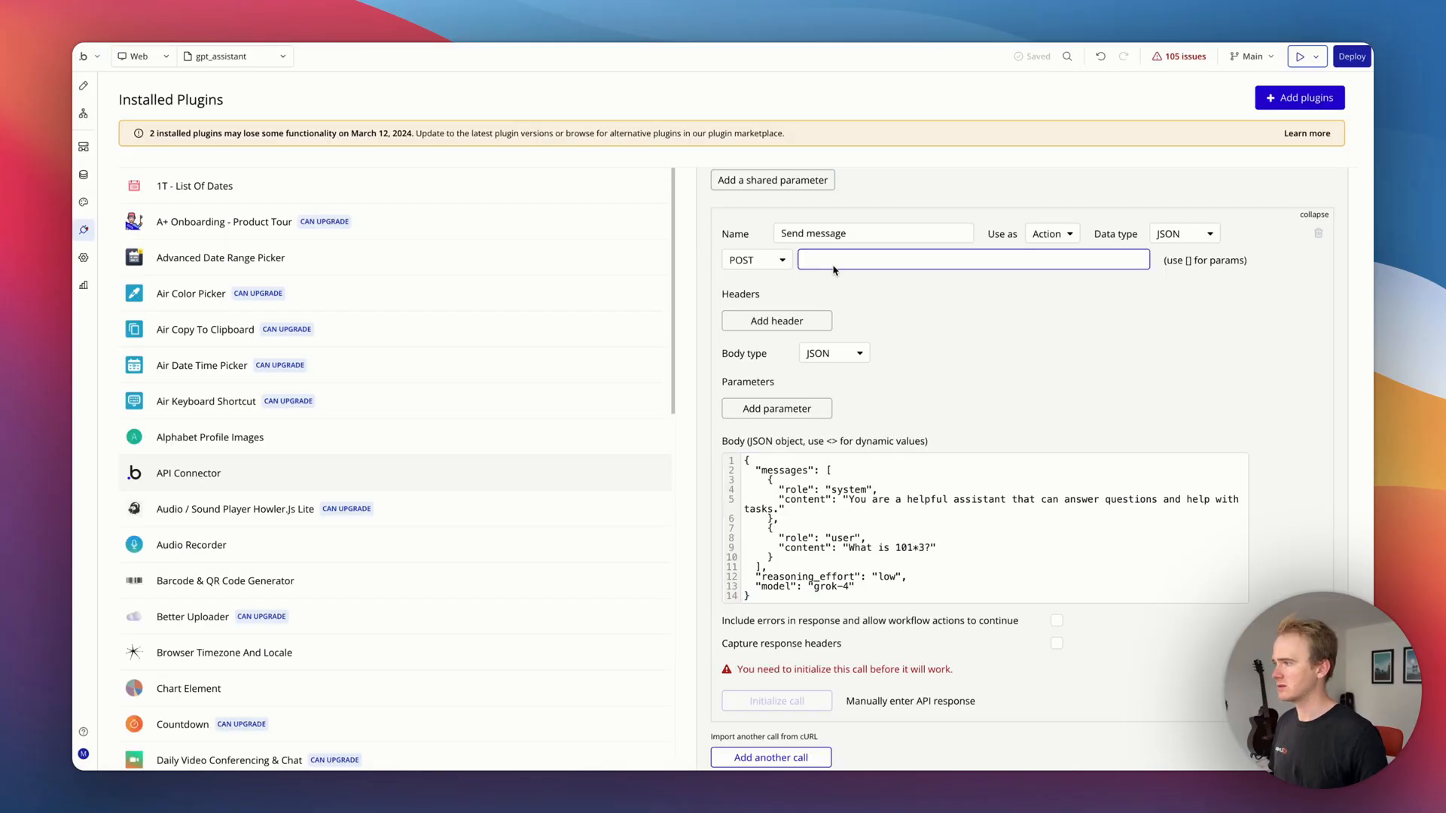
pyautogui.write('https://api.x.ai/v1/chat/completions')
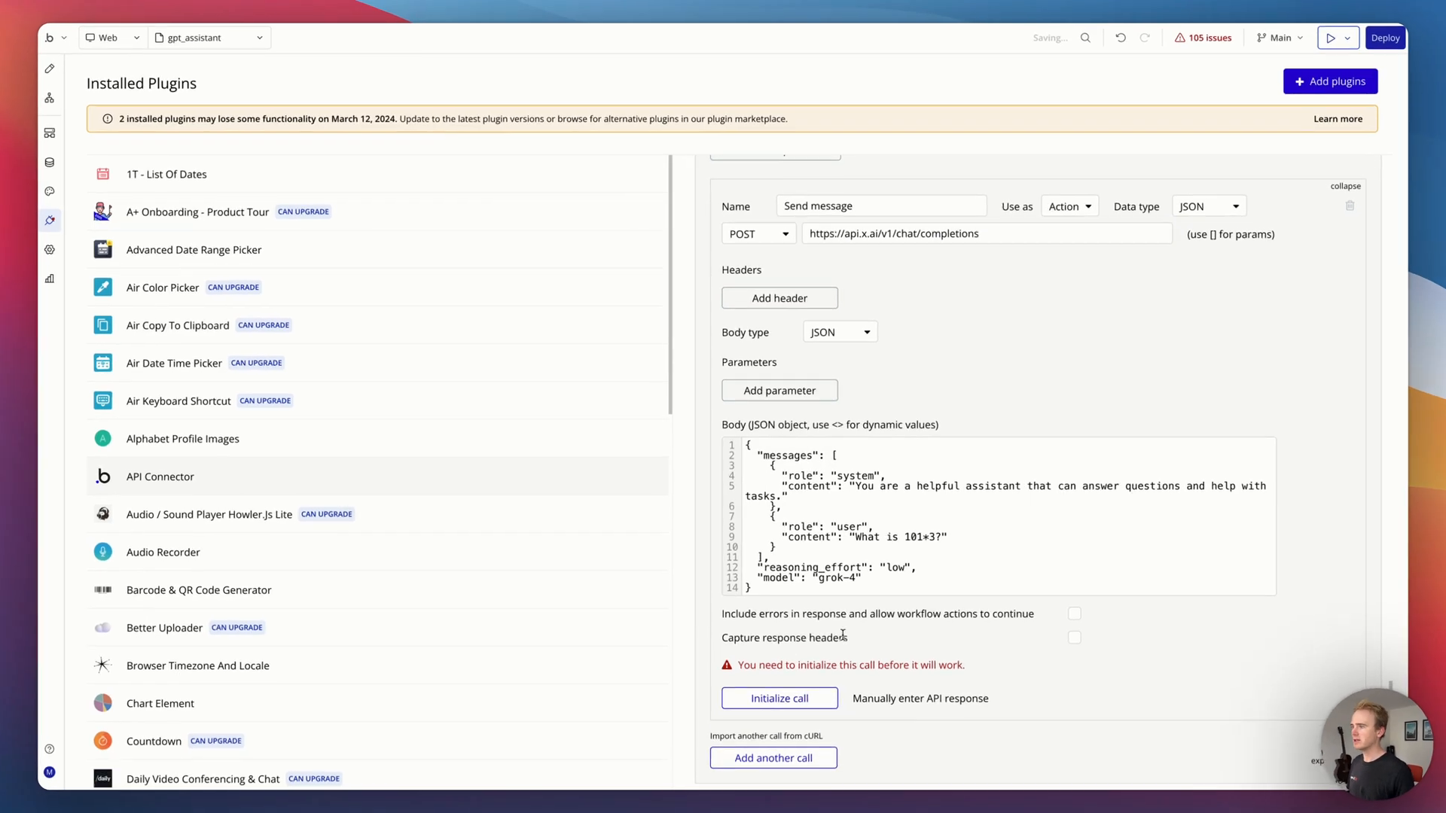
pyautogui.click(777, 698)
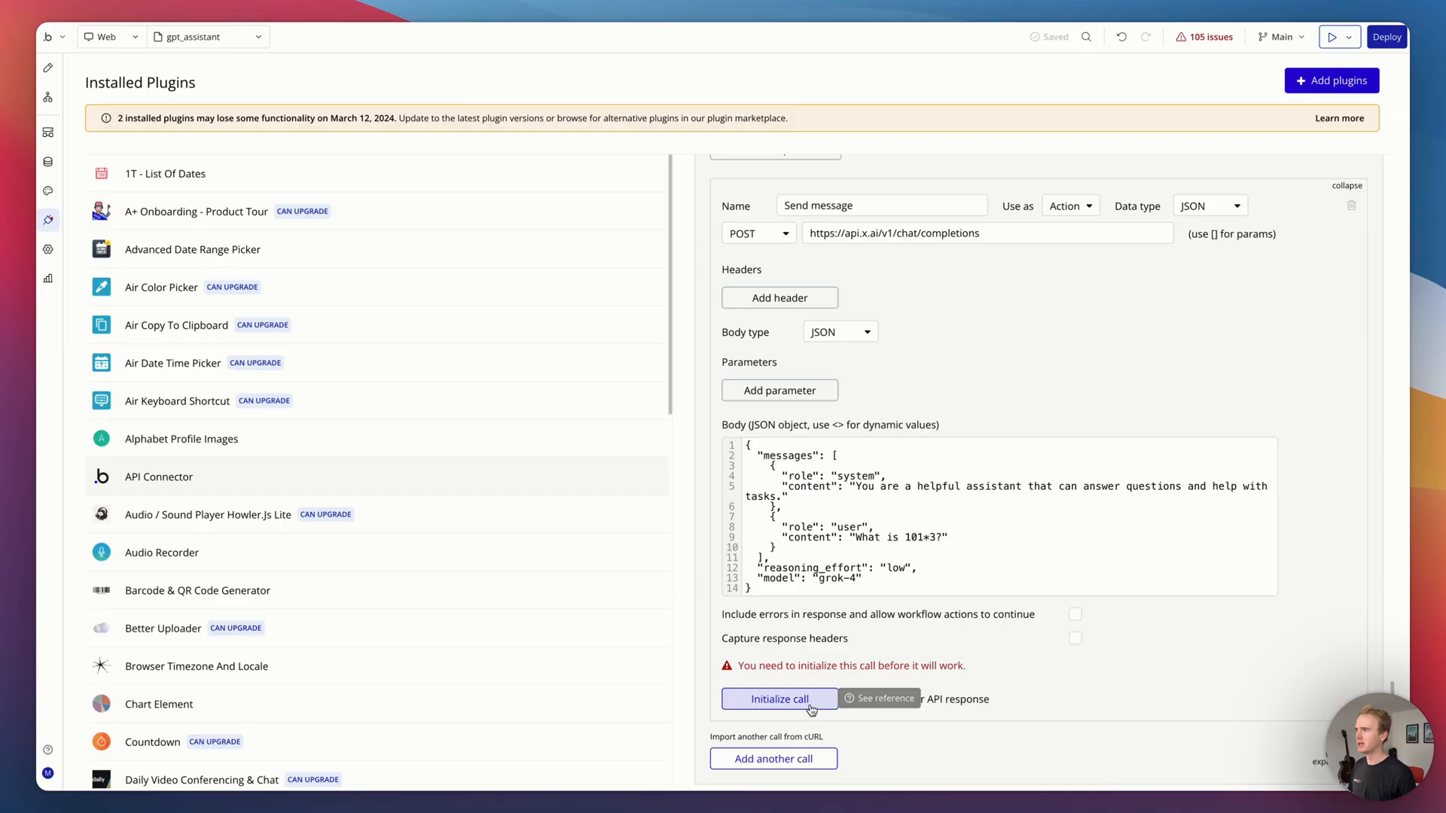
pyautogui.click(779, 699)
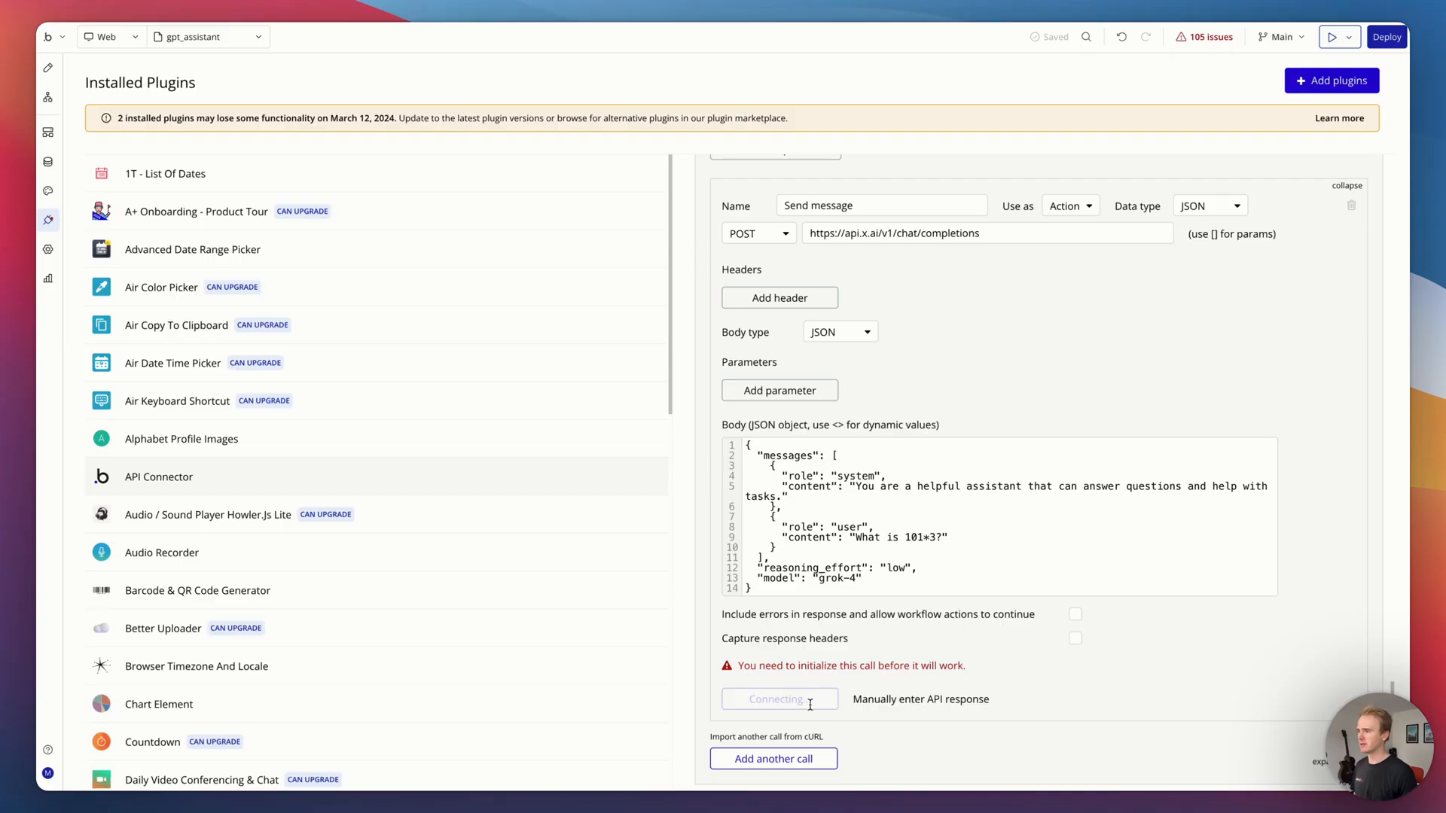
pyautogui.click(777, 699)
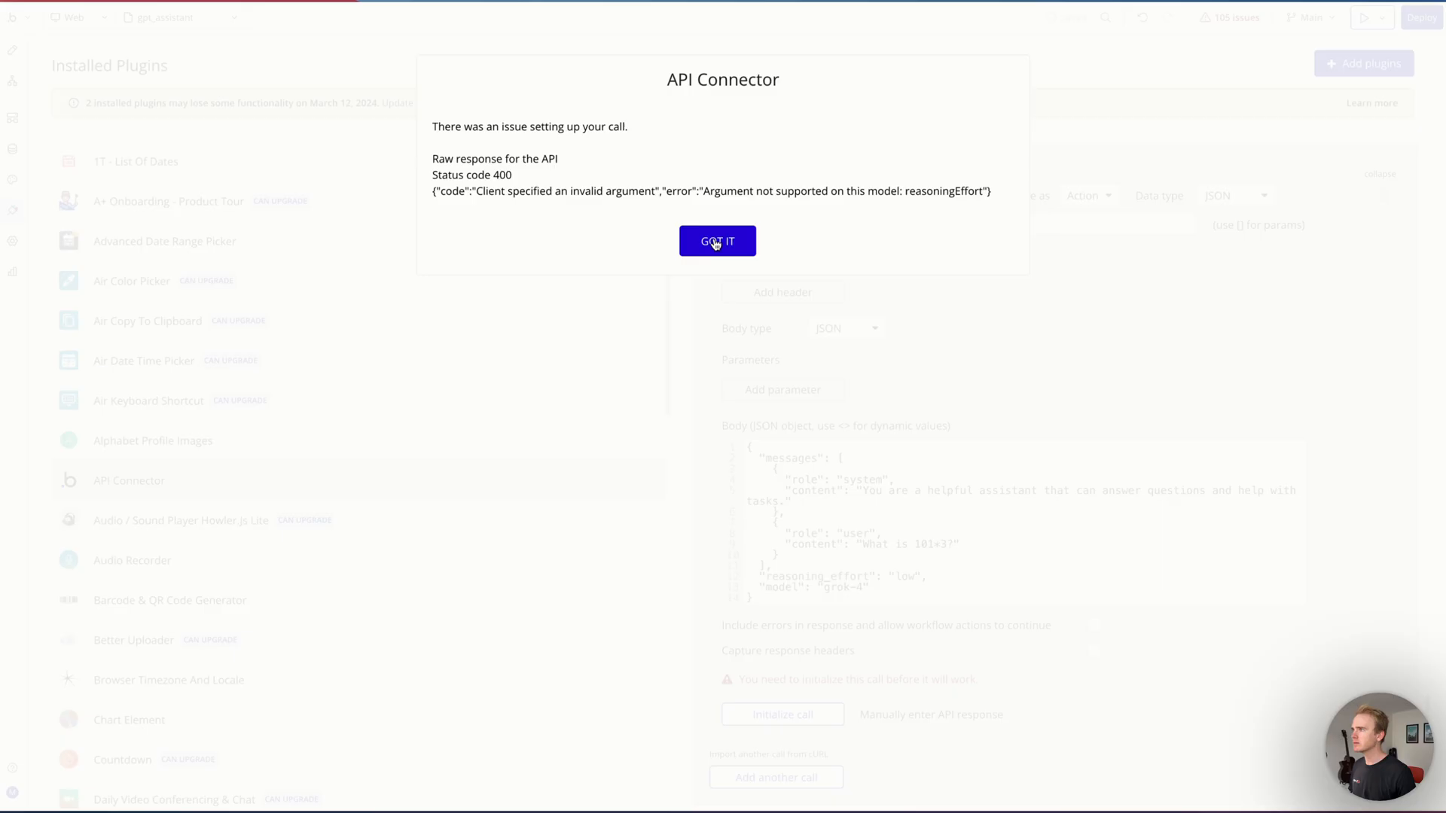
pyautogui.click(717, 241)
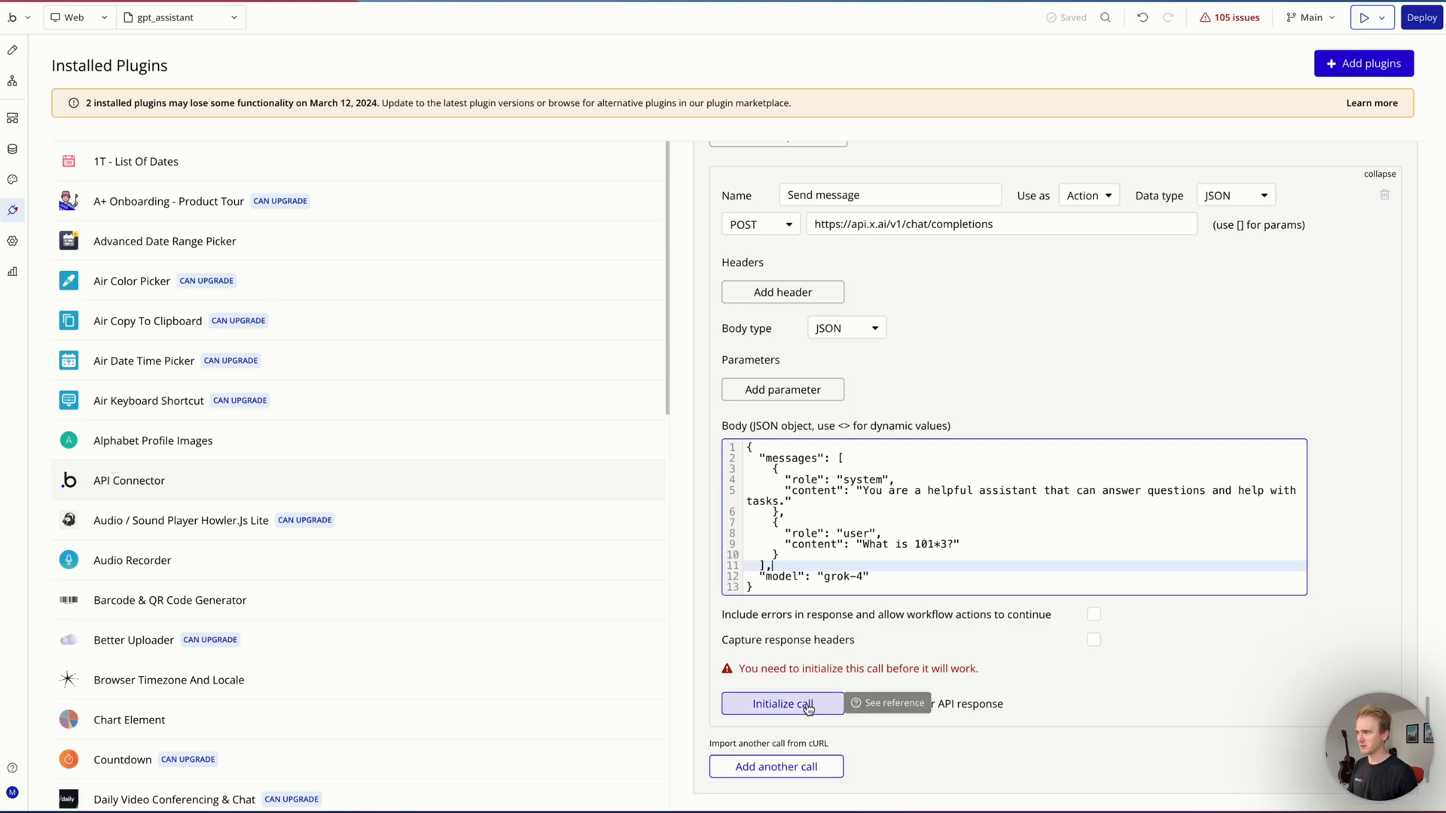
# Step: Initialize Send message again and view the returned values with raw answer 303
pyautogui.click(782, 703)
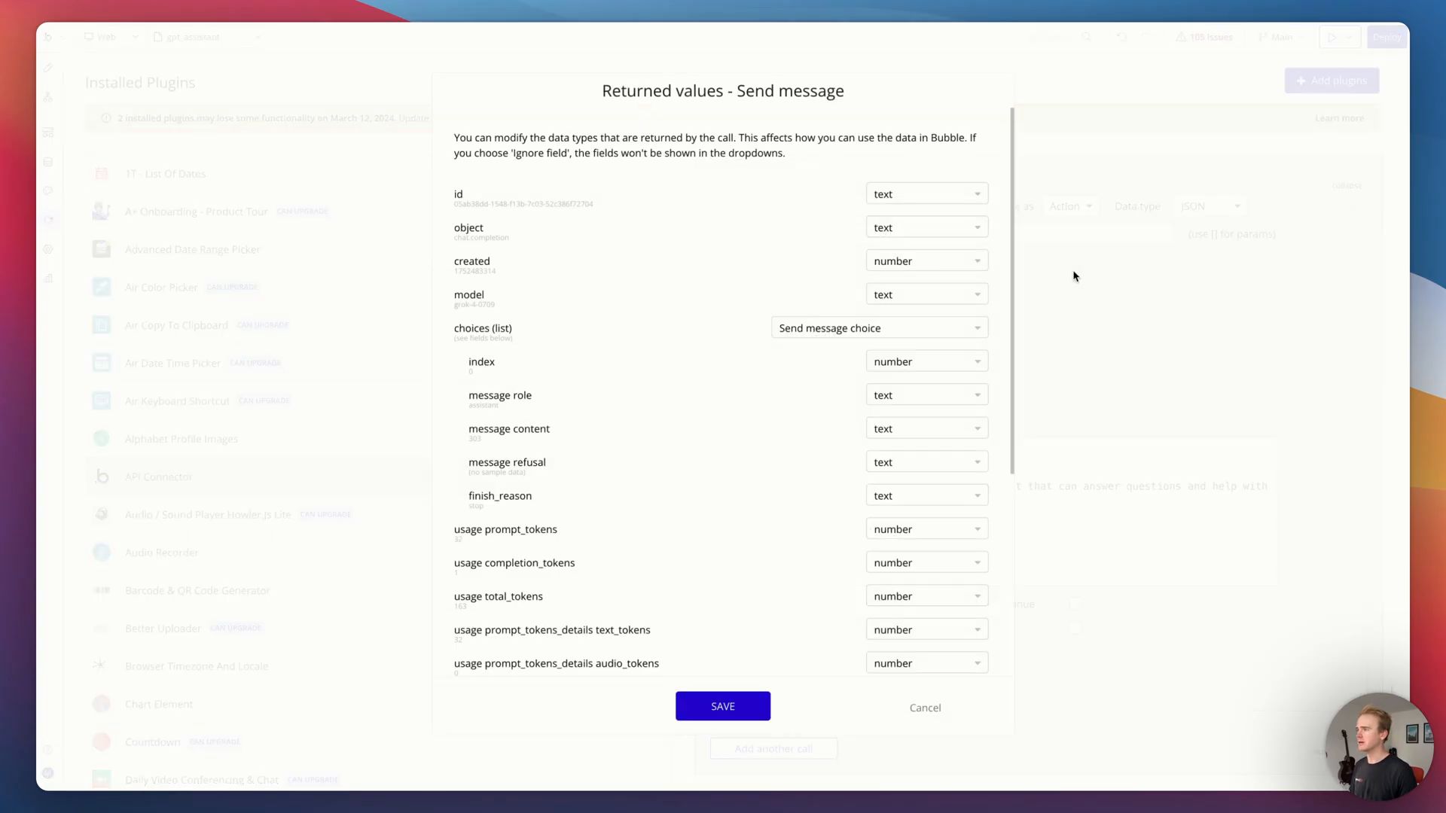
pyautogui.scroll(-3)
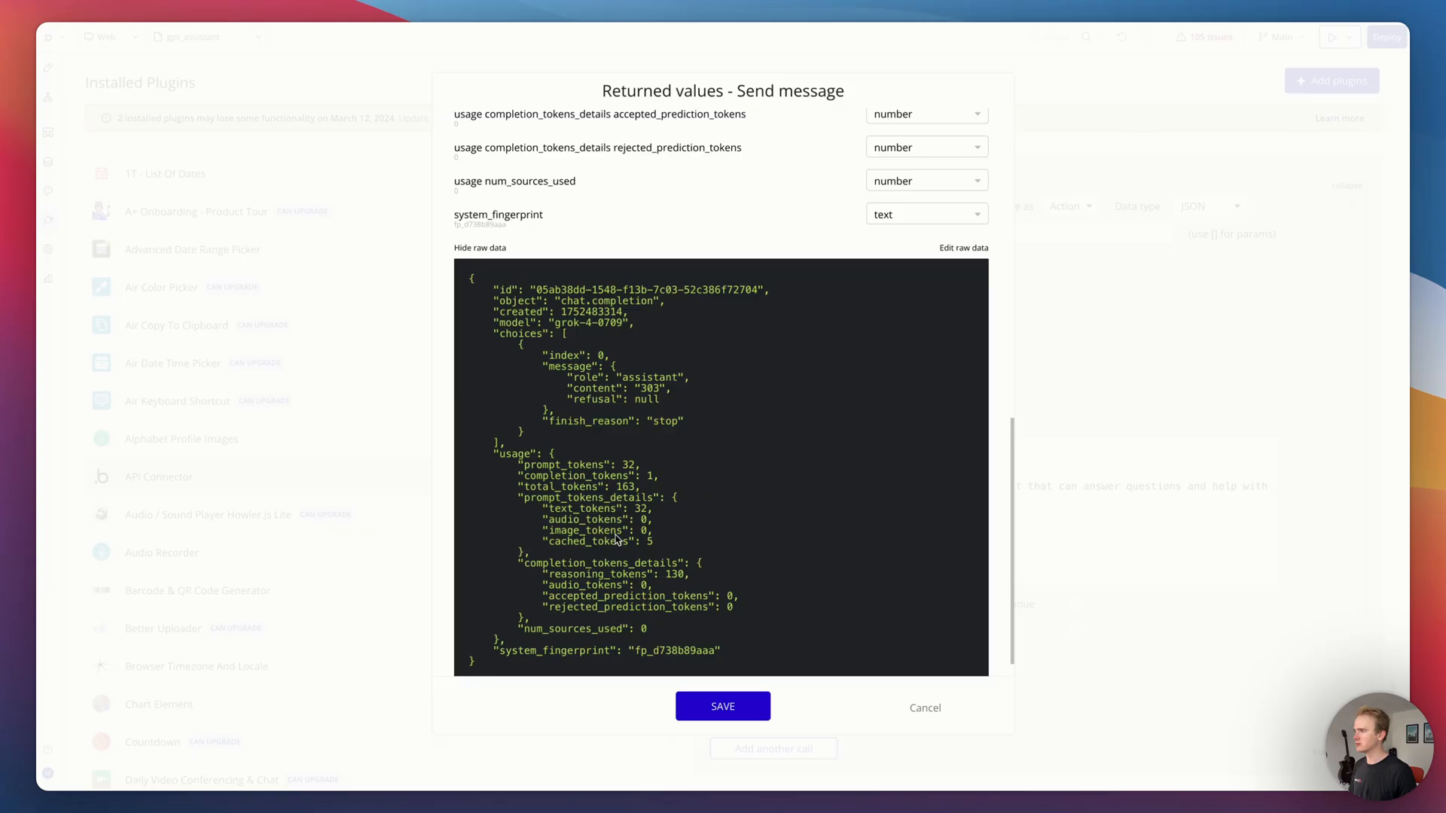
pyautogui.scroll(-3)
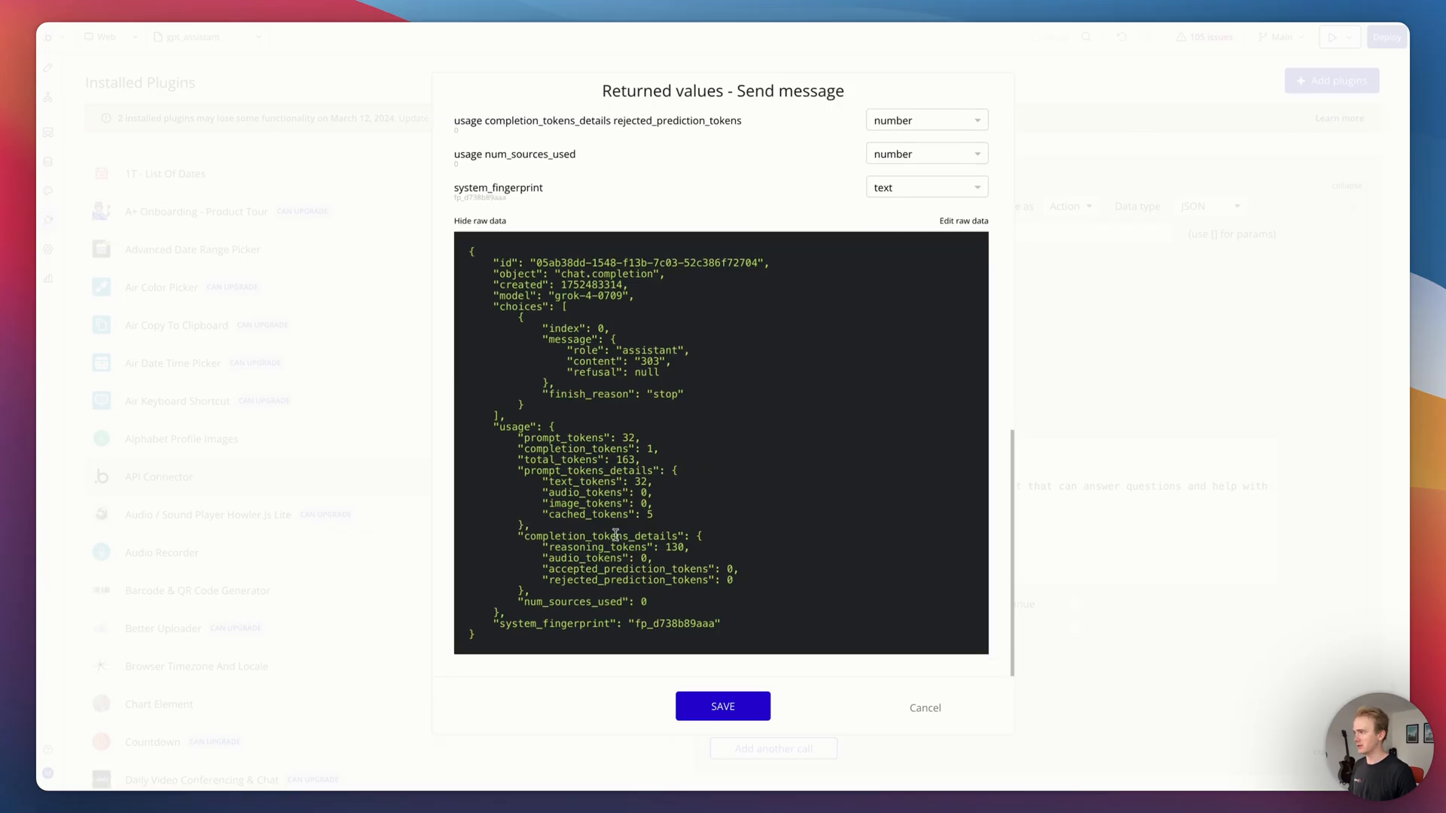
pyautogui.doubleClick(646, 361)
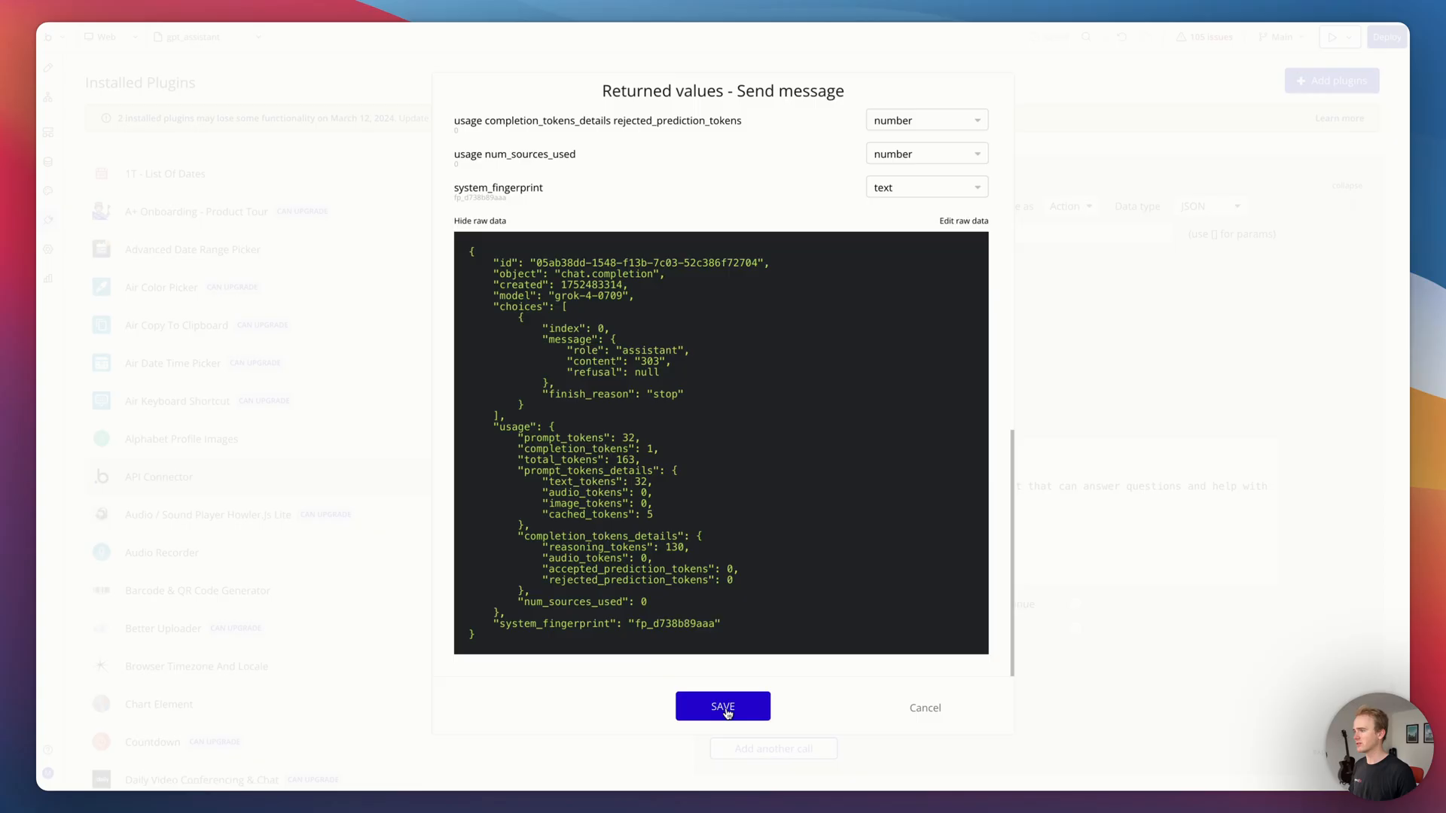
pyautogui.click(721, 706)
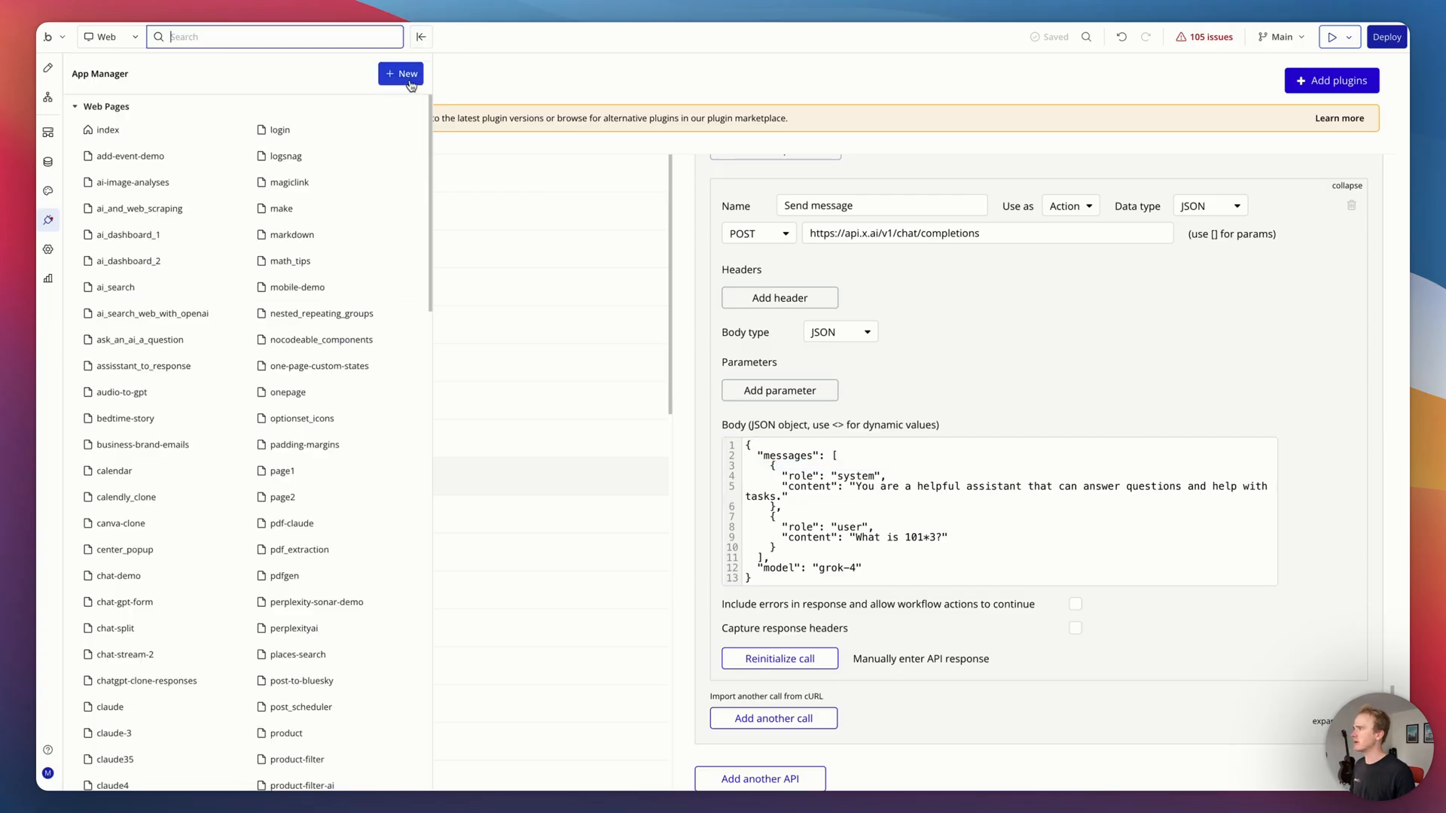
# Step: Create a new blank page named grok from the App Manager
pyautogui.click(401, 74)
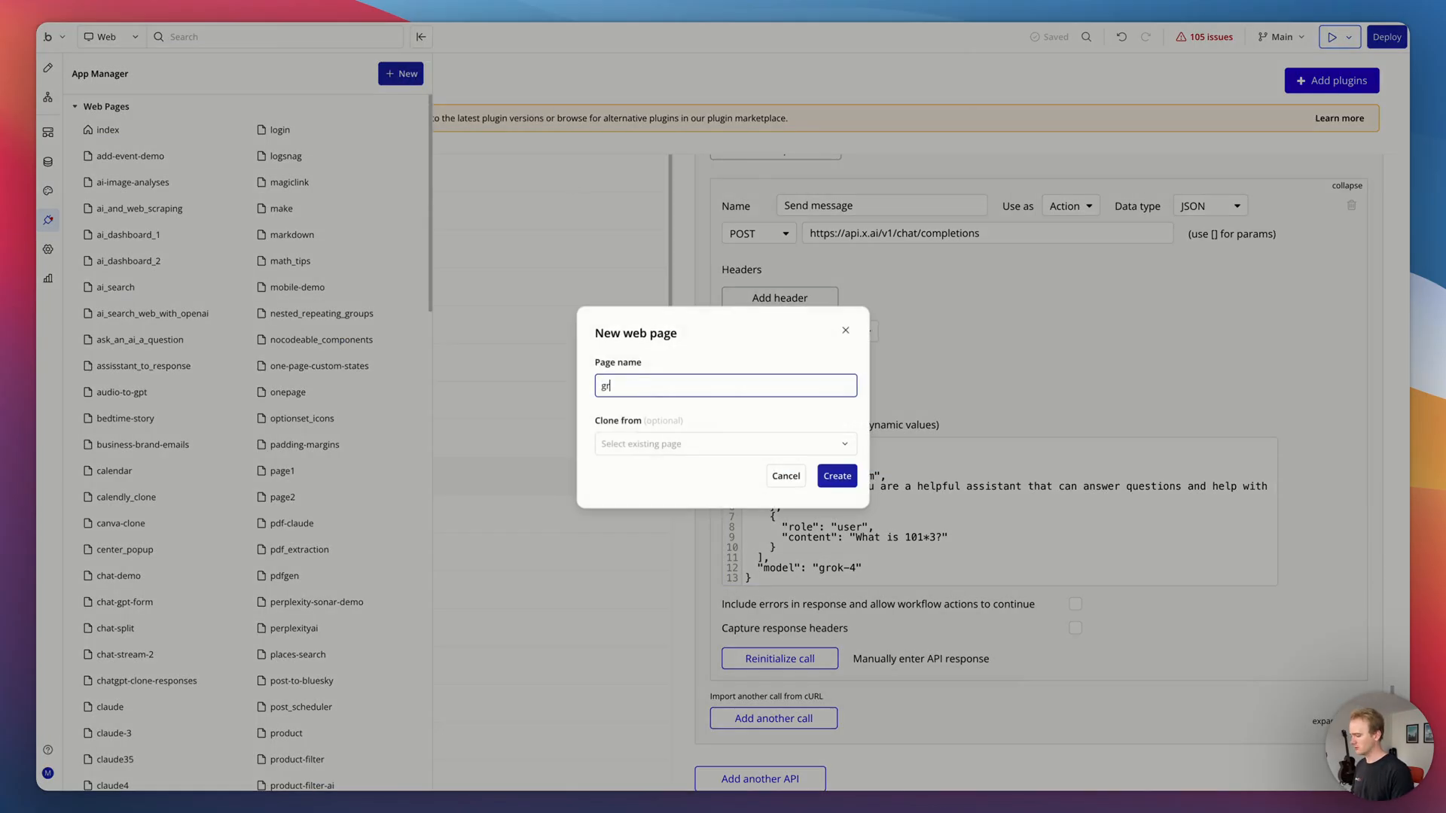
pyautogui.click(836, 476)
pyautogui.write('mul')
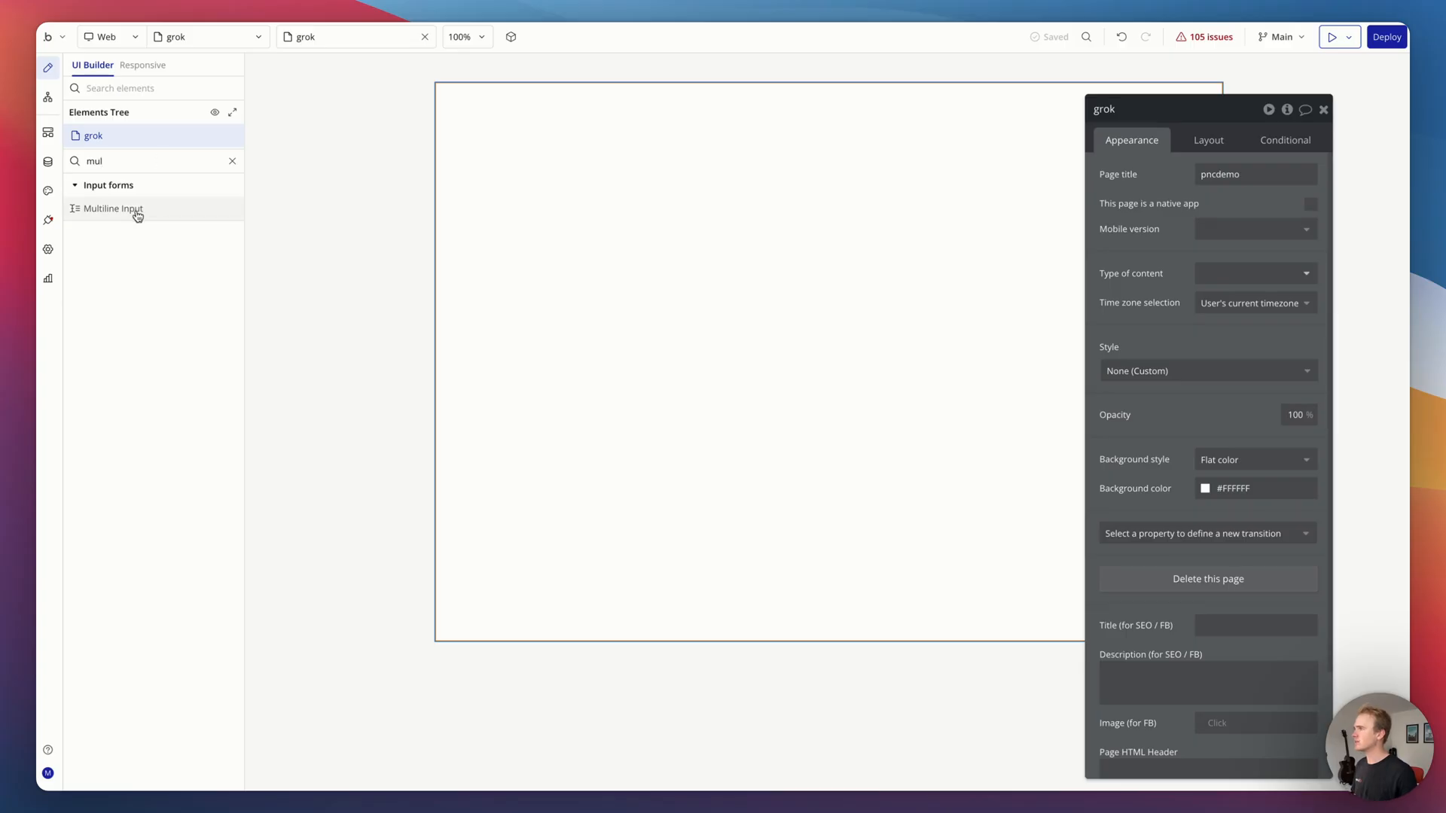
# Step: Place a widened multiline input on the grok page and label the button Send message
pyautogui.click(112, 207)
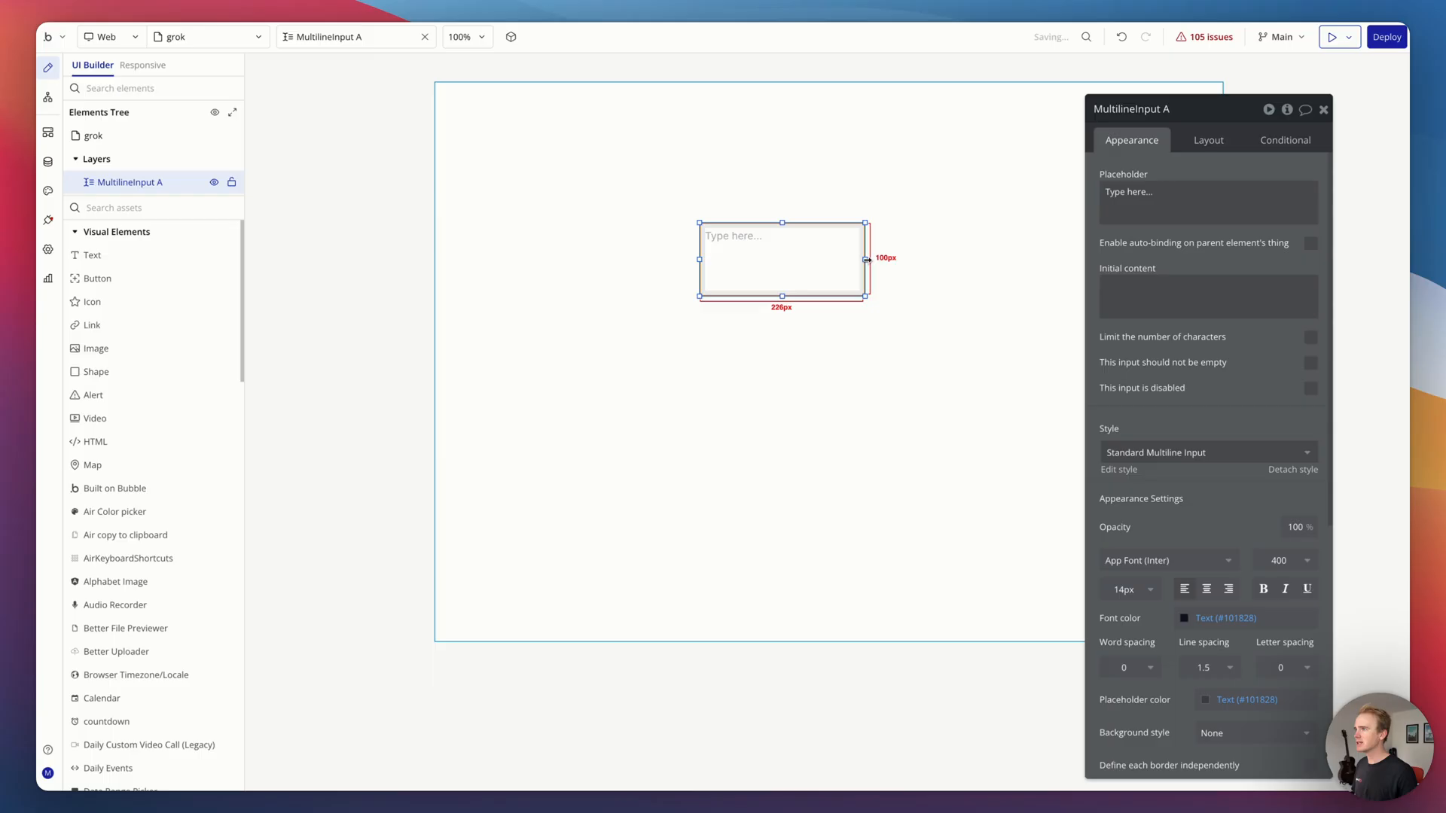
pyautogui.moveTo(867, 258); pyautogui.dragTo(1000, 257)
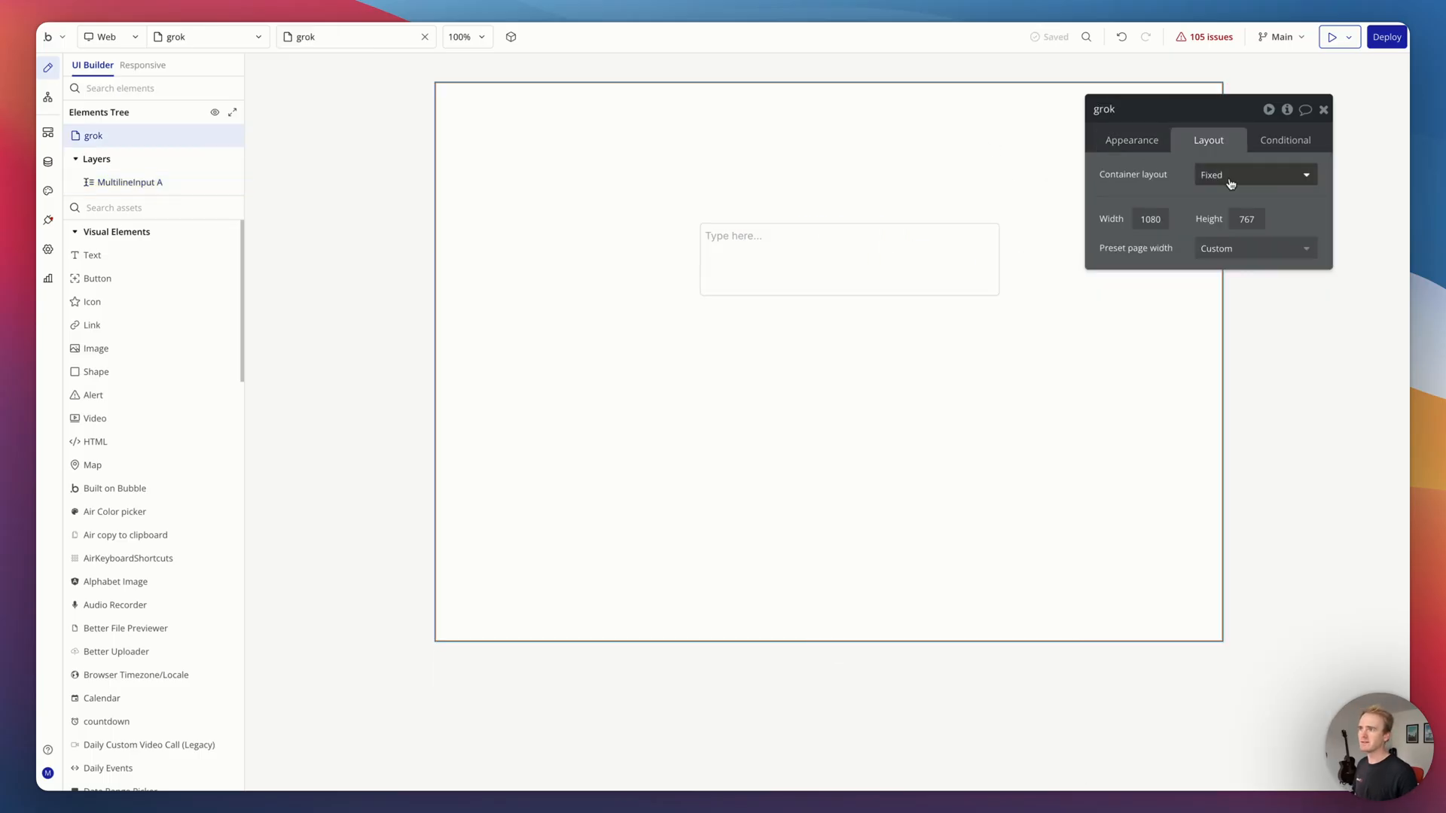
pyautogui.click(1254, 175)
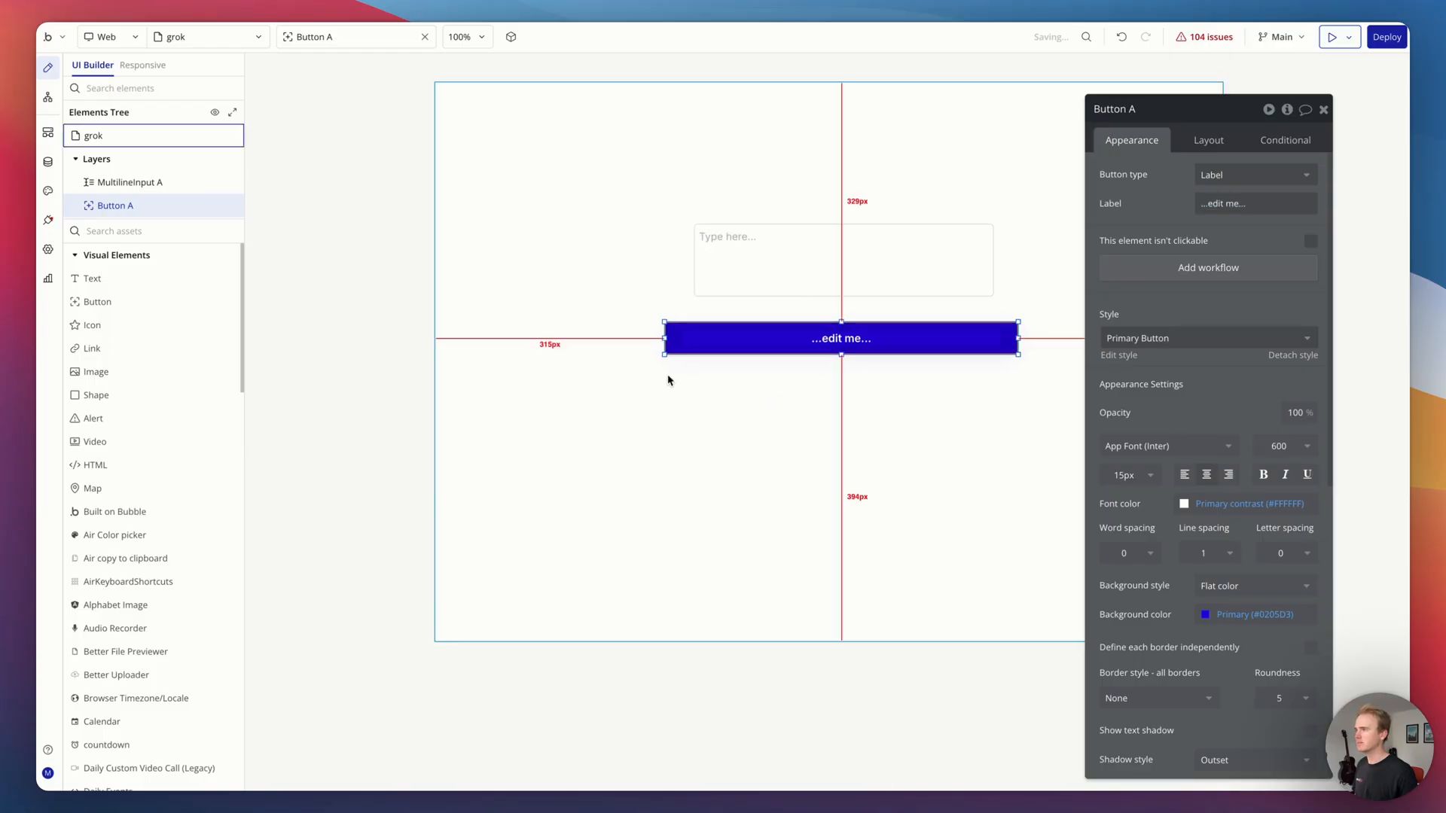
pyautogui.write('Se')
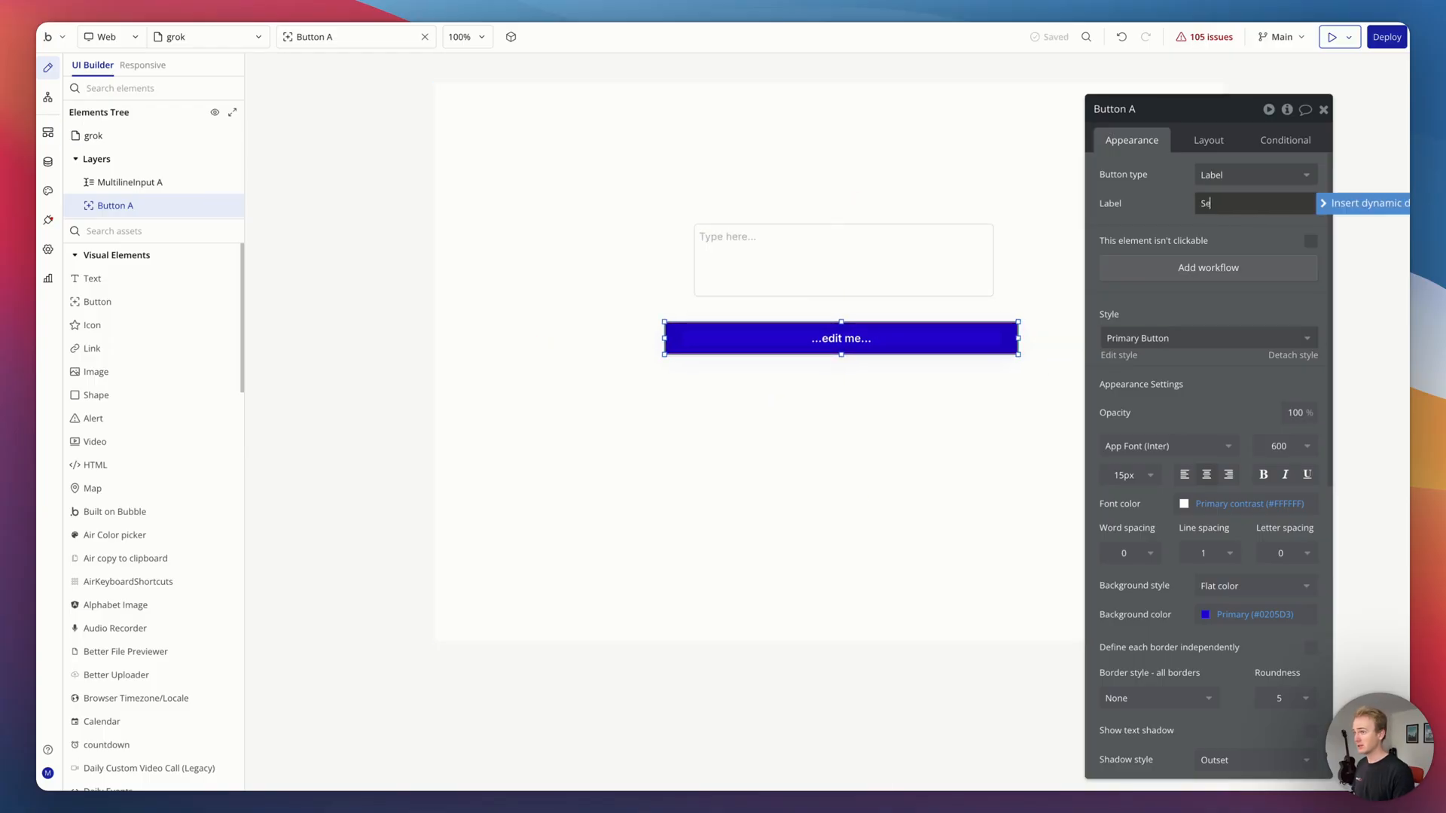
pyautogui.write('Send message')
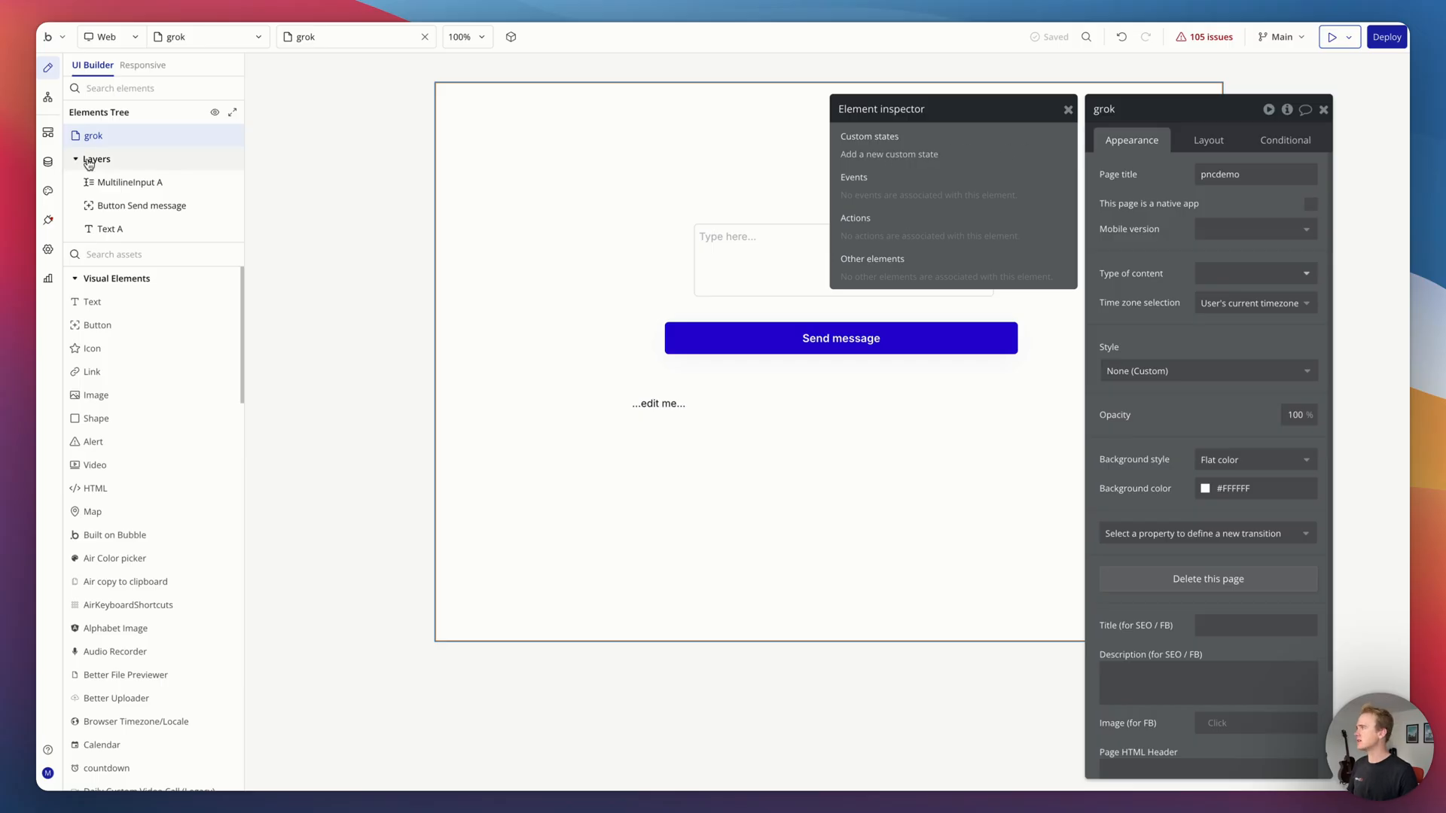
# Step: Add a page custom state Response and bind the text element to grok's Response
pyautogui.click(889, 153)
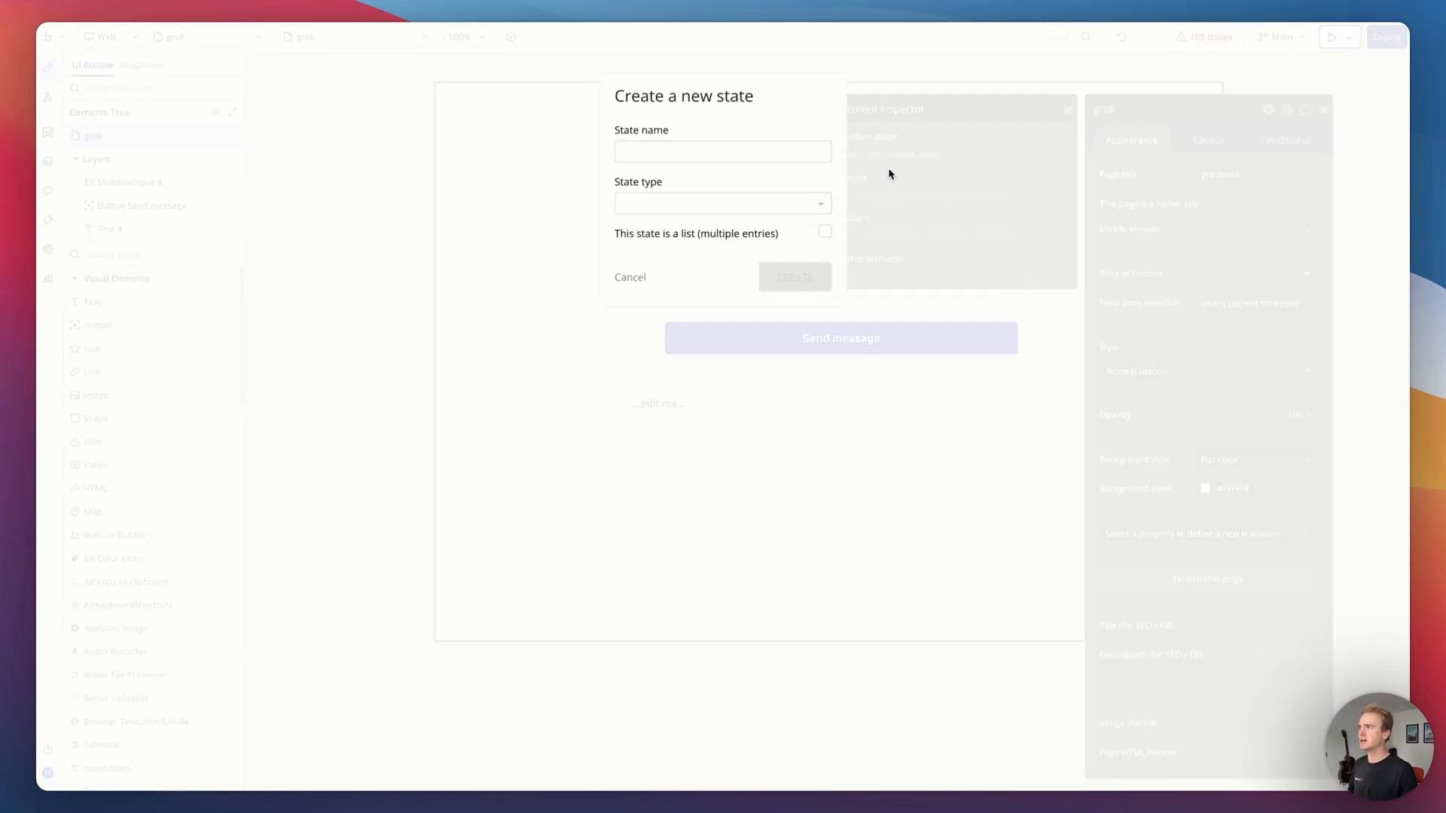
pyautogui.click(721, 150)
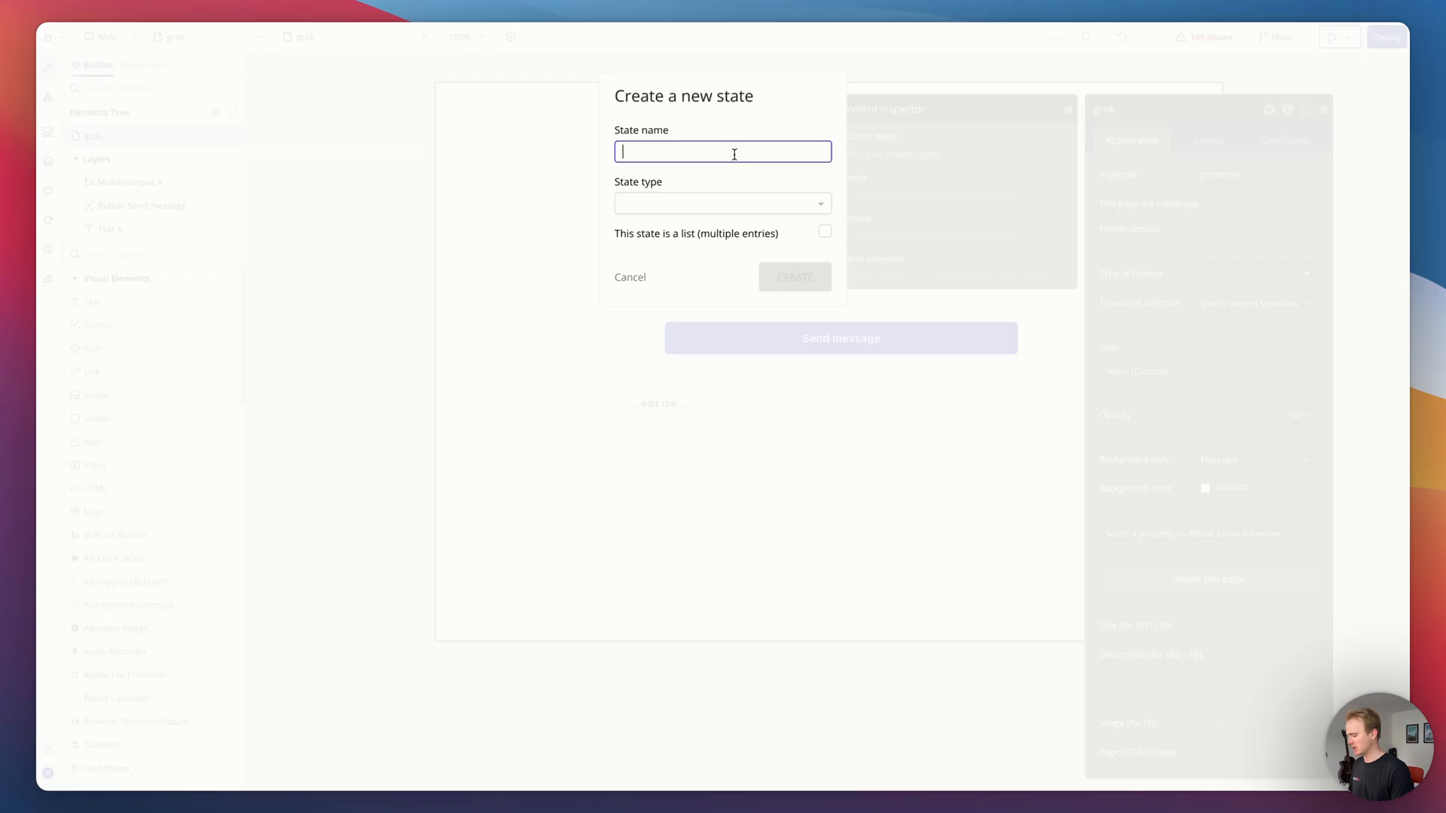
pyautogui.write('Respons')
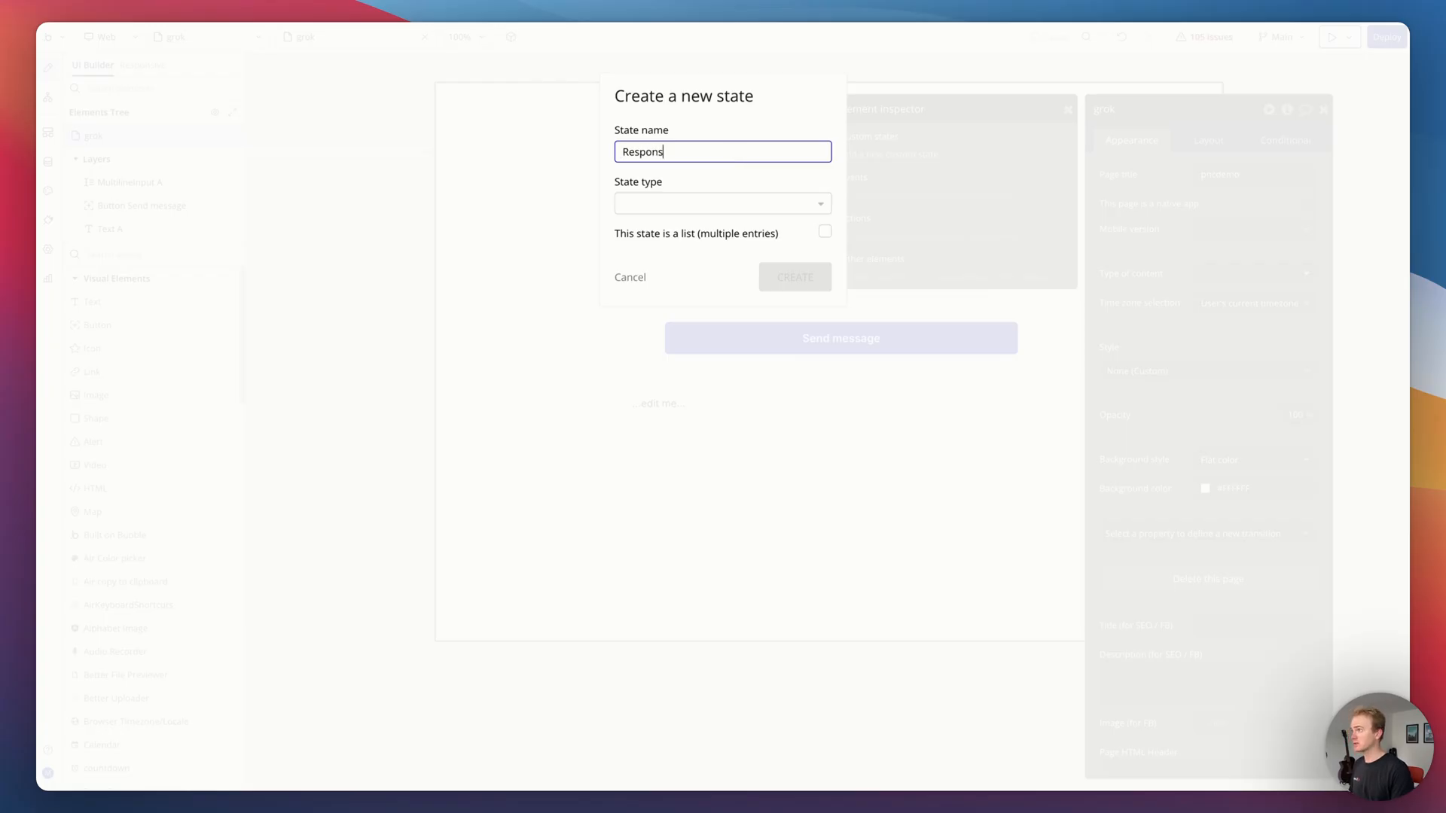
pyautogui.click(721, 203)
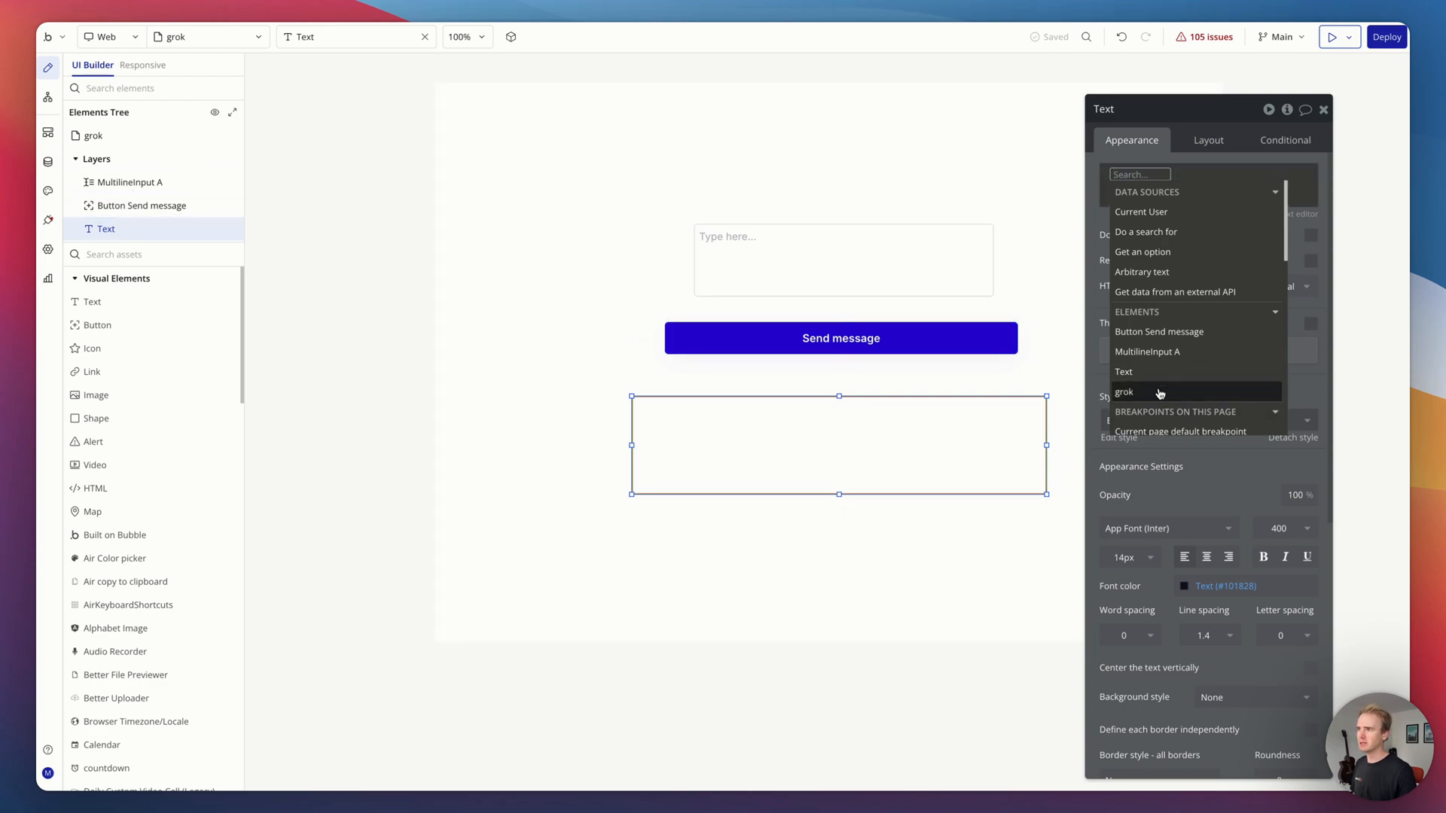
pyautogui.click(1124, 391)
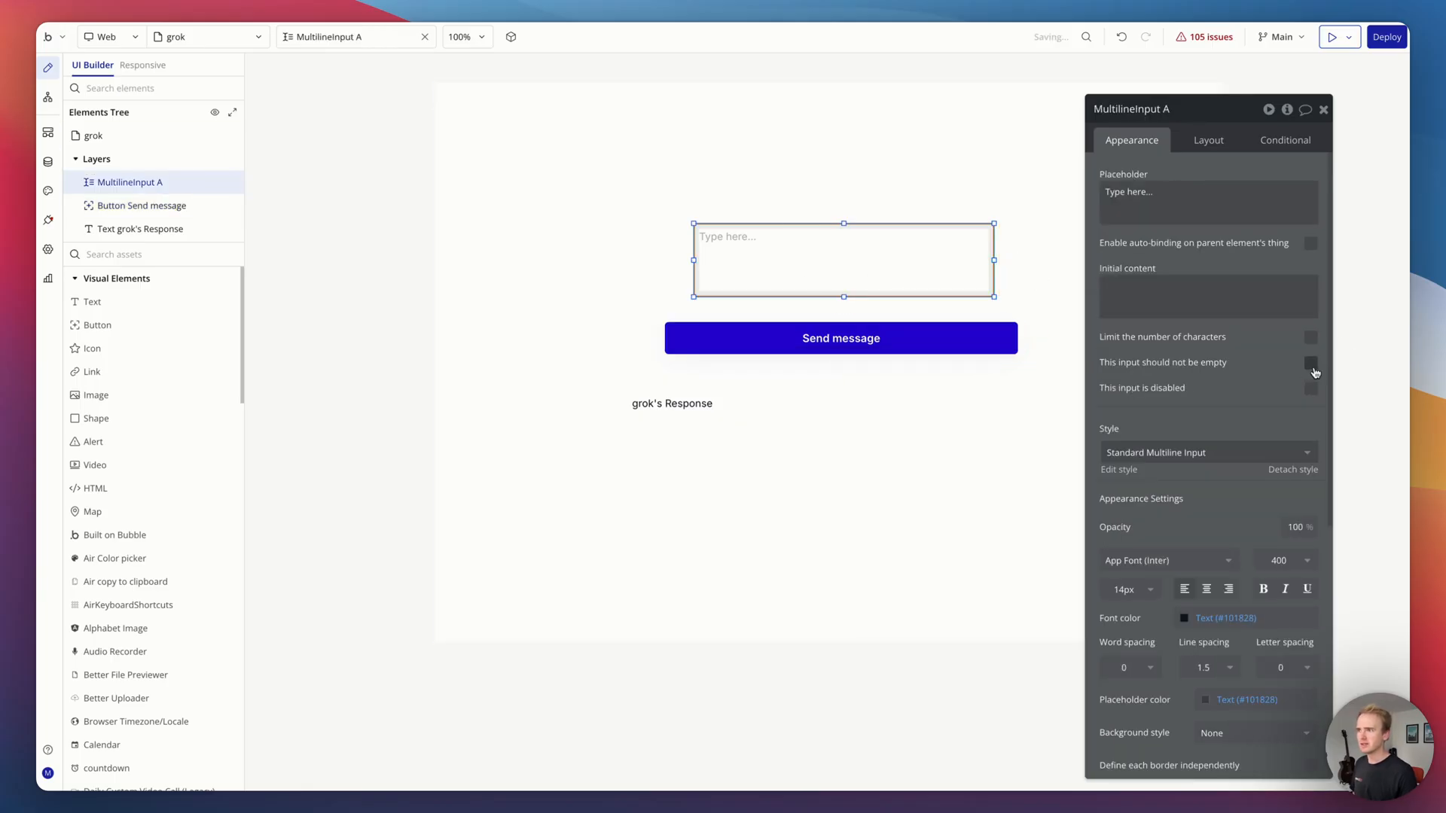
# Step: Create a workflow for when the Send message button is clicked
pyautogui.click(839, 337)
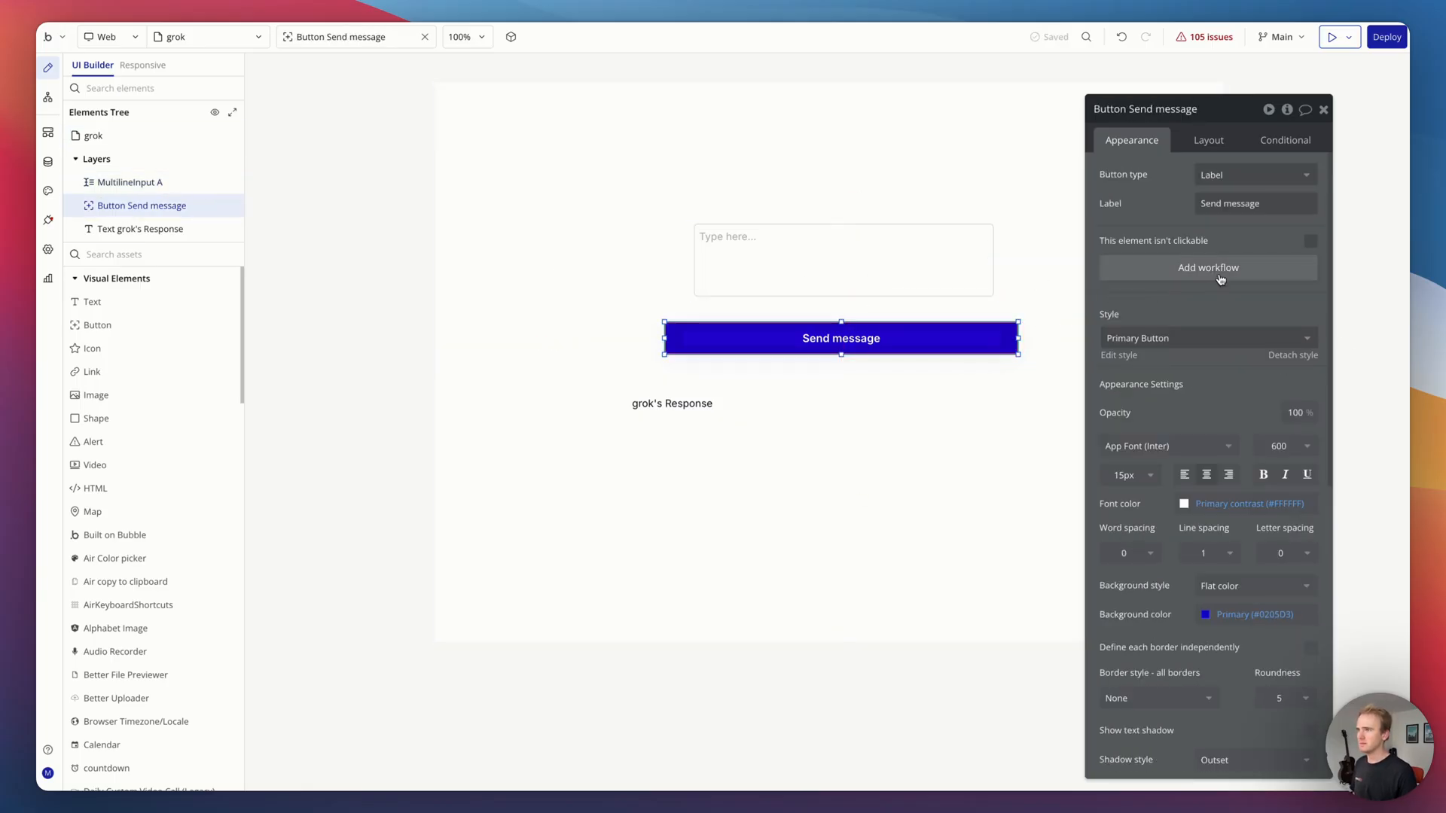
pyautogui.click(1206, 268)
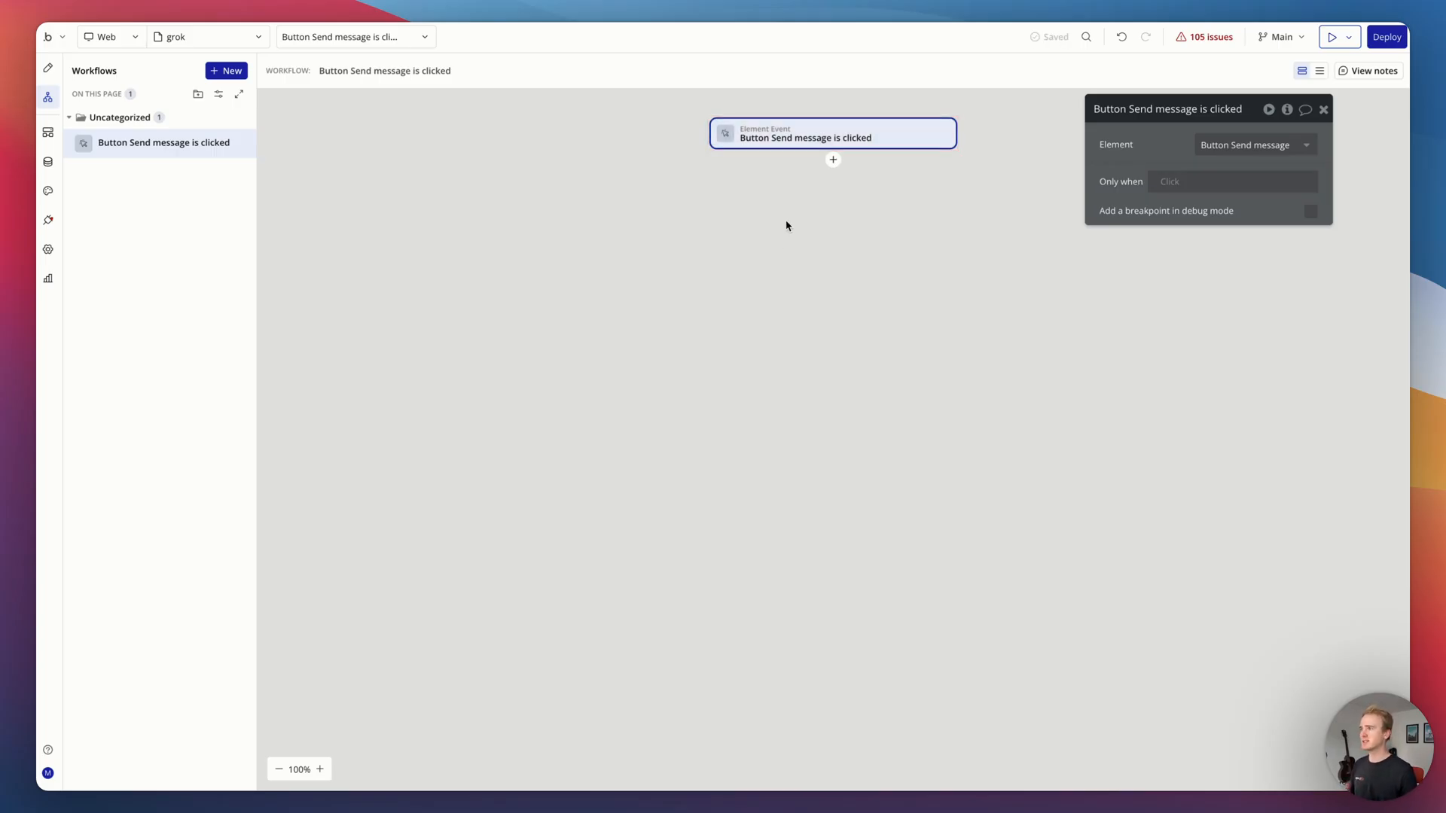
# Step: Search actions for 'gro', then reopen the API Connector on the Send message call
pyautogui.click(832, 160)
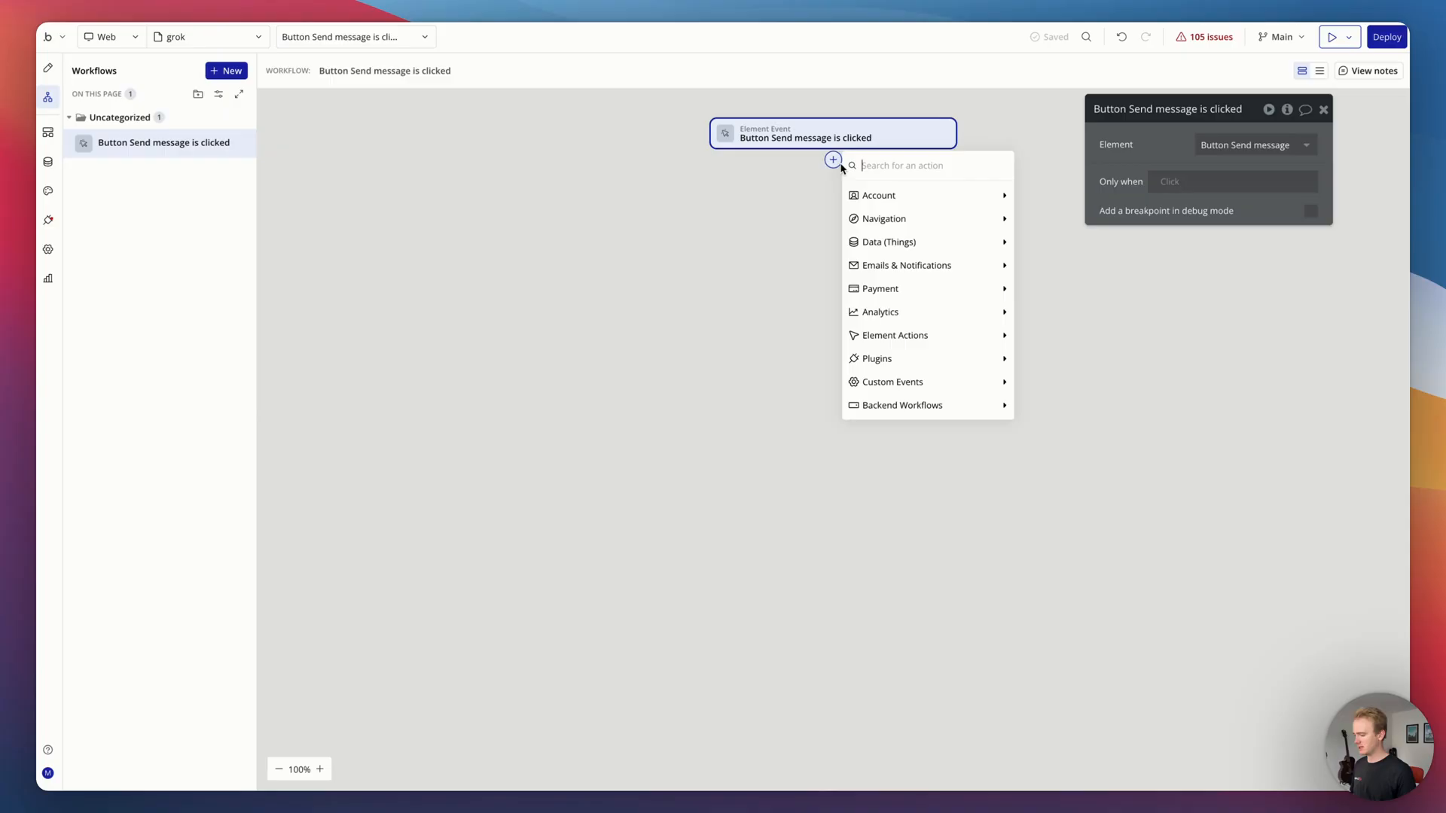
pyautogui.write('gro')
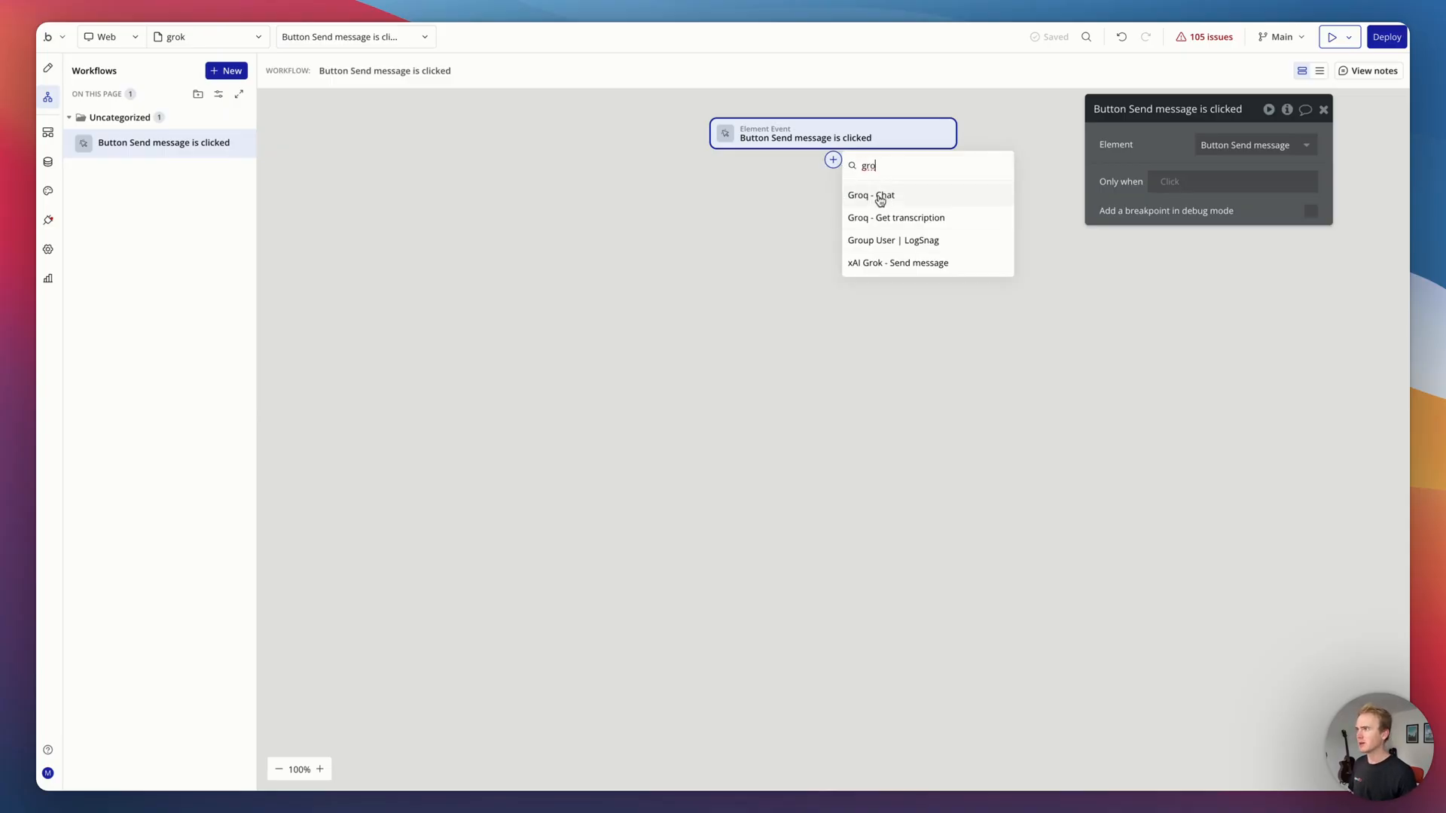
pyautogui.moveTo(881, 268)
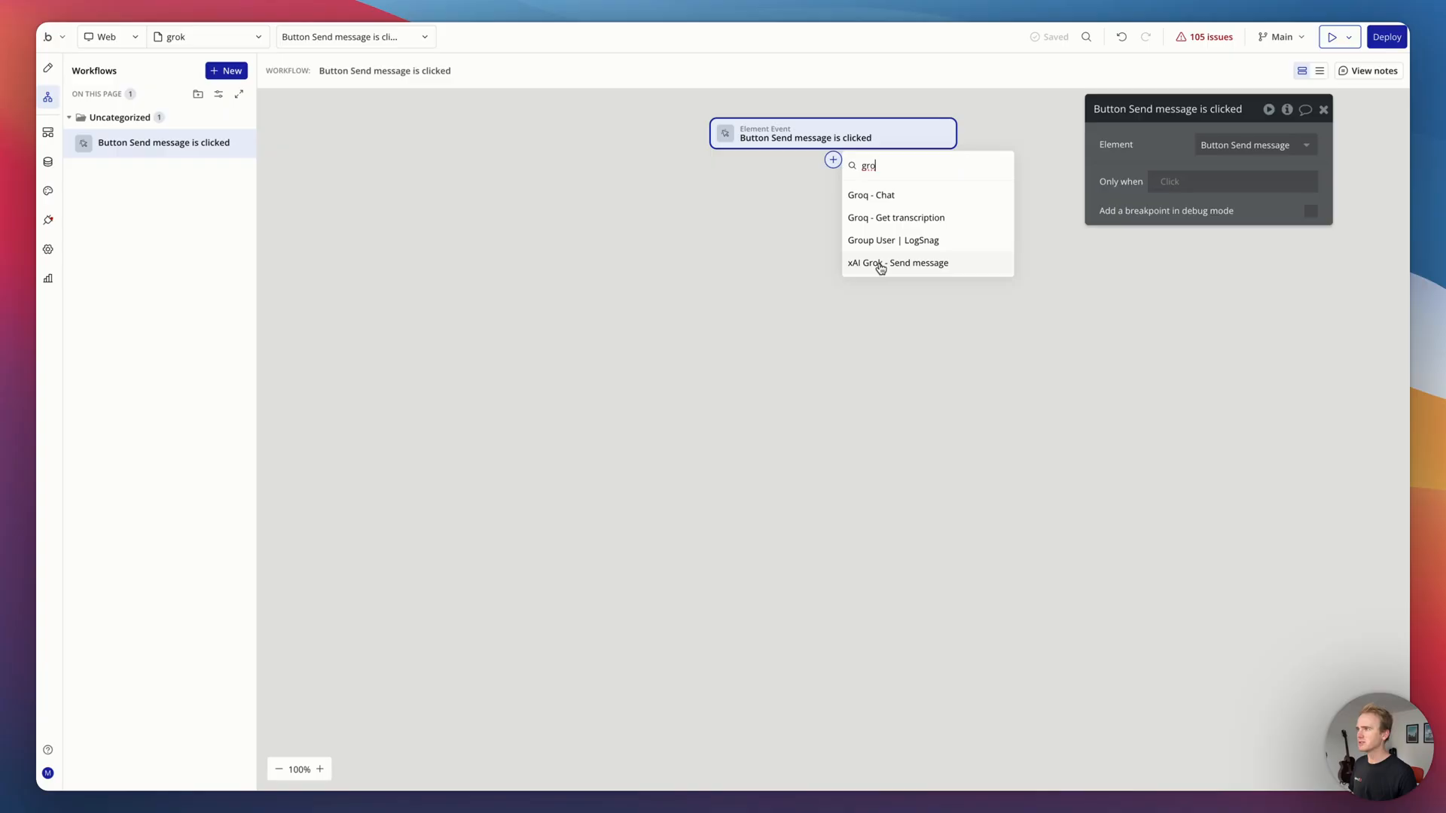
pyautogui.moveTo(874, 269)
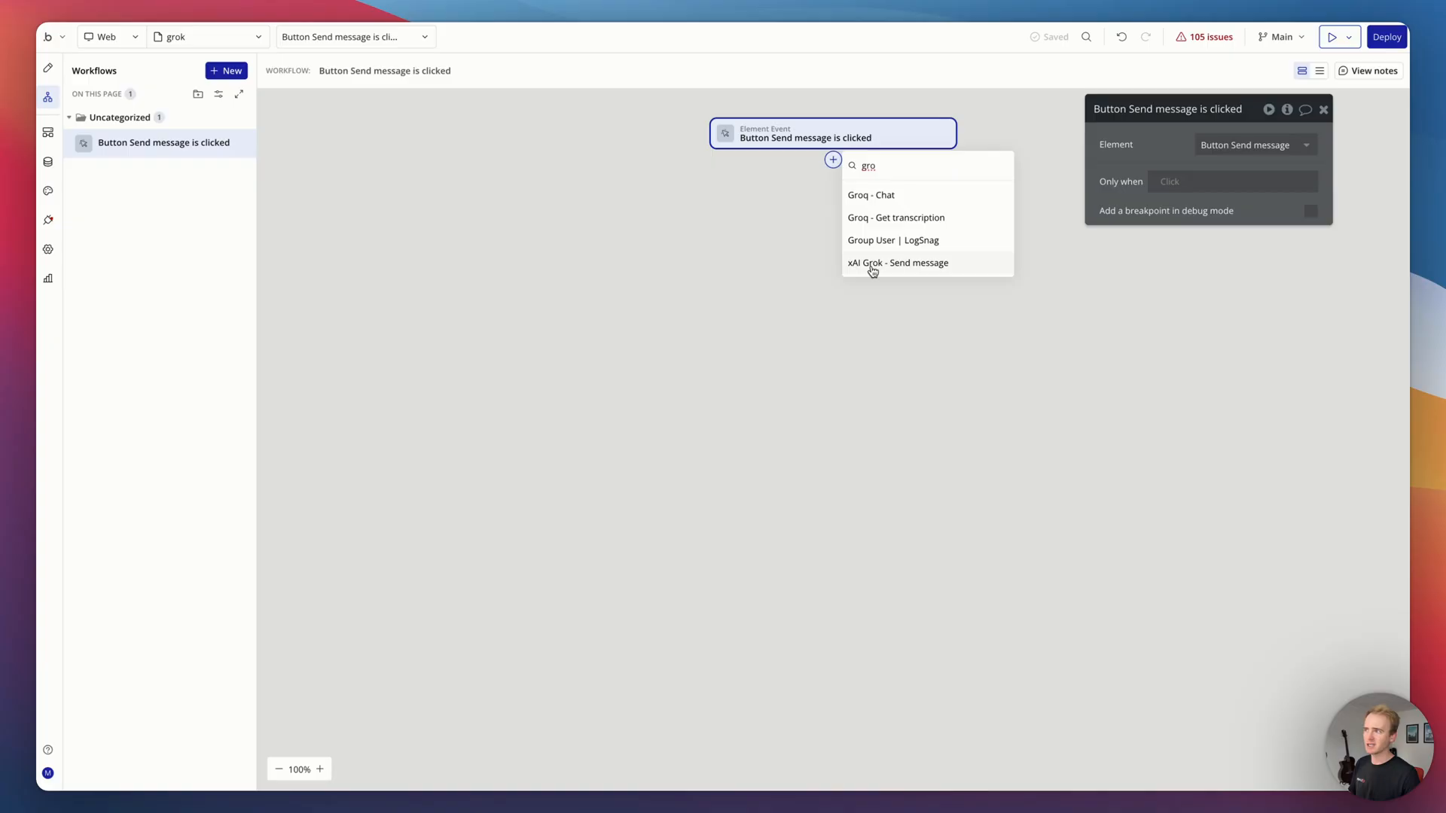
pyautogui.click(898, 262)
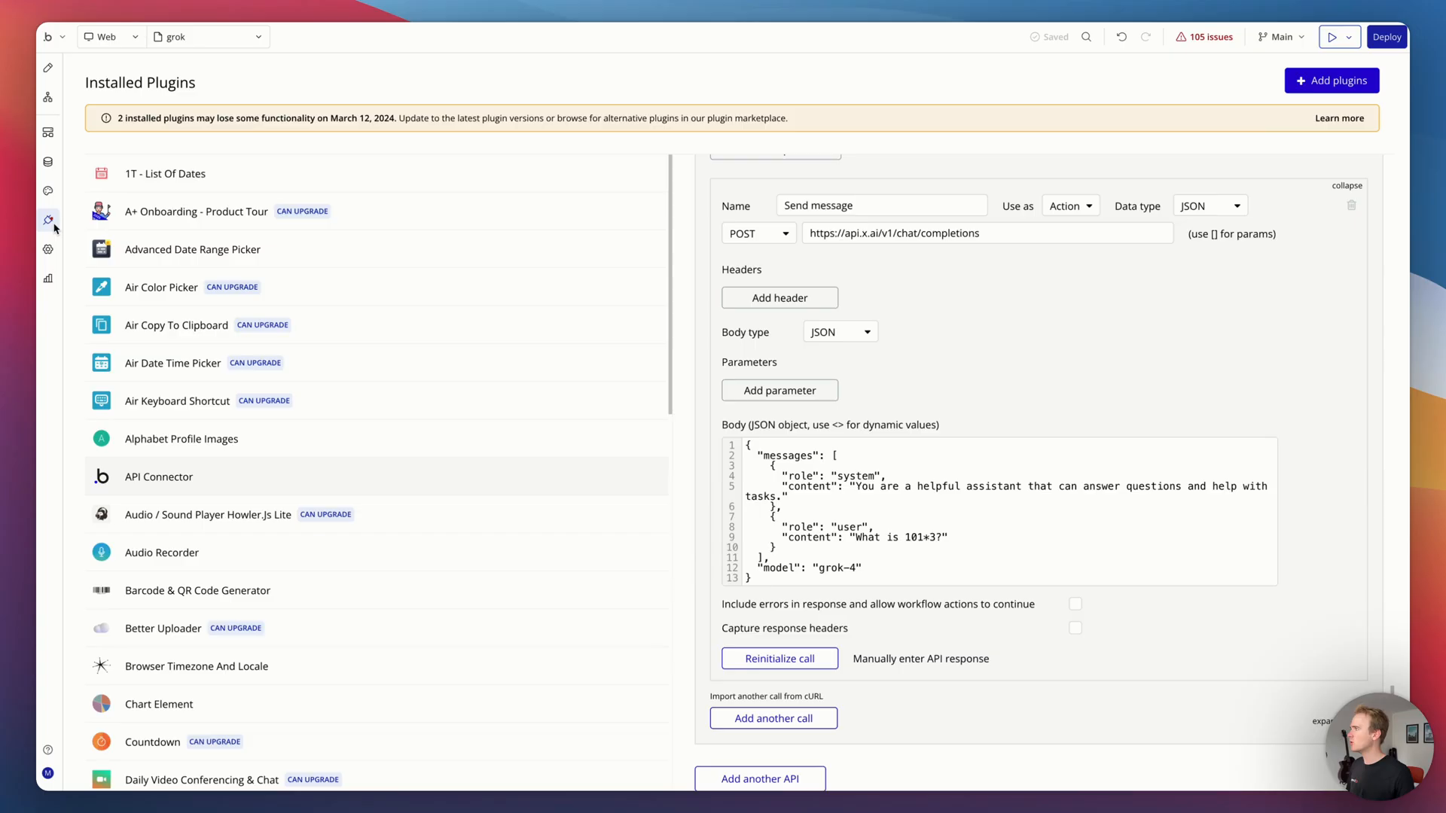
# Step: Replace the body messages with <content> and <system> parameters and give content the test value "Hello"
pyautogui.scroll(-3)
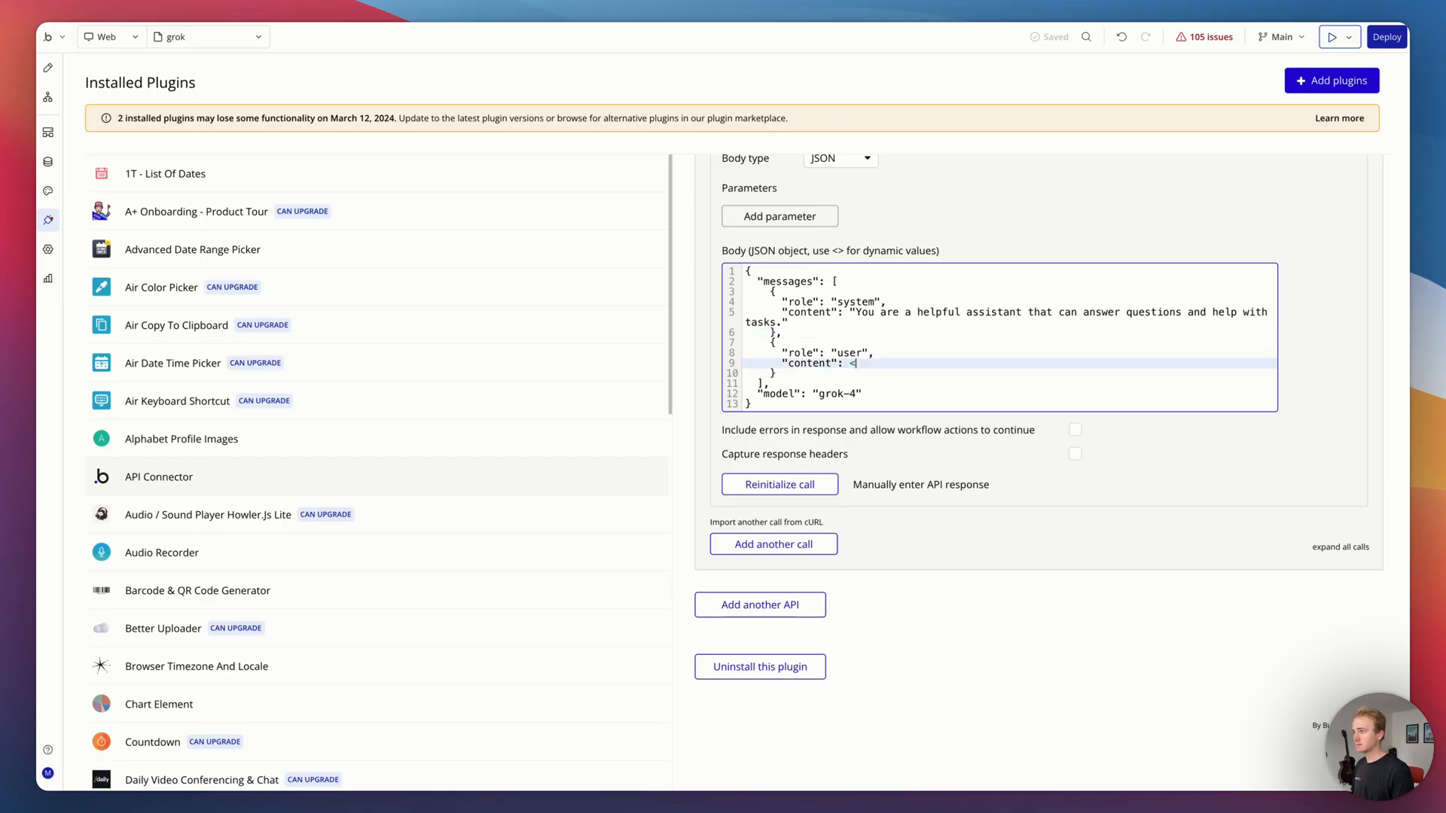
pyautogui.write('ontent>')
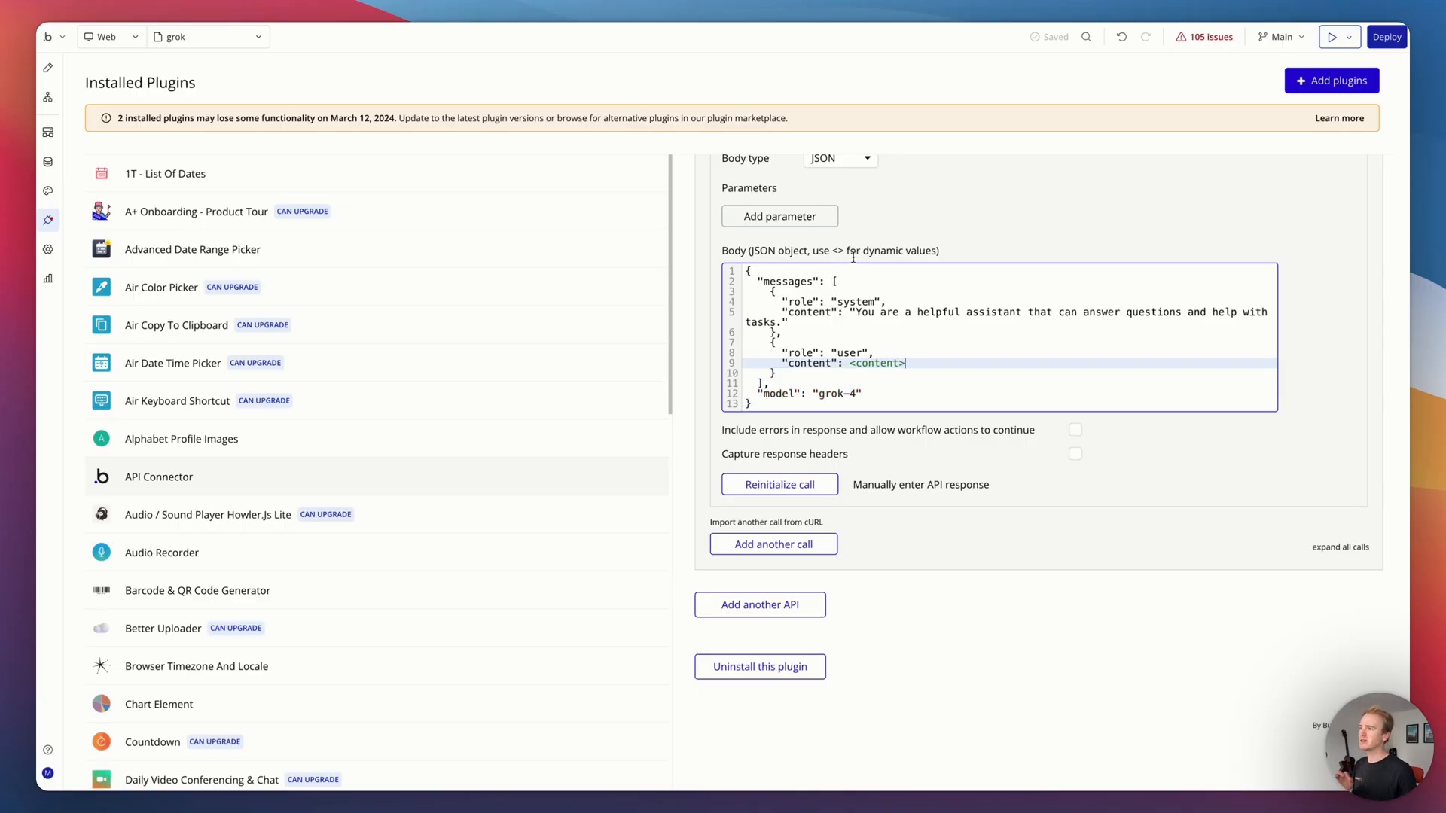
pyautogui.click(877, 363)
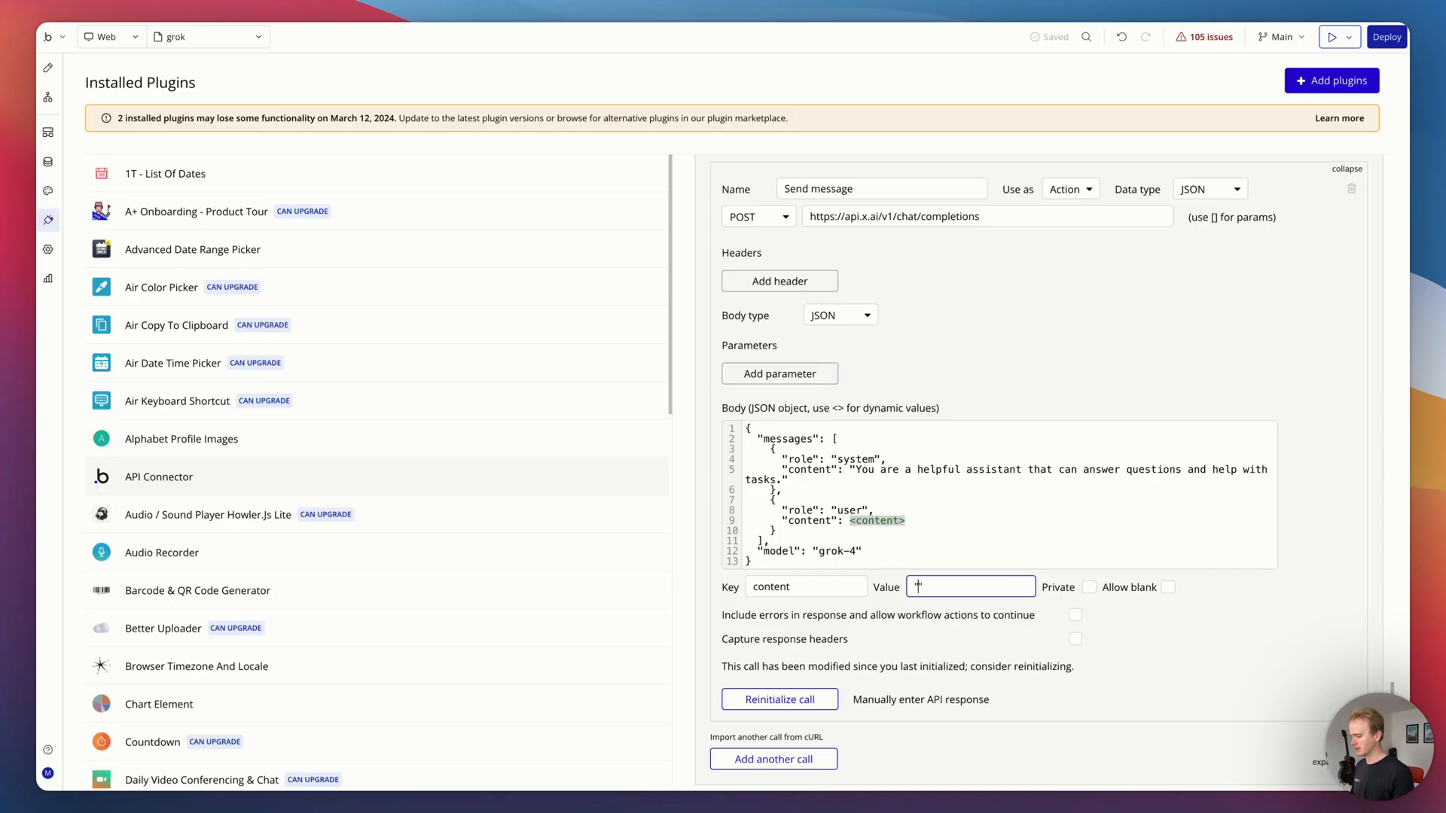
pyautogui.write('"Hello"')
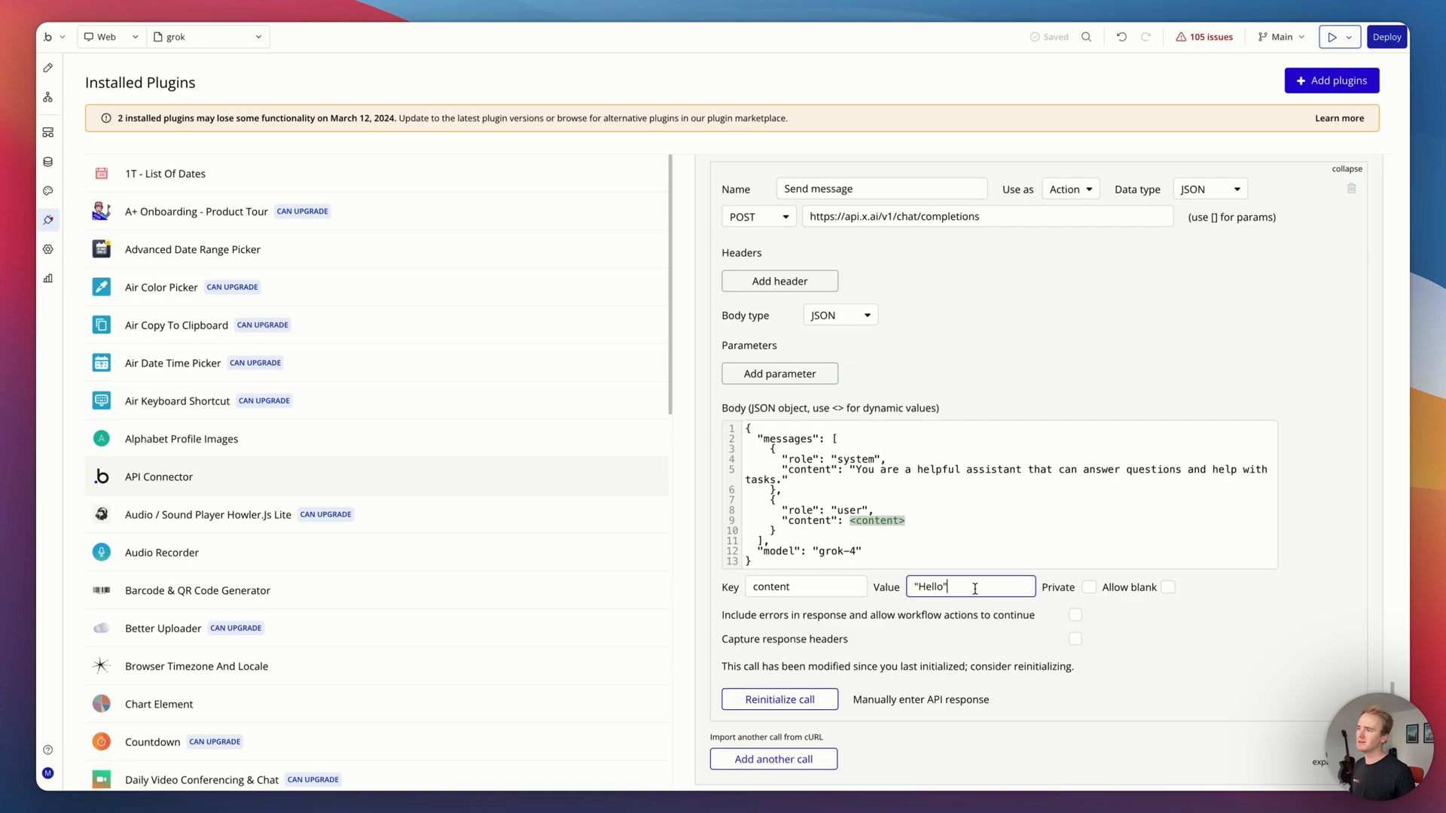
pyautogui.doubleClick(932, 585)
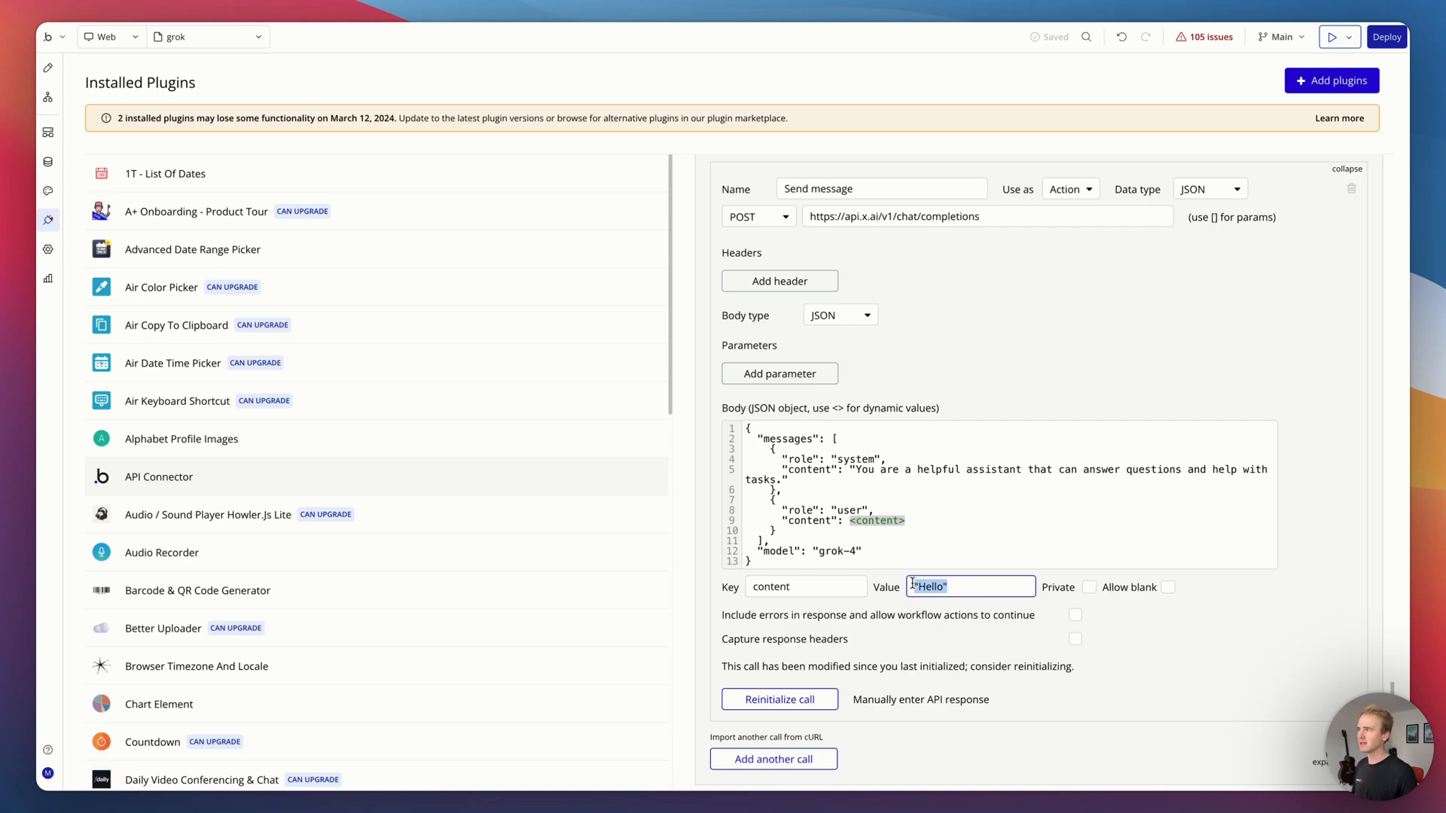
pyautogui.moveTo(516, 426)
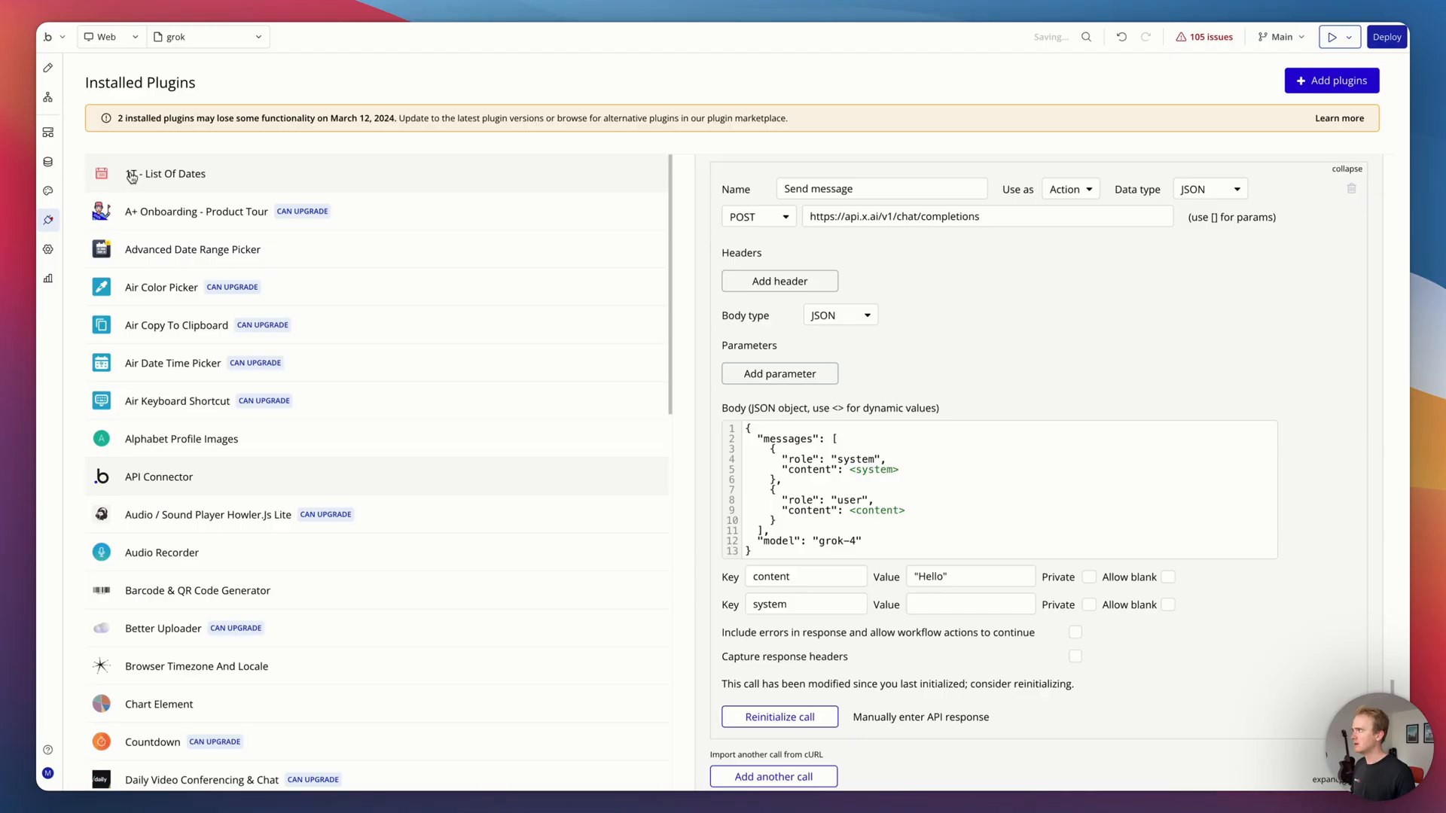
# Step: Set the Grok step's system field to arbitrary text 'You are a helpful assistant', formatted as JSON-safe
pyautogui.click(48, 97)
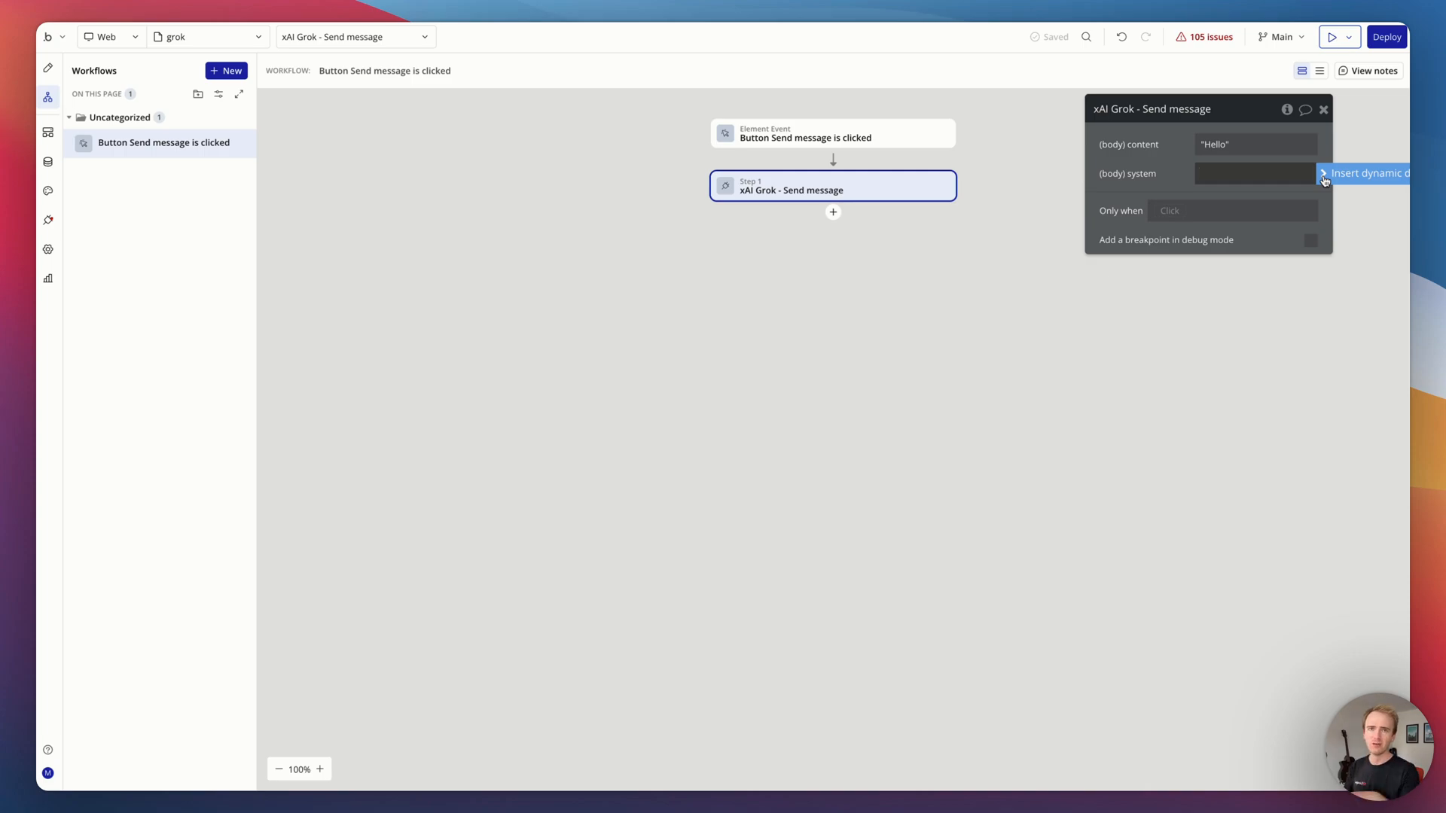
pyautogui.click(1364, 171)
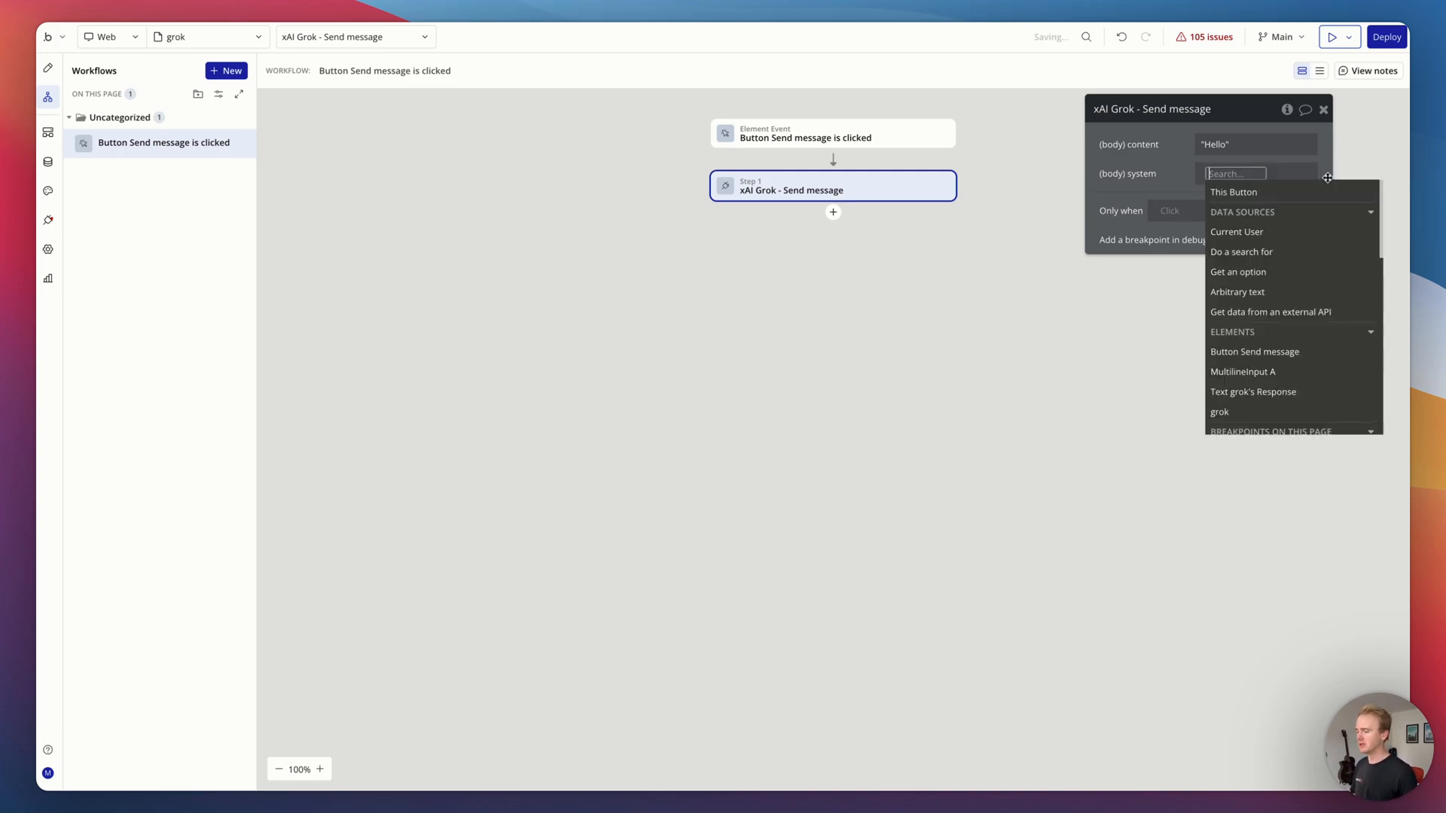
pyautogui.click(1238, 292)
pyautogui.write('js')
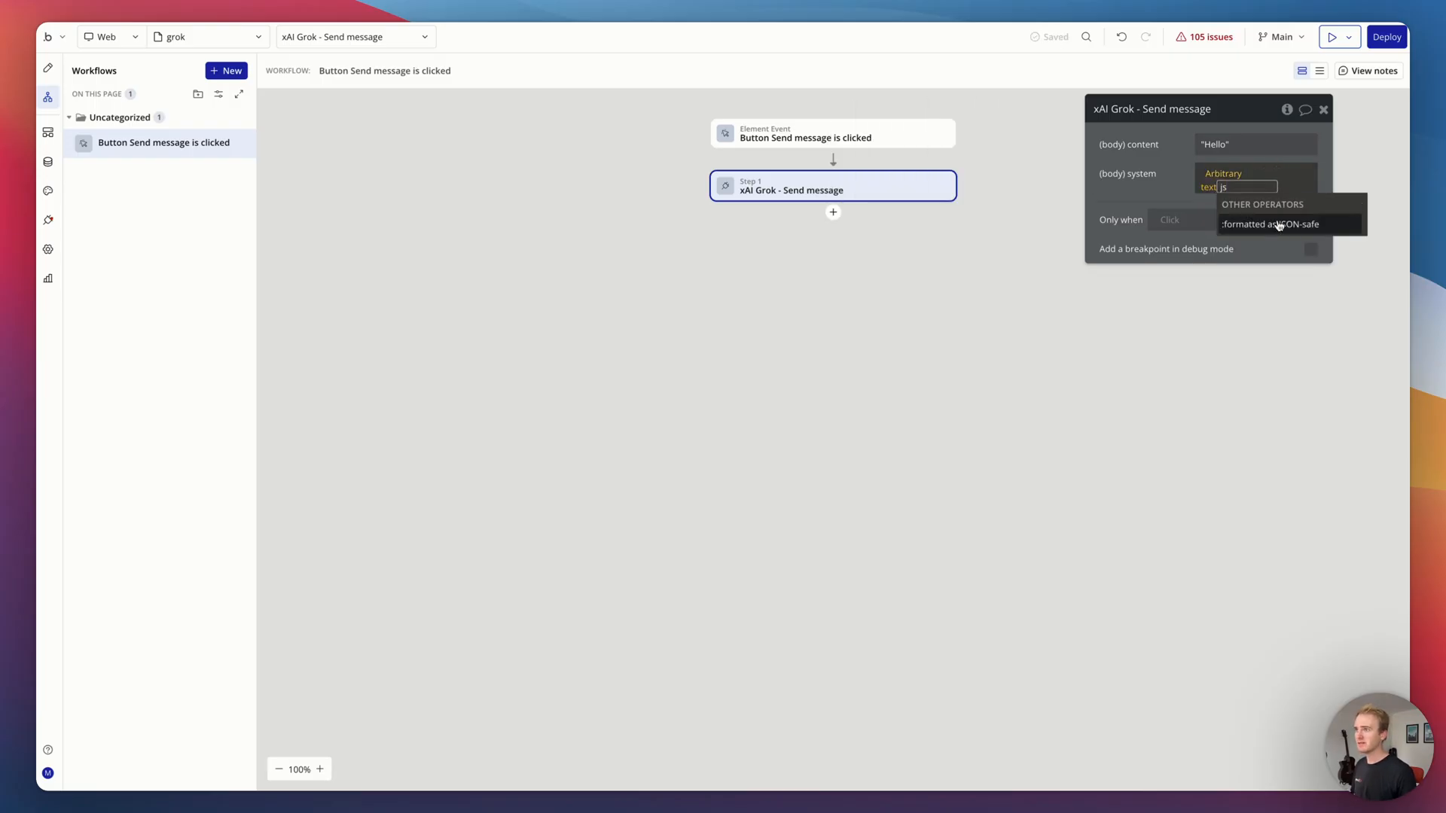
pyautogui.click(1245, 180)
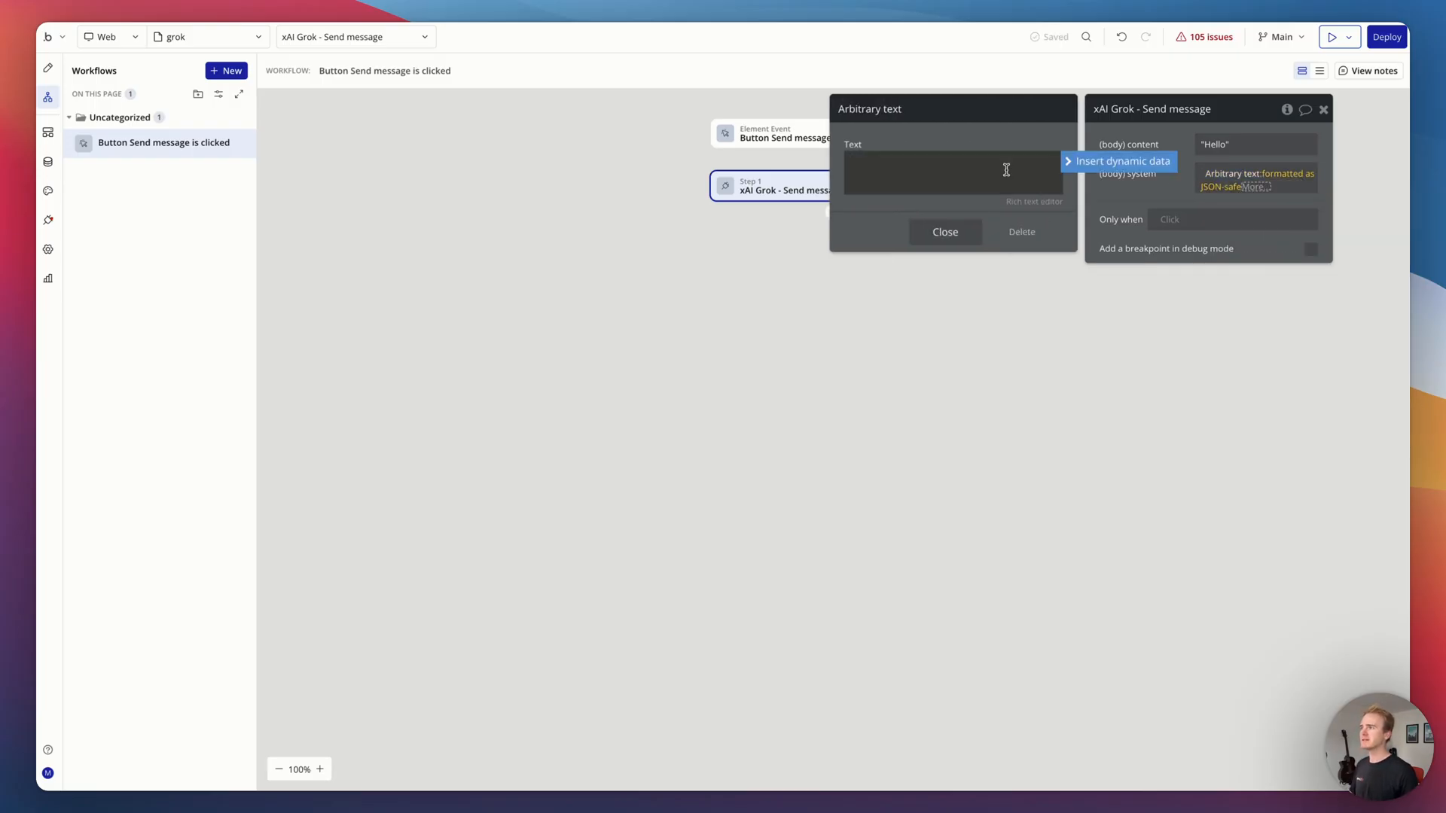
pyautogui.click(950, 171)
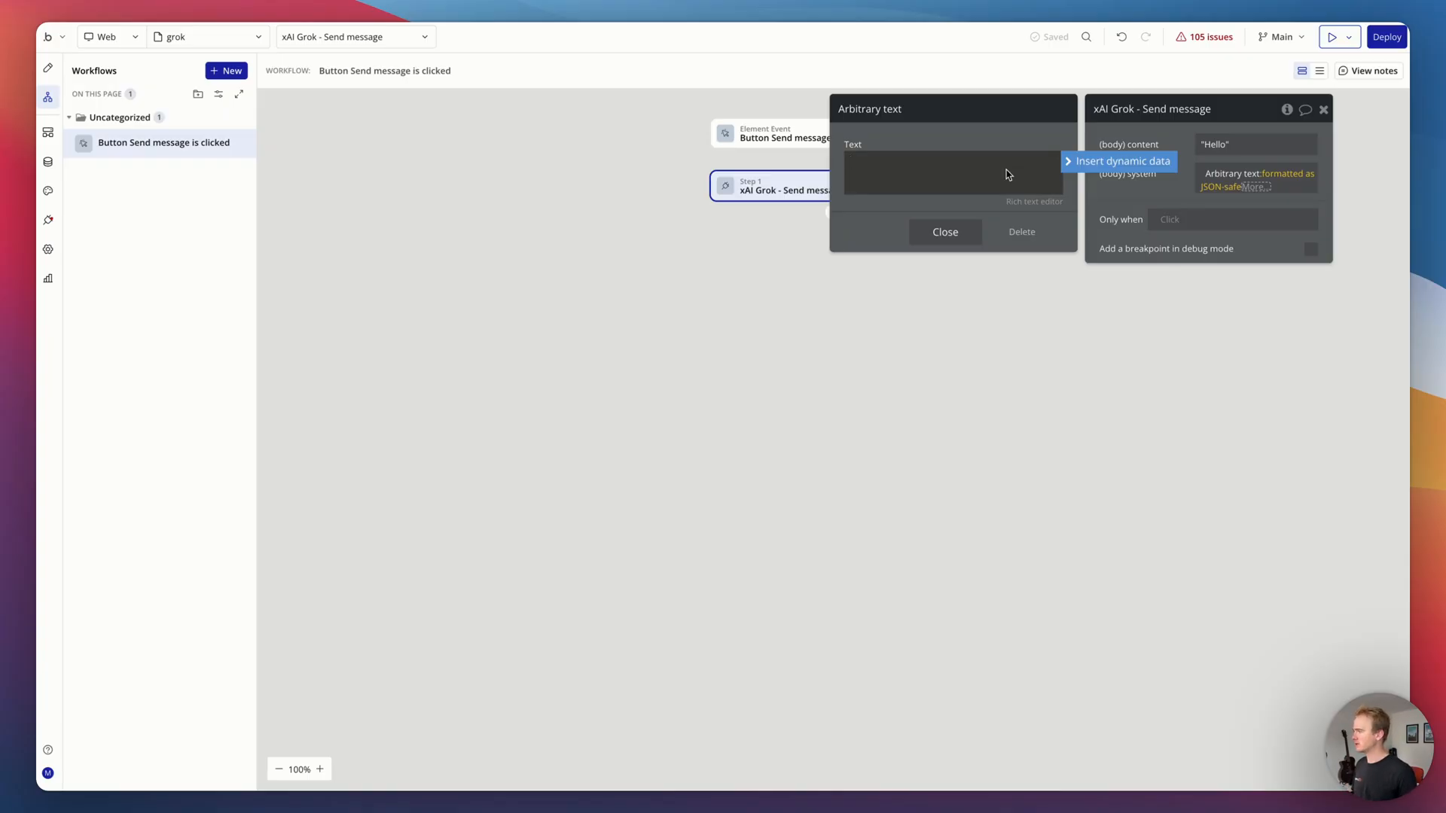
pyautogui.moveTo(274, 319)
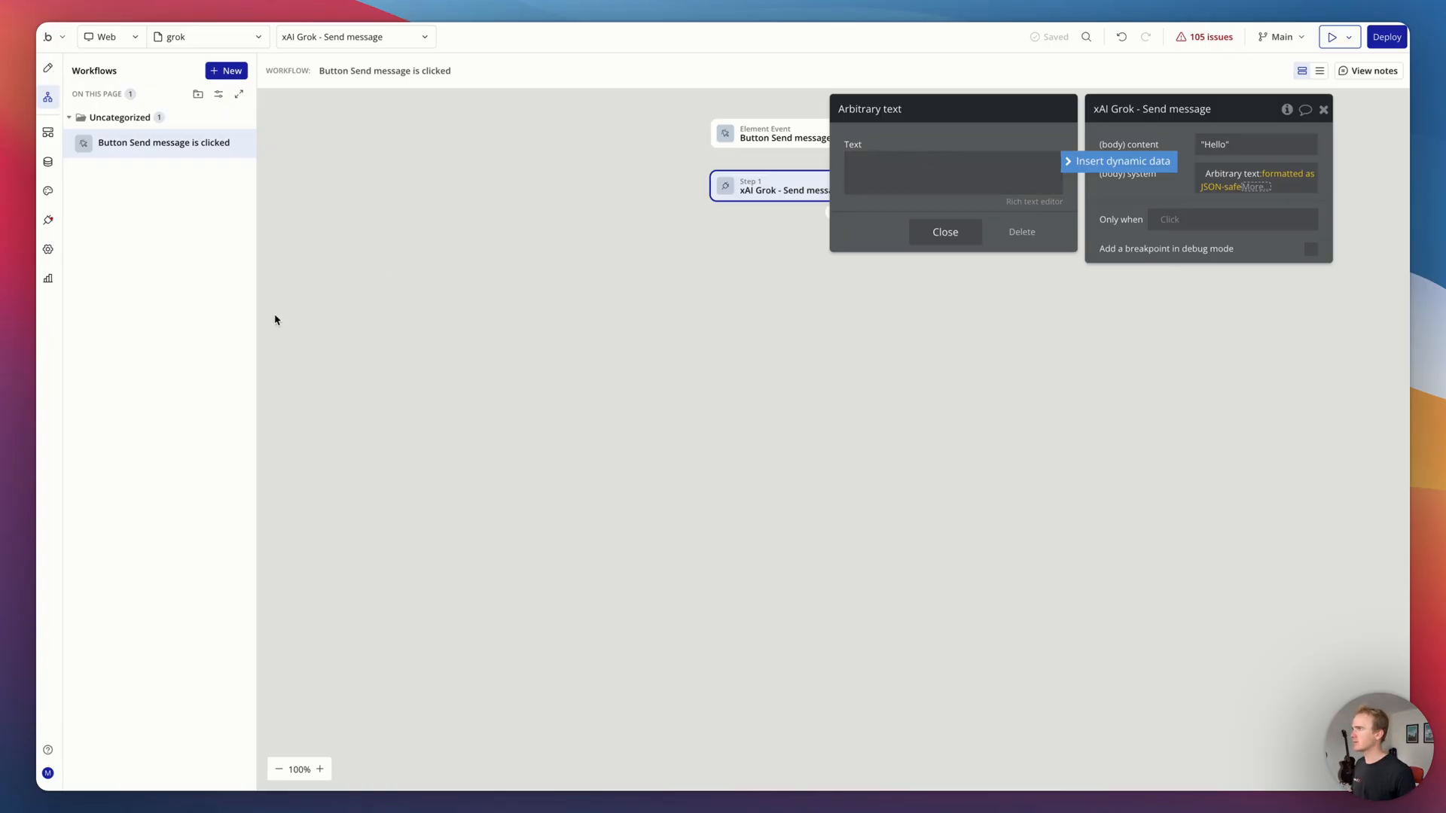
pyautogui.write('You are a')
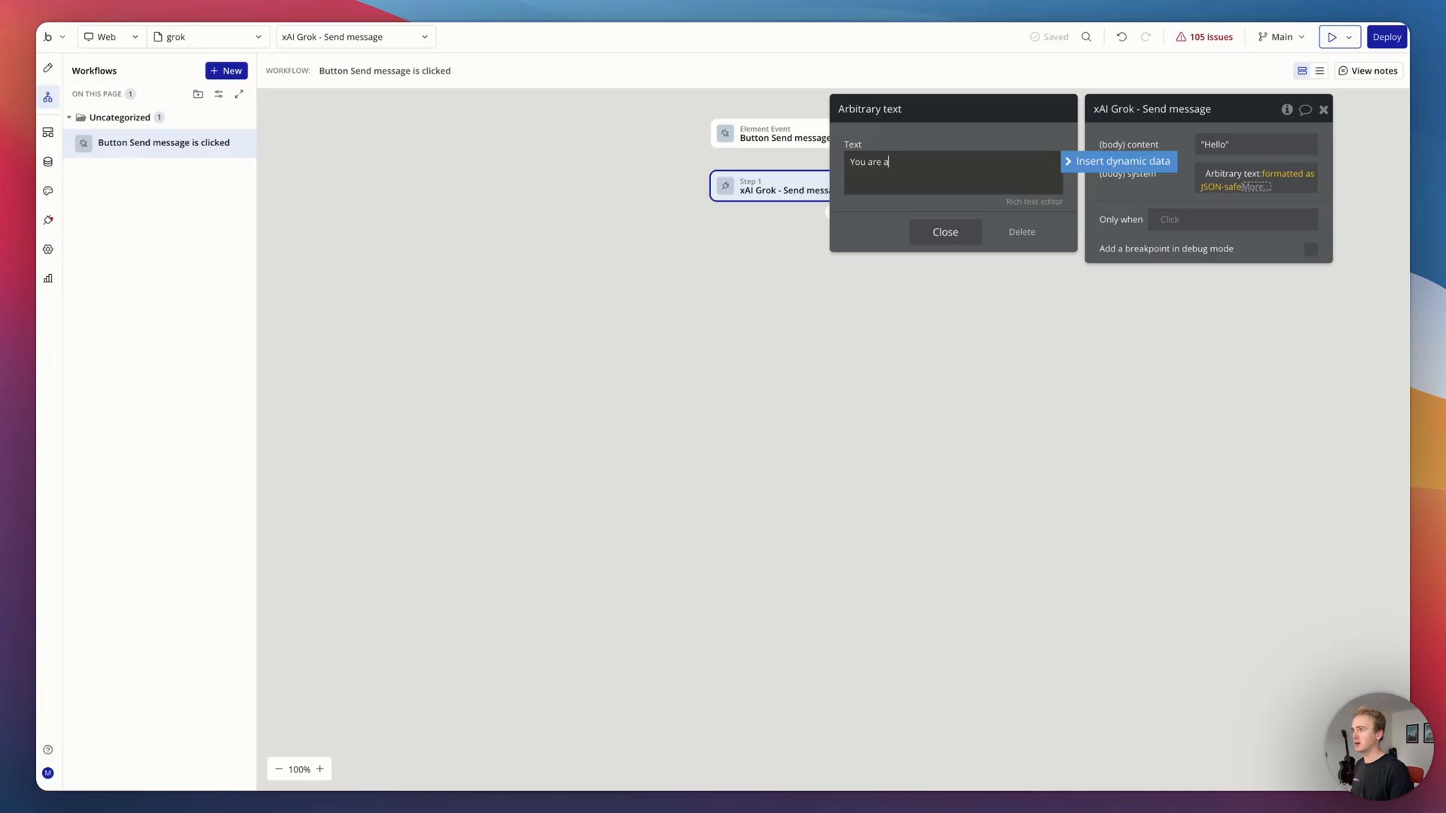
pyautogui.write('helpful assistant')
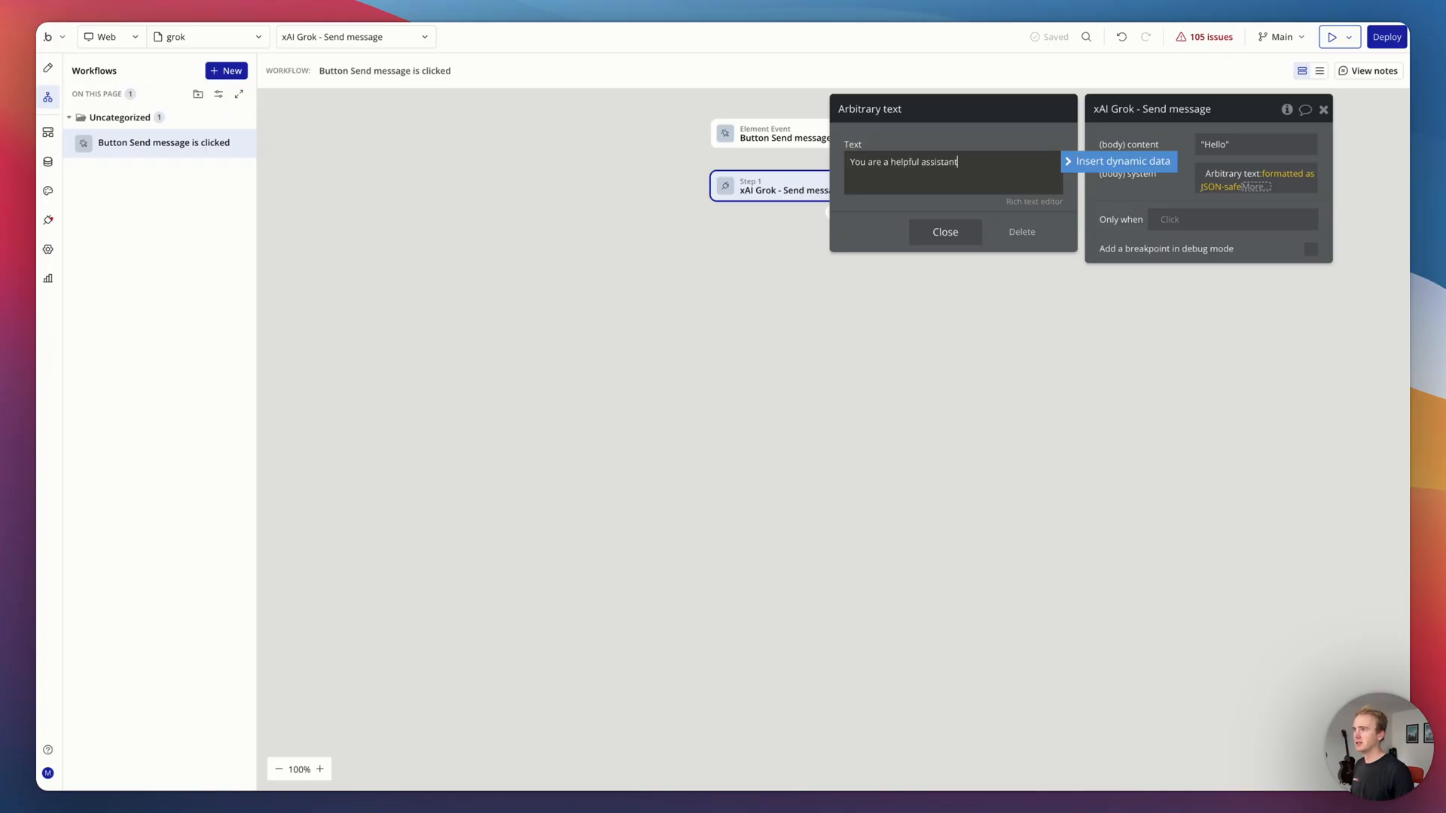
pyautogui.click(1120, 161)
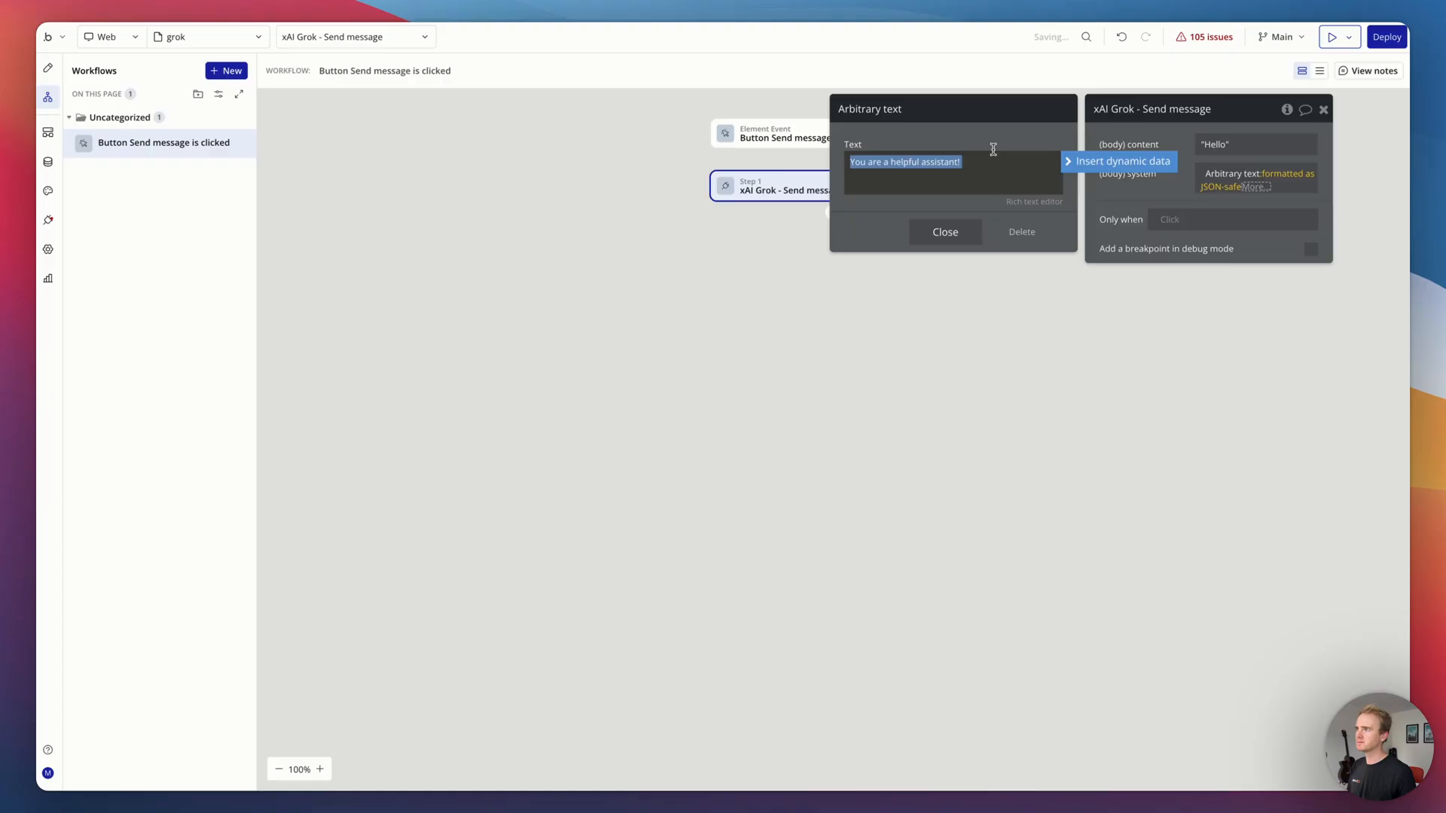
pyautogui.click(944, 232)
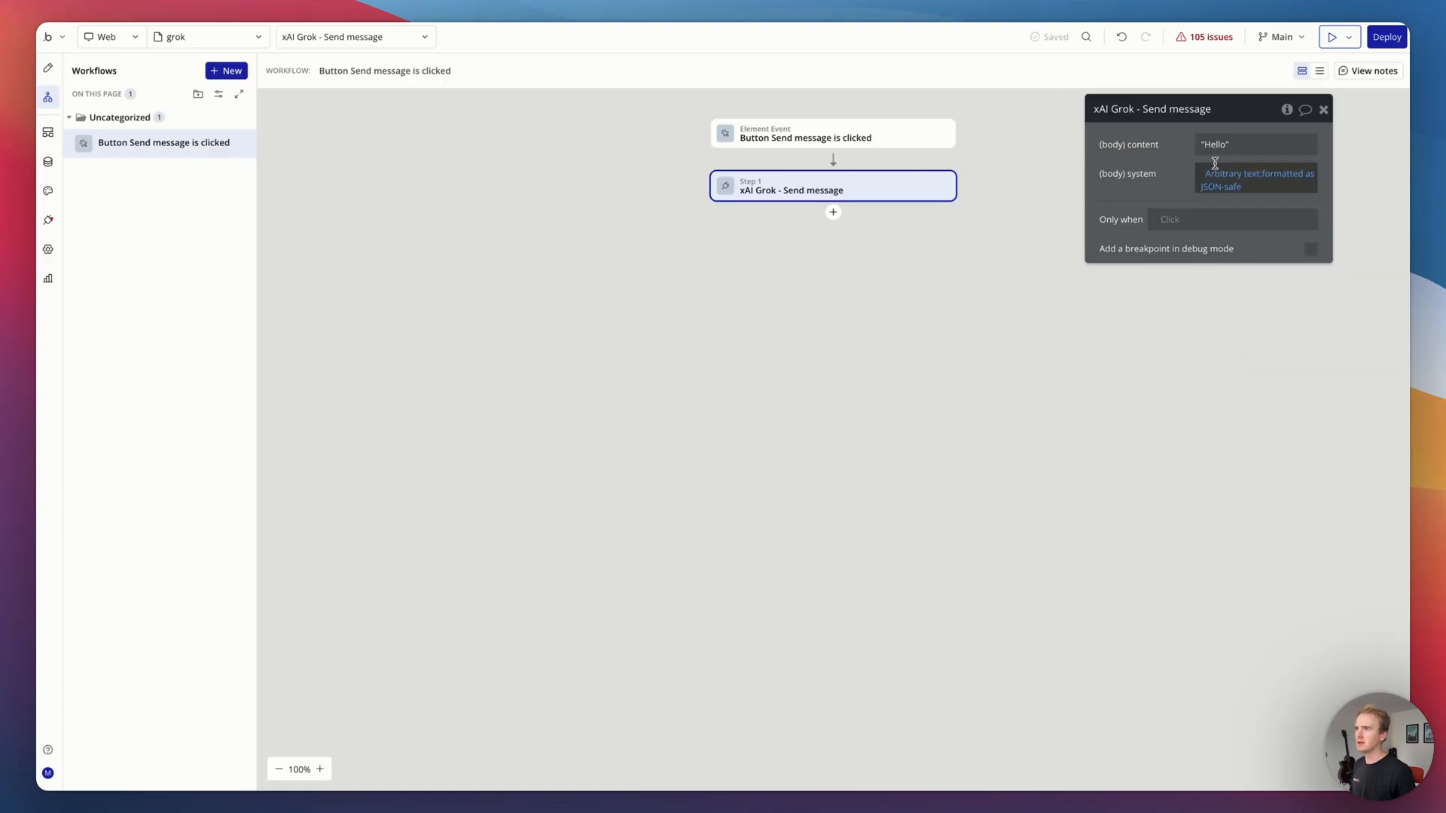
# Step: Set the content field to MultilineInput A's value, formatted as JSON-safe
pyautogui.click(1254, 145)
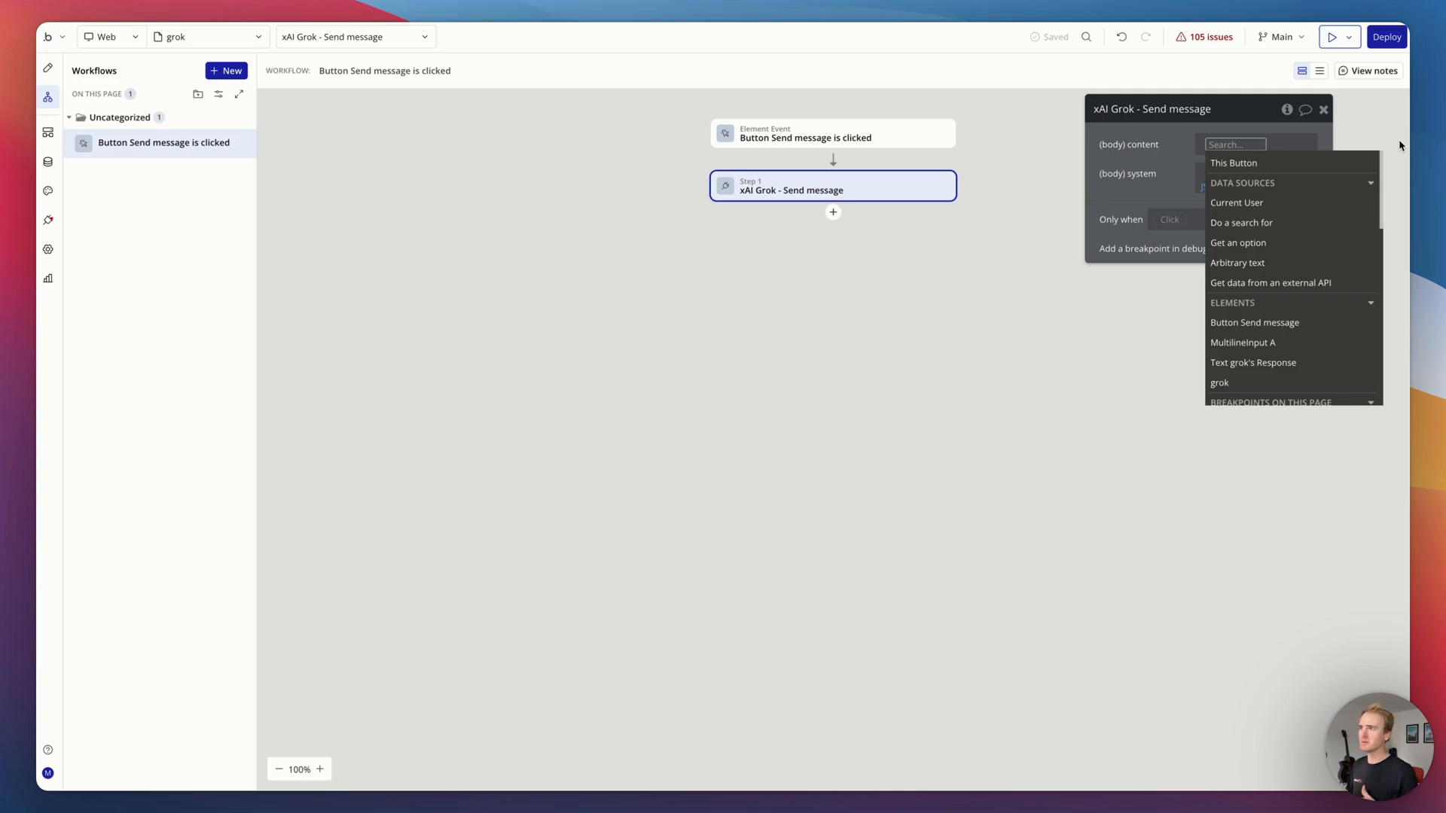
pyautogui.write('m')
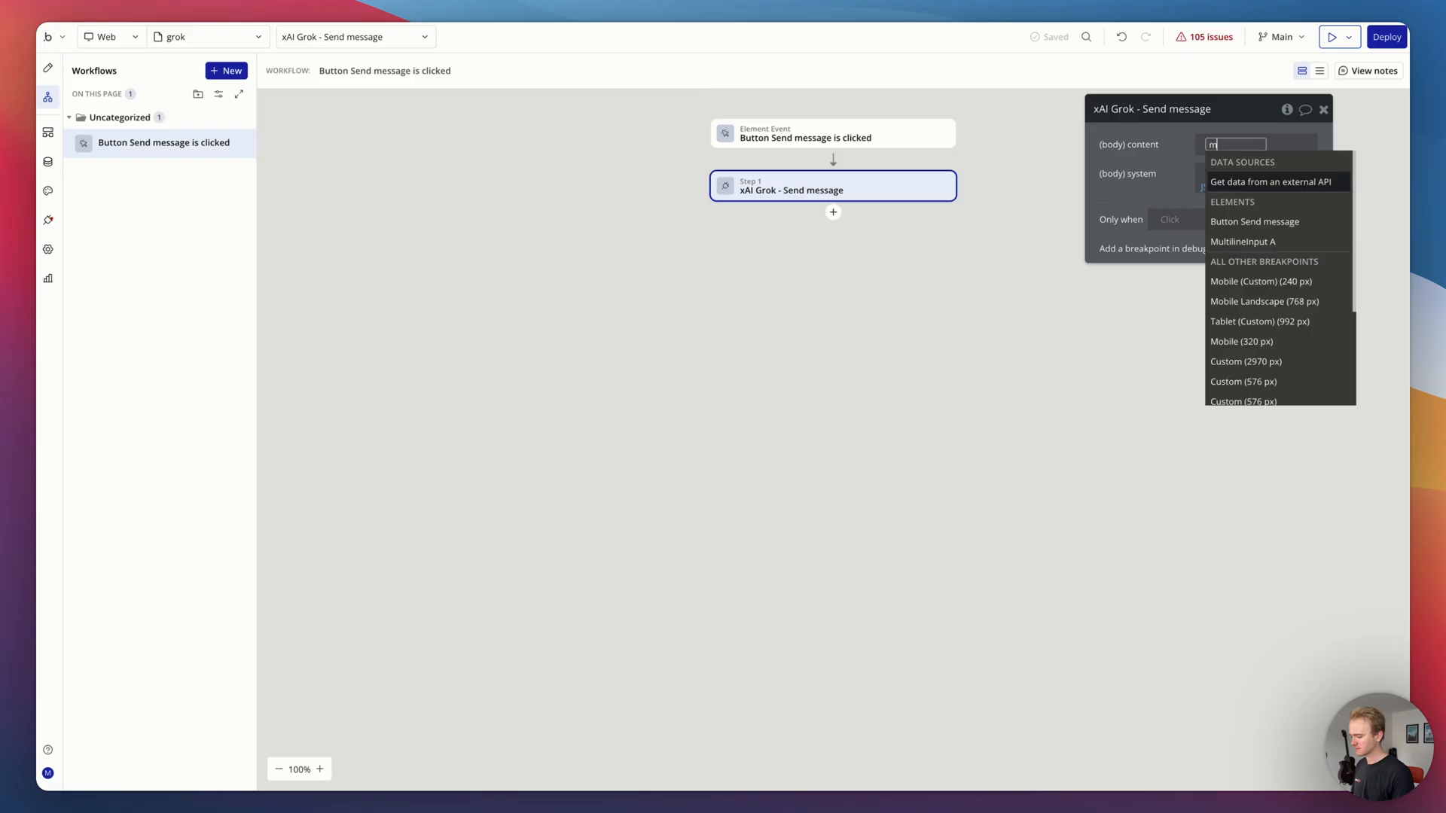
pyautogui.write('ul')
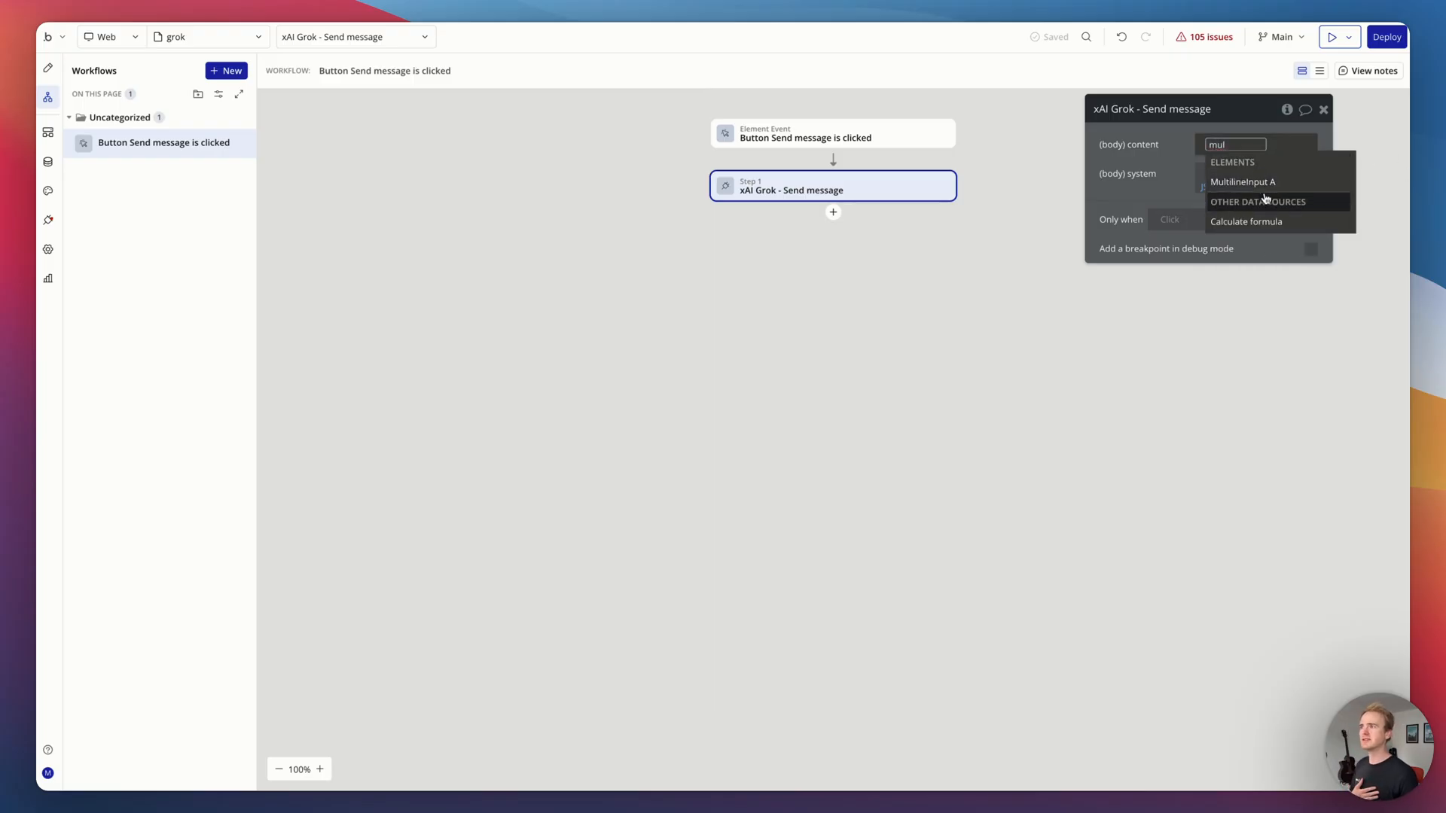
pyautogui.click(1242, 182)
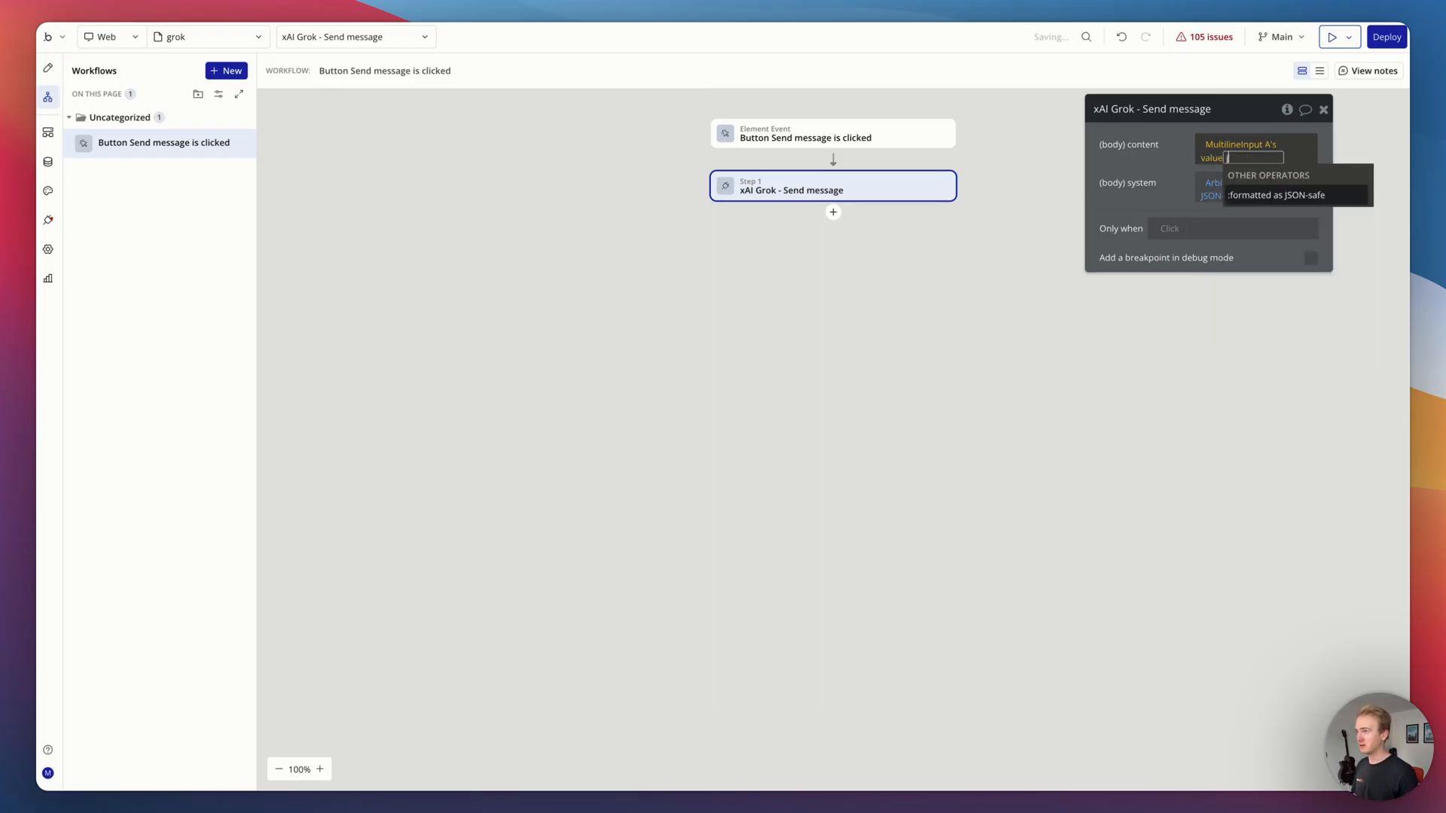
pyautogui.click(1276, 195)
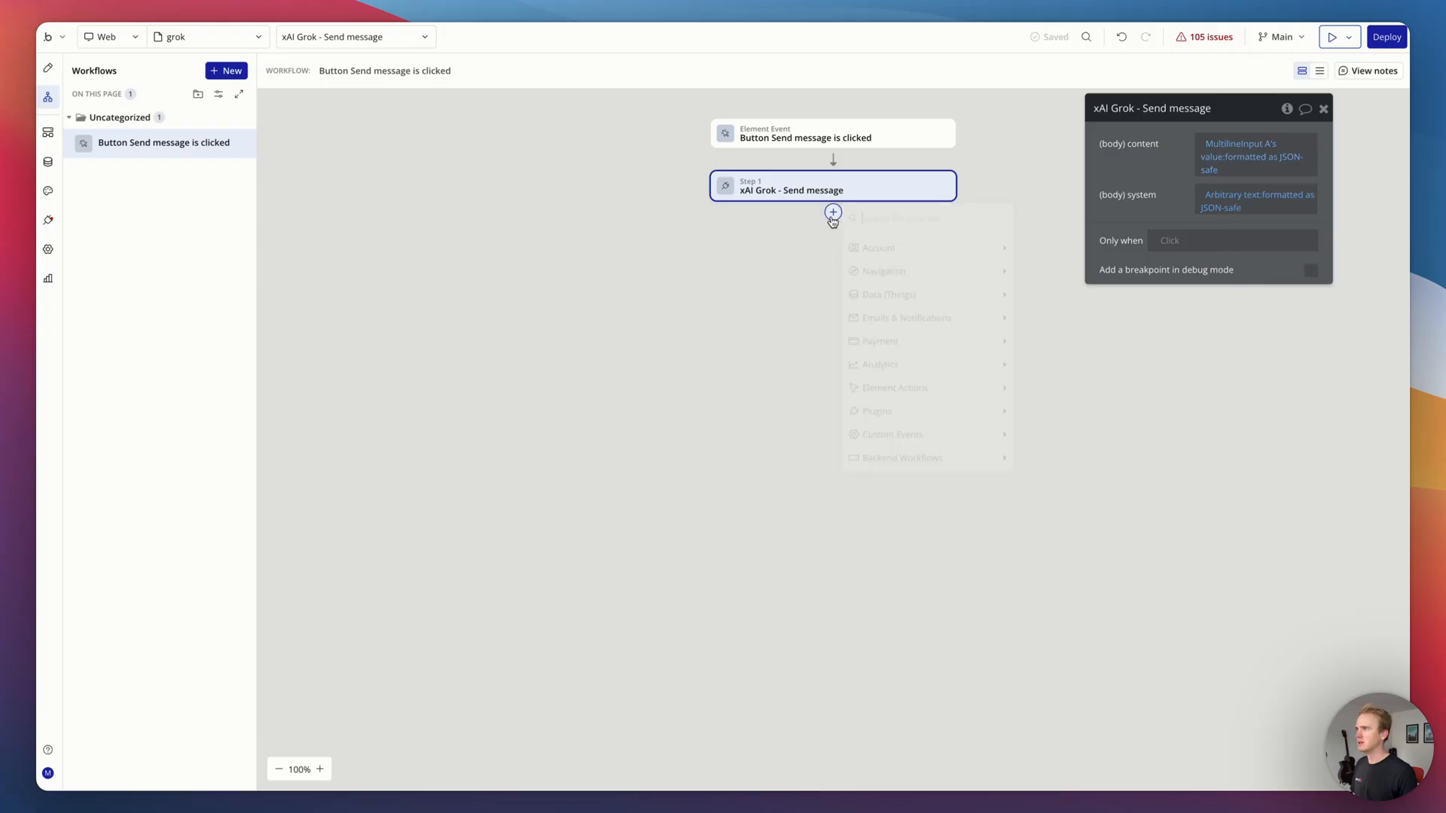
# Step: Add a Set state step on the grok page's Response using Result of step 1, then head to the API call settings
pyautogui.write('set st')
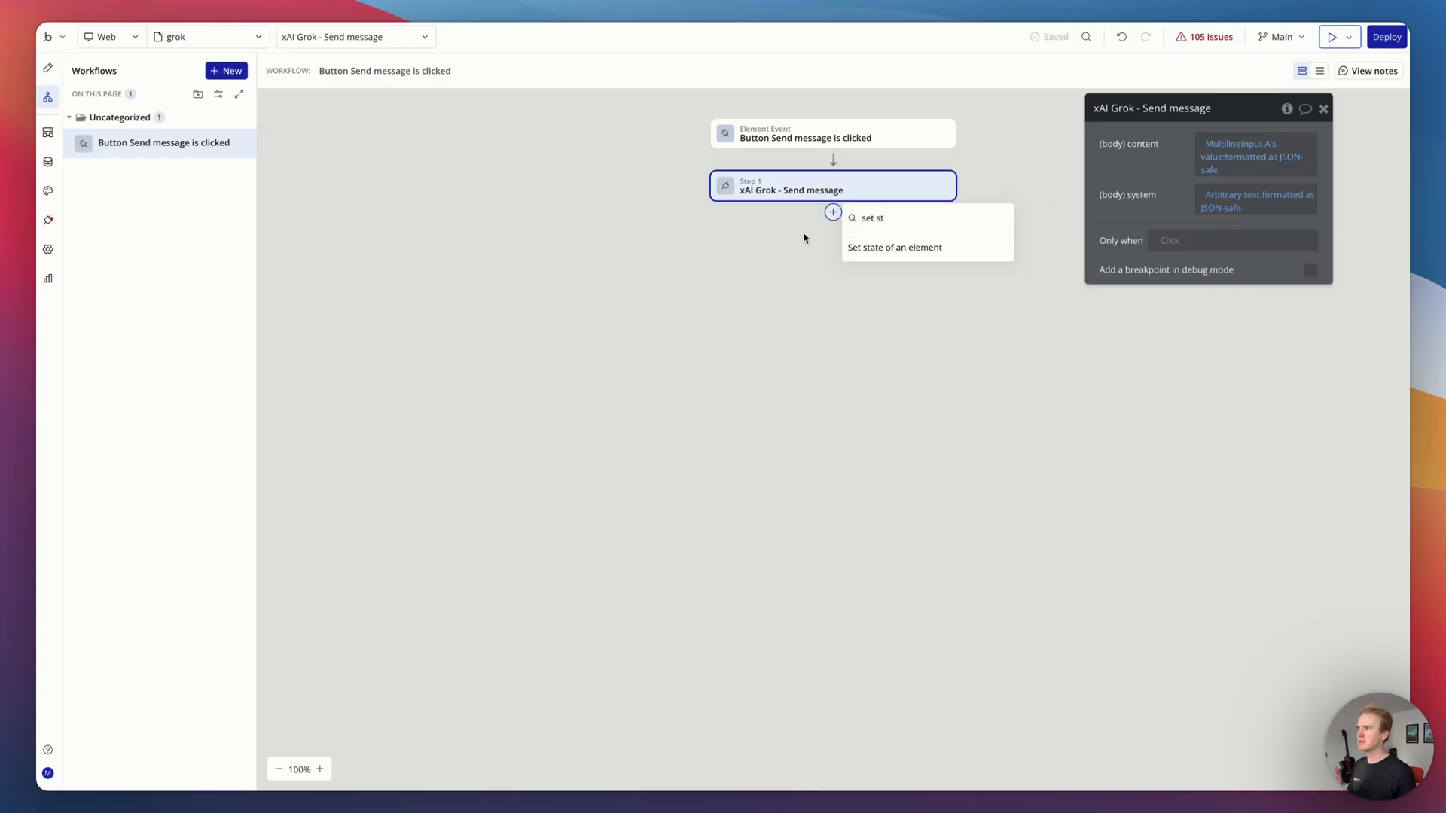
pyautogui.click(893, 247)
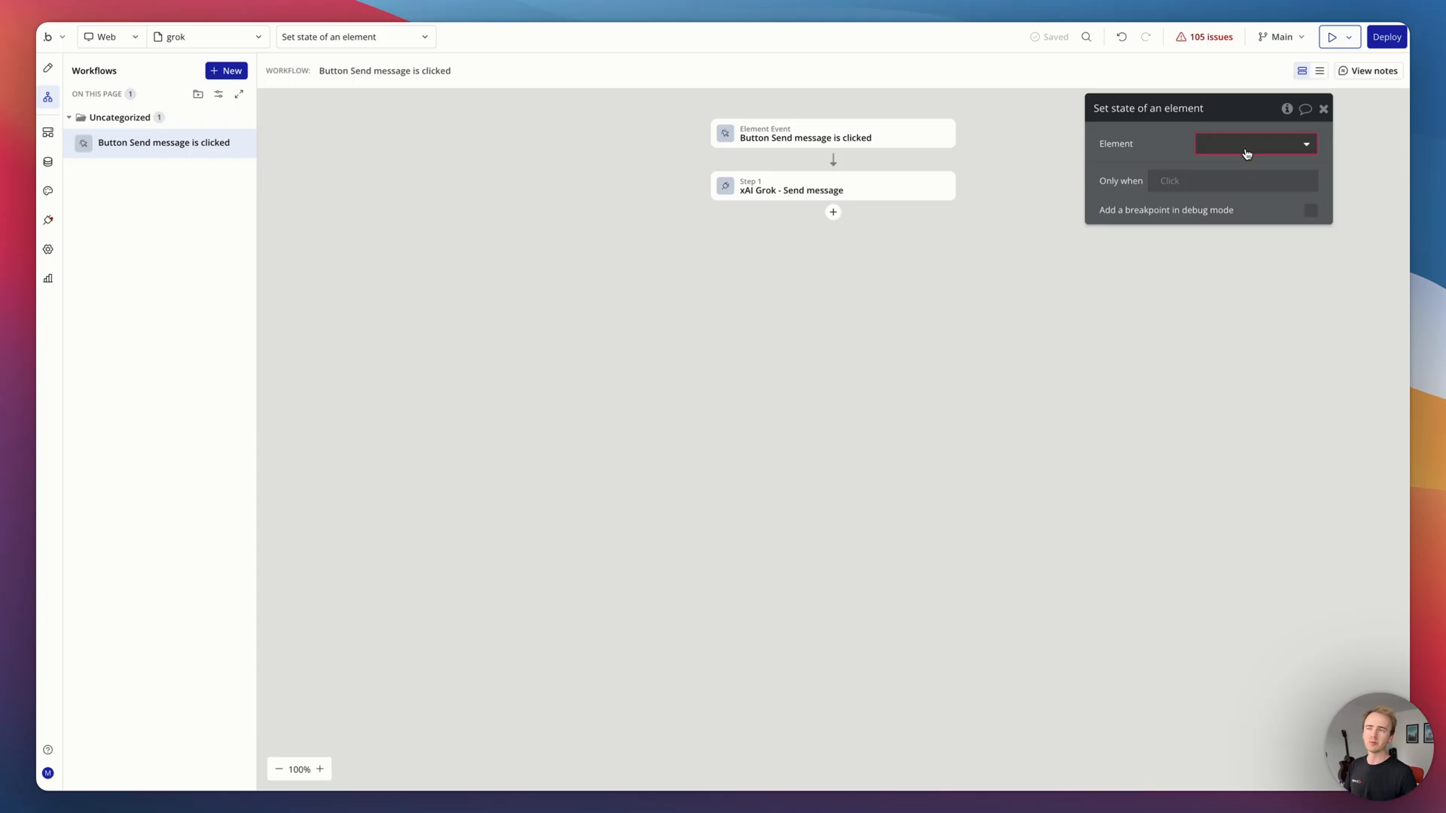
pyautogui.click(1255, 143)
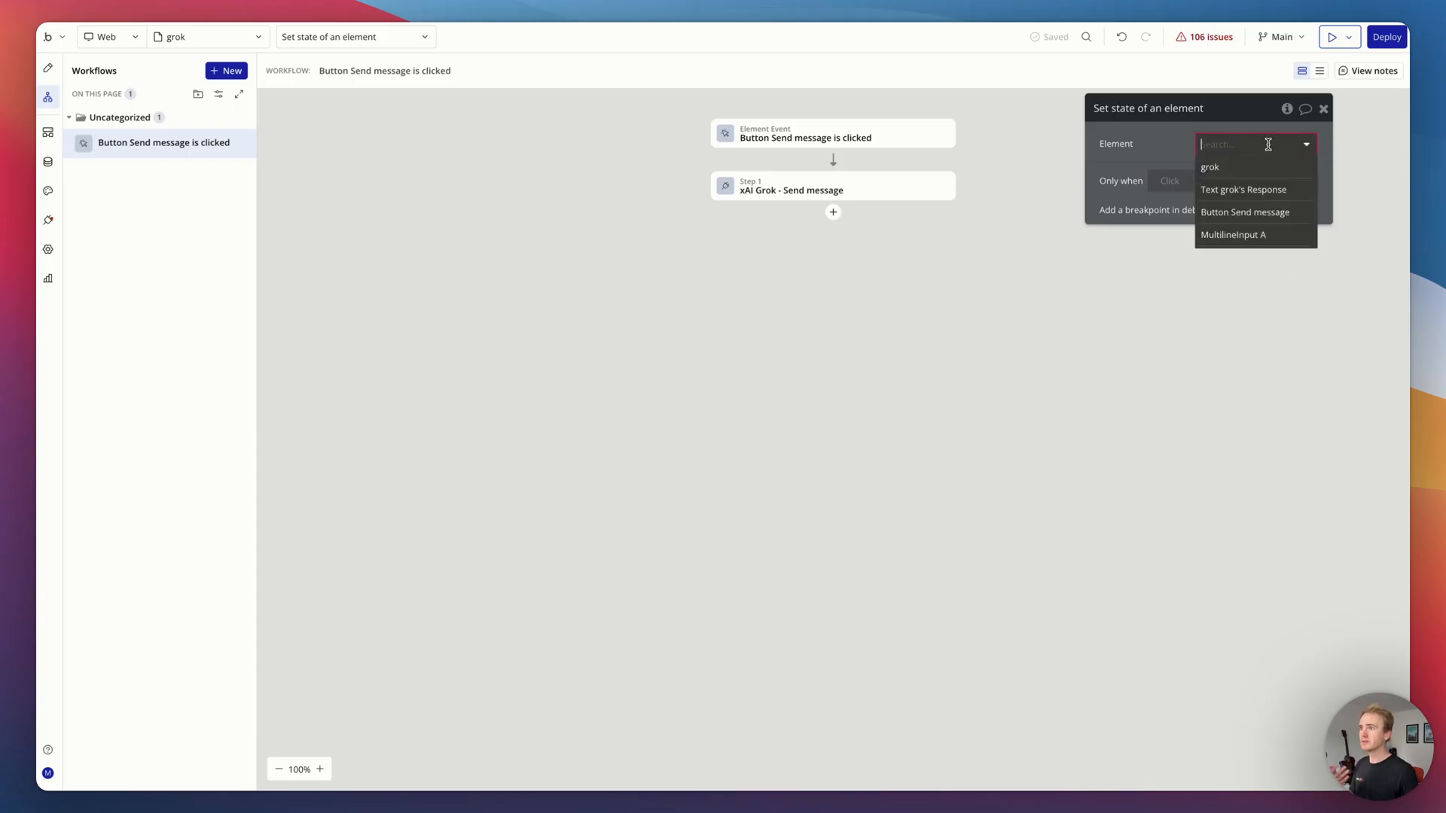
pyautogui.click(1209, 167)
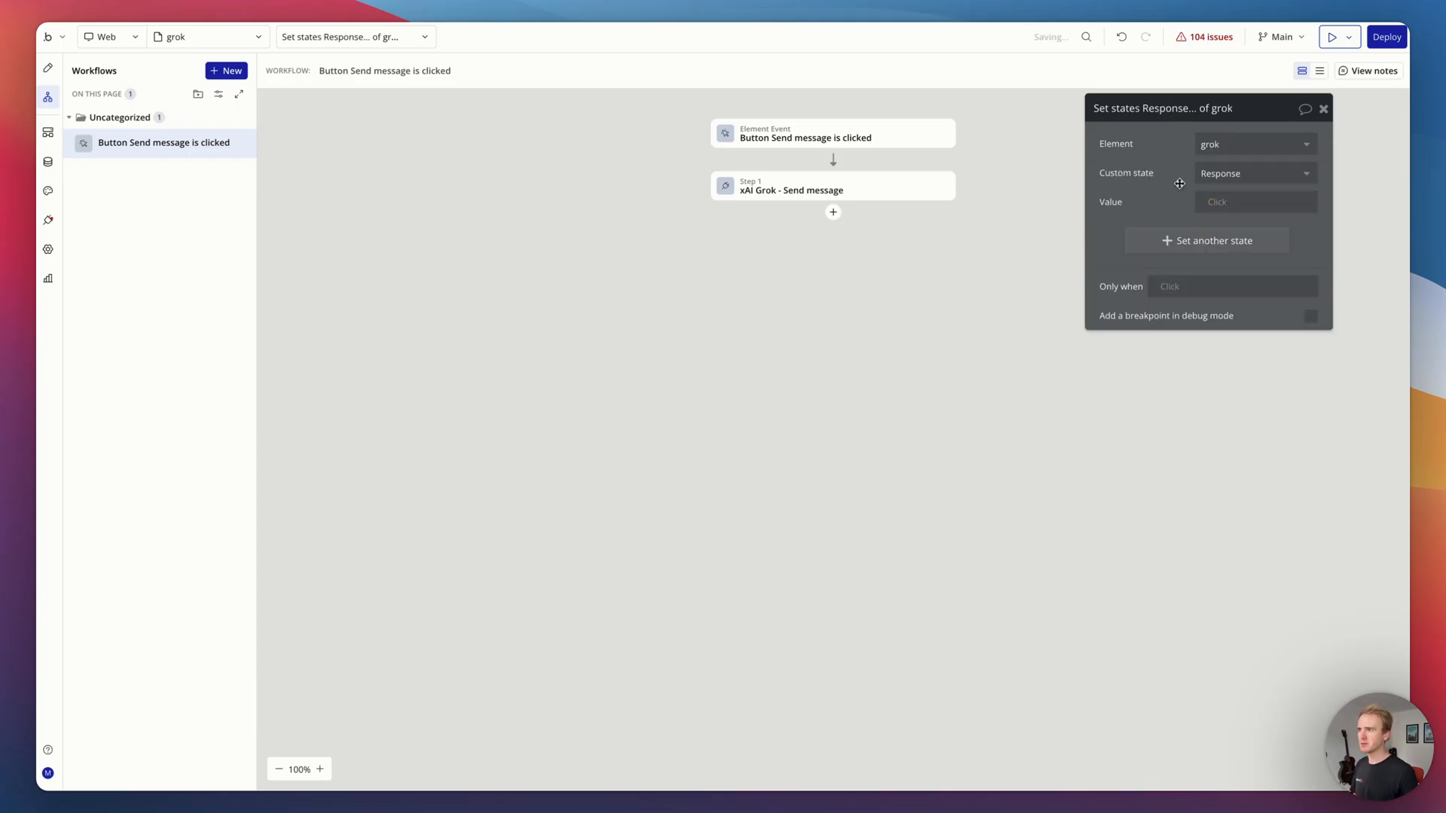
pyautogui.click(1230, 202)
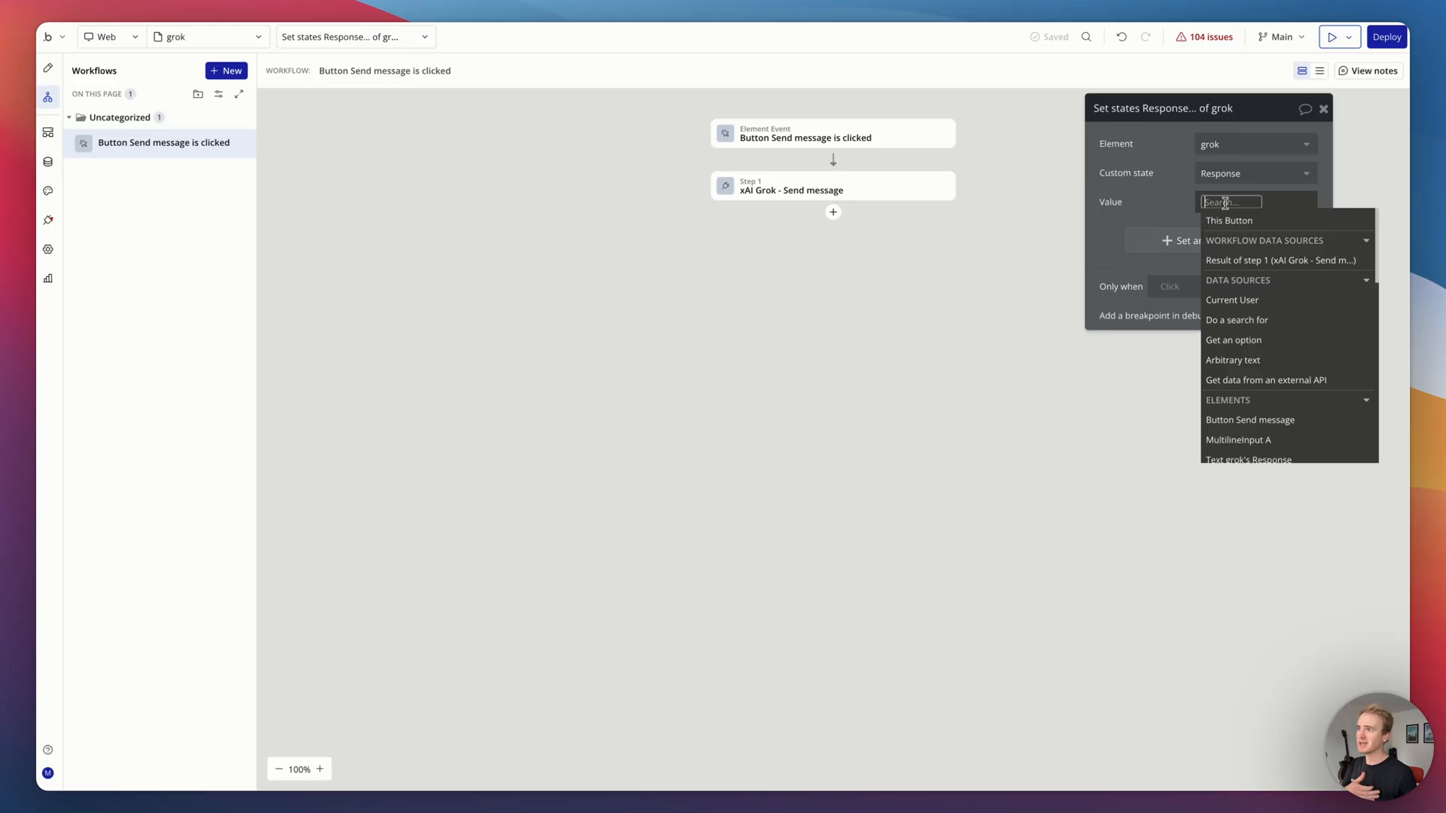
pyautogui.click(1280, 259)
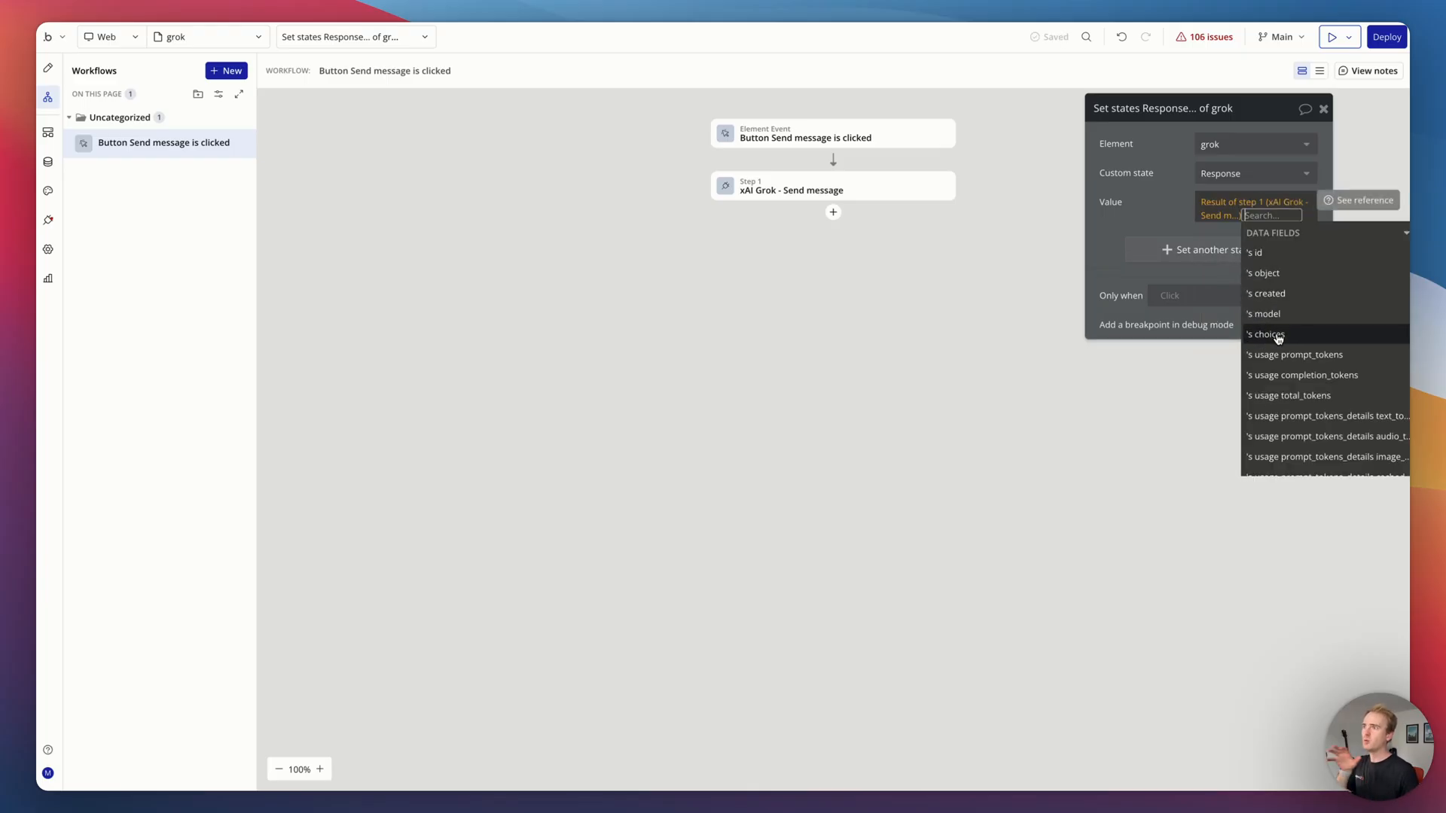
pyautogui.click(1266, 335)
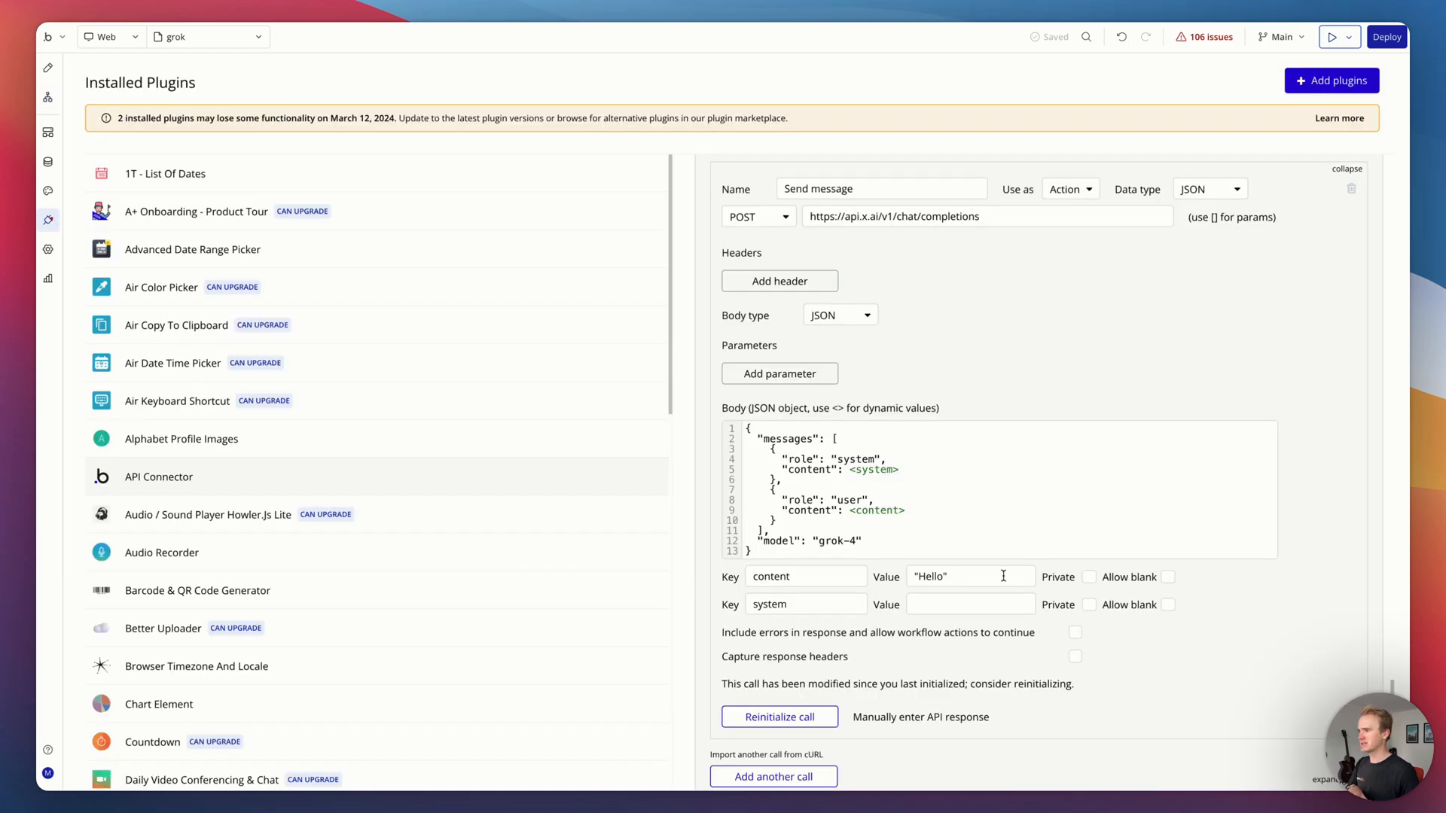
# Step: Give Send message a helpful-assistant system test value, reinitialize the call and save its returned field types
pyautogui.click(968, 595)
pyautogui.write('ou are a helpful assistant')
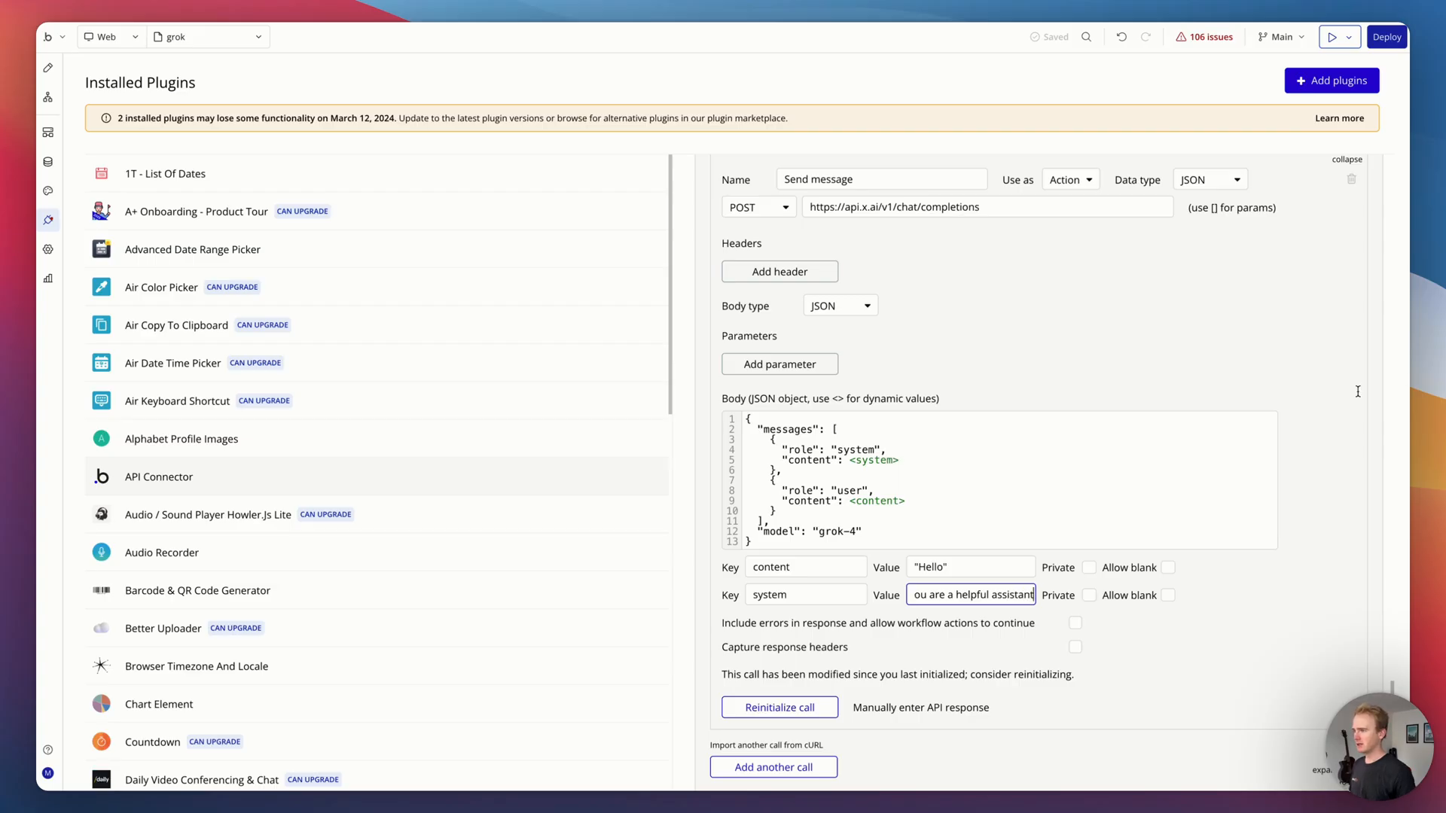
pyautogui.click(779, 708)
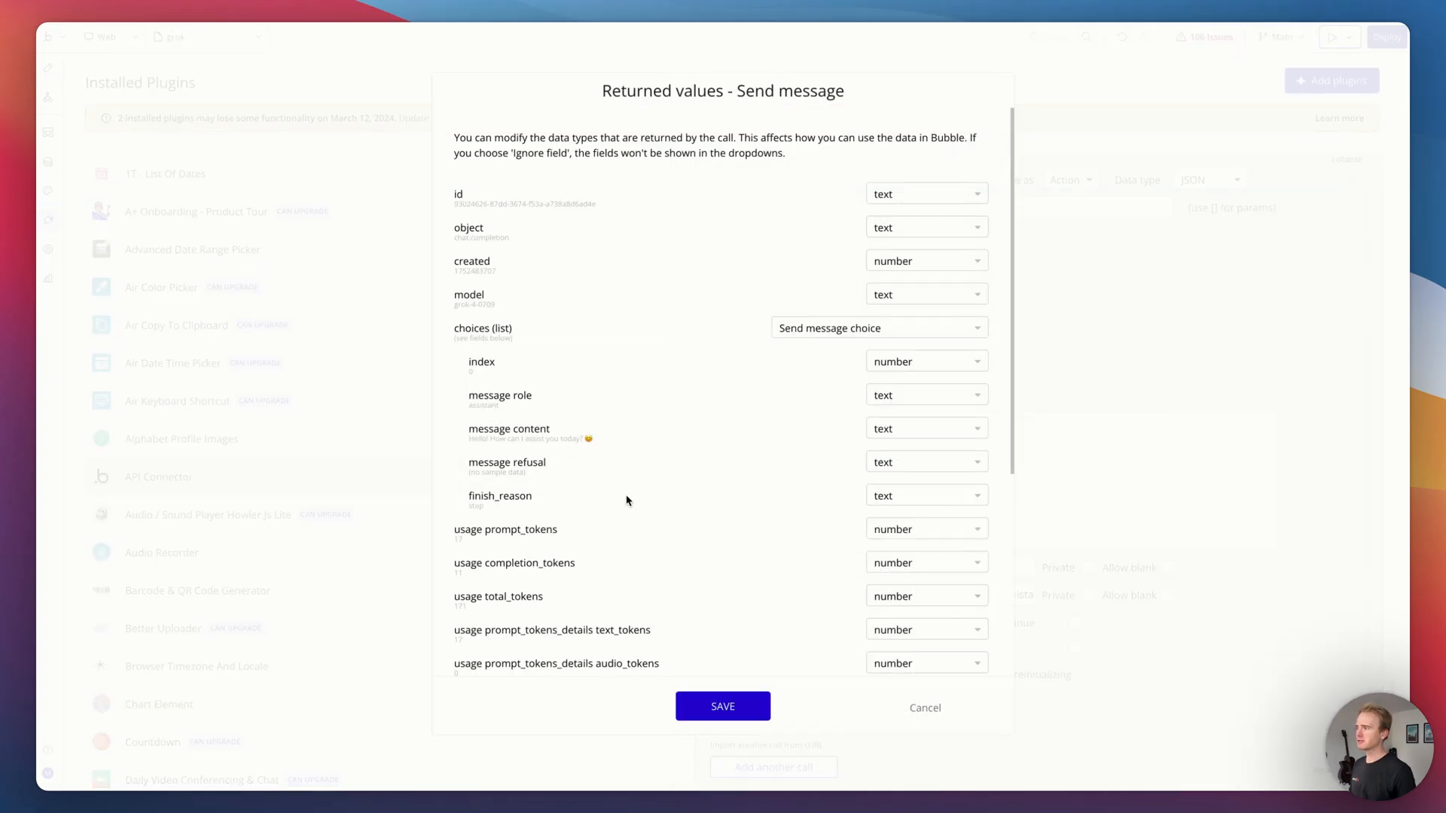
pyautogui.scroll(-3)
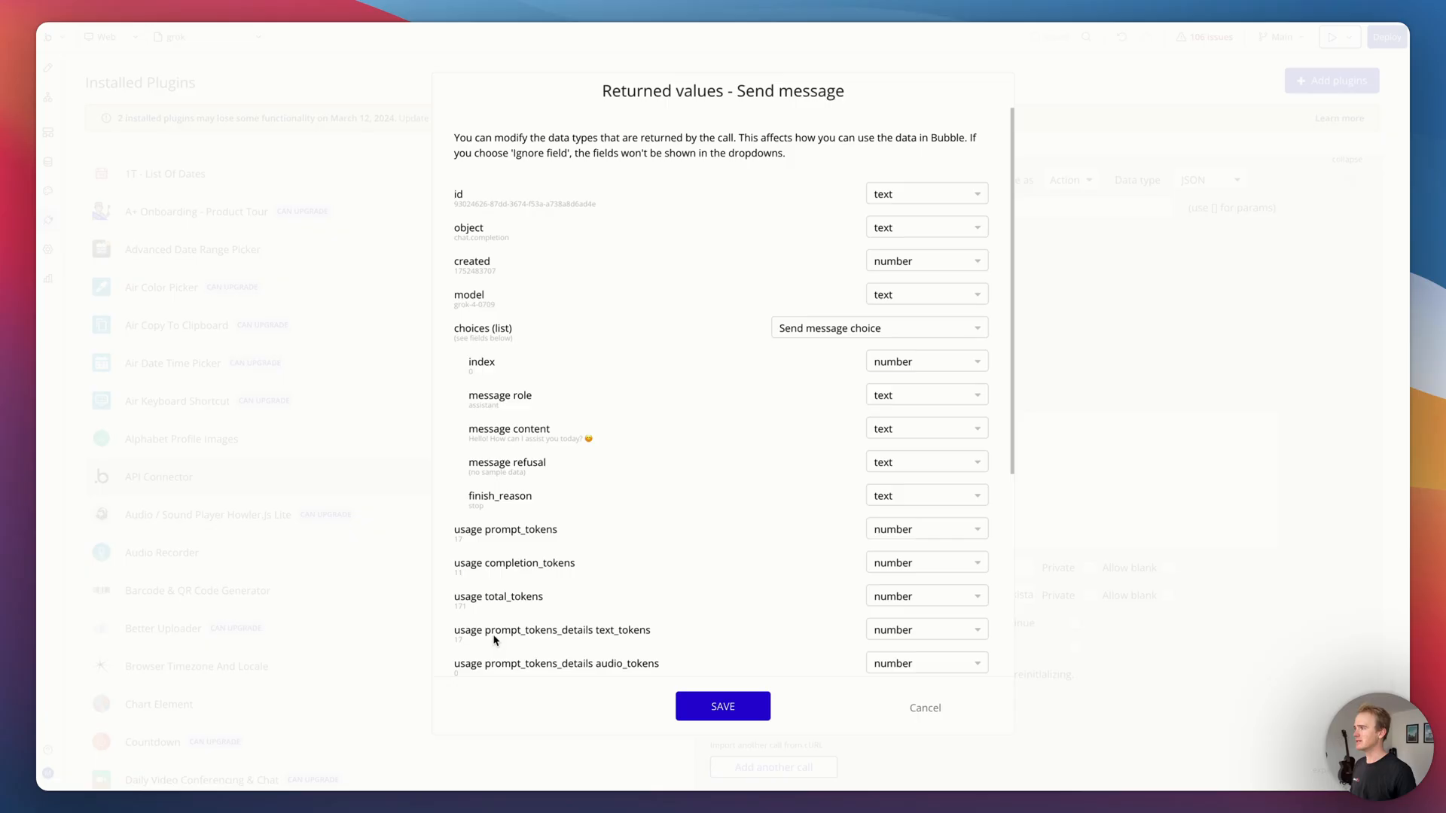
pyautogui.moveTo(518, 238)
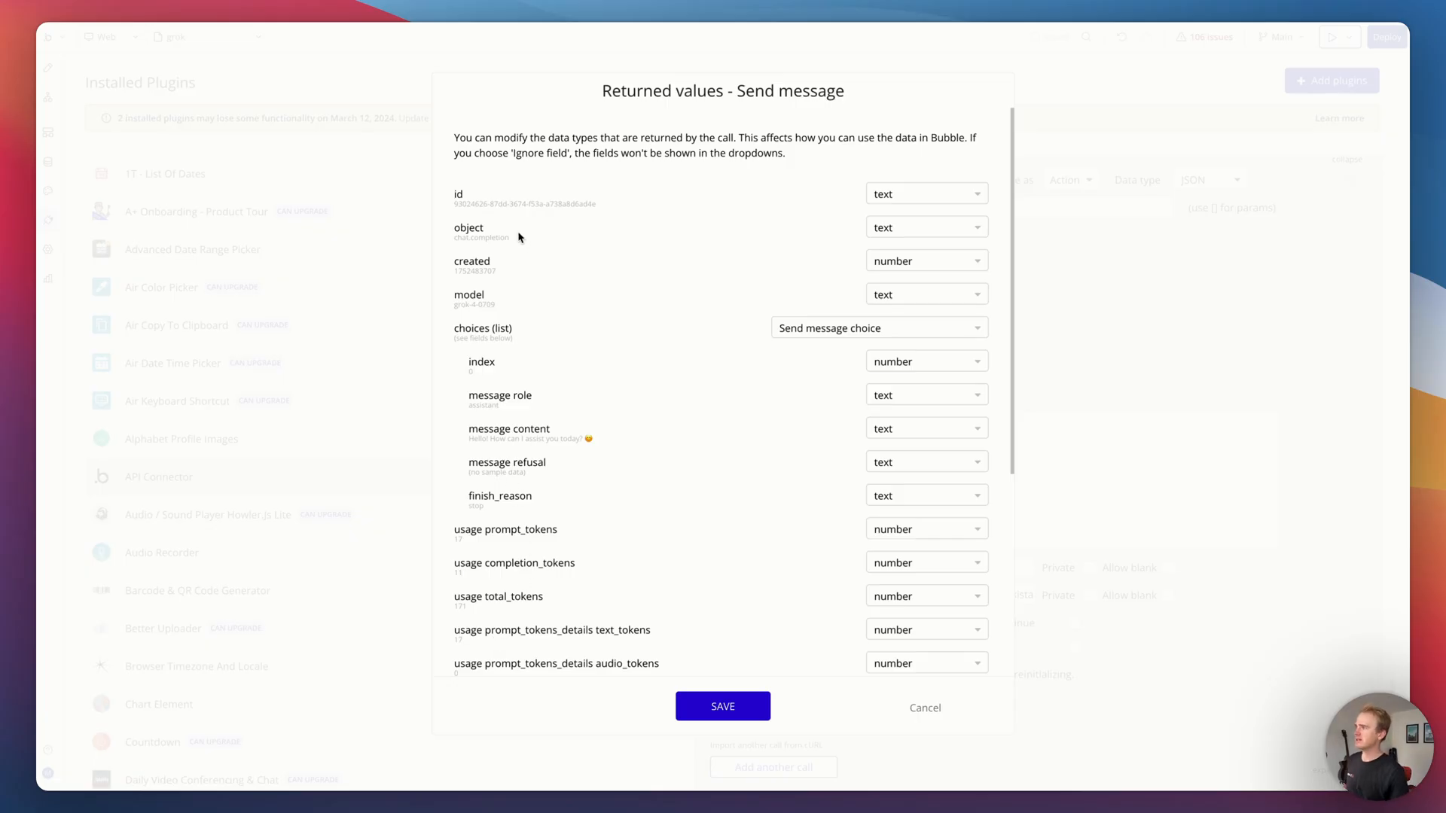
pyautogui.moveTo(451, 342)
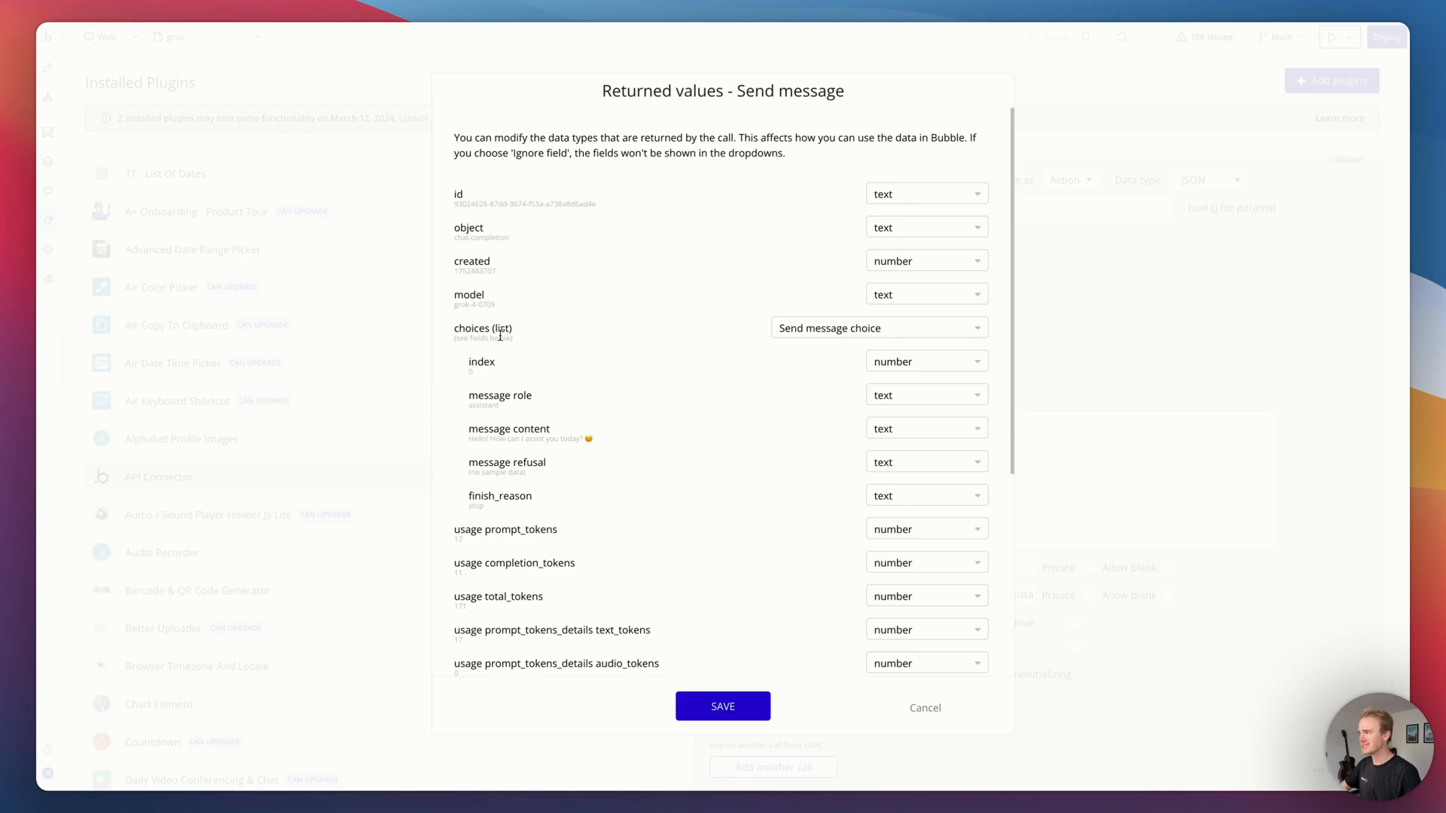
pyautogui.moveTo(499, 397)
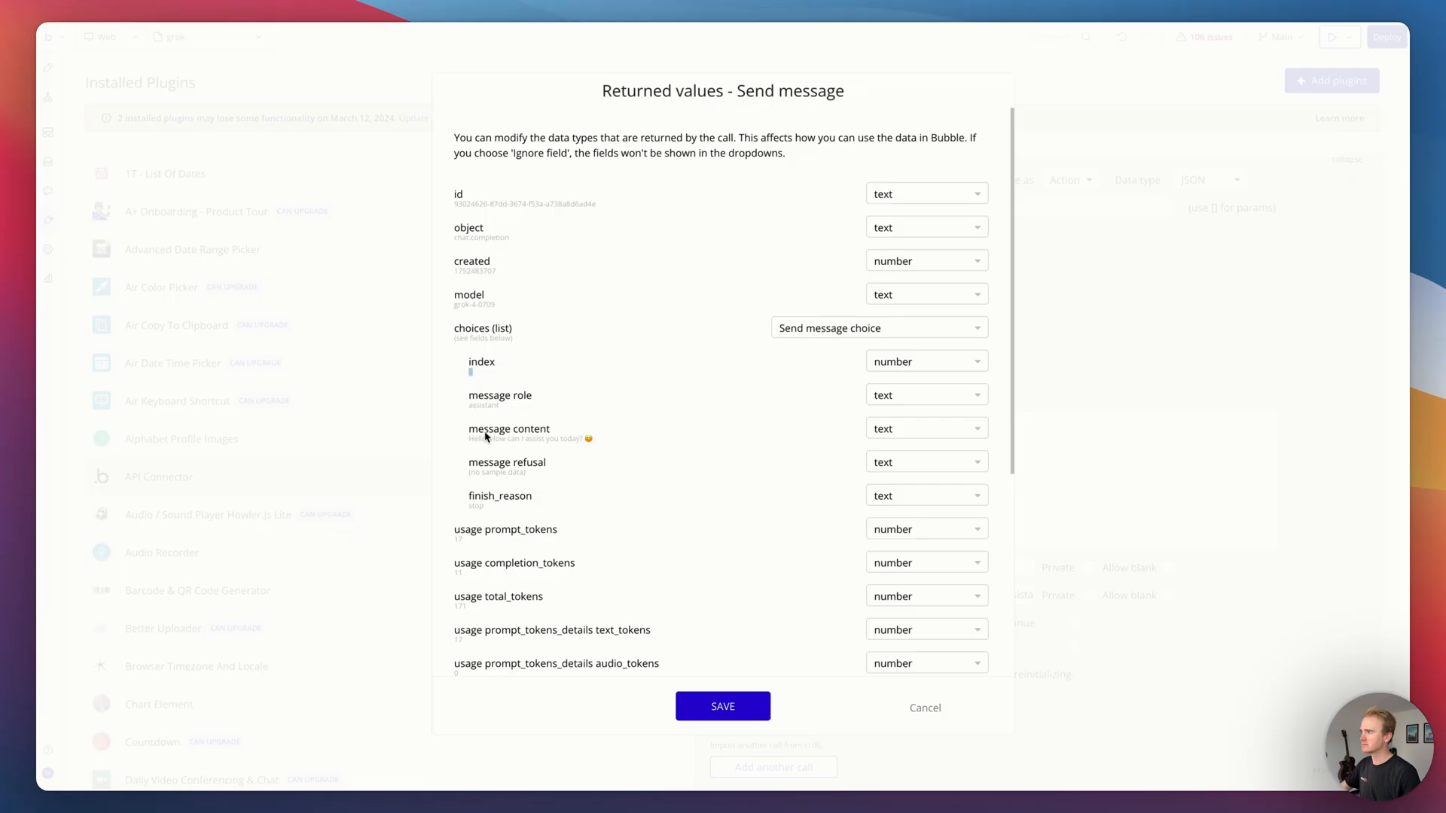
pyautogui.click(721, 706)
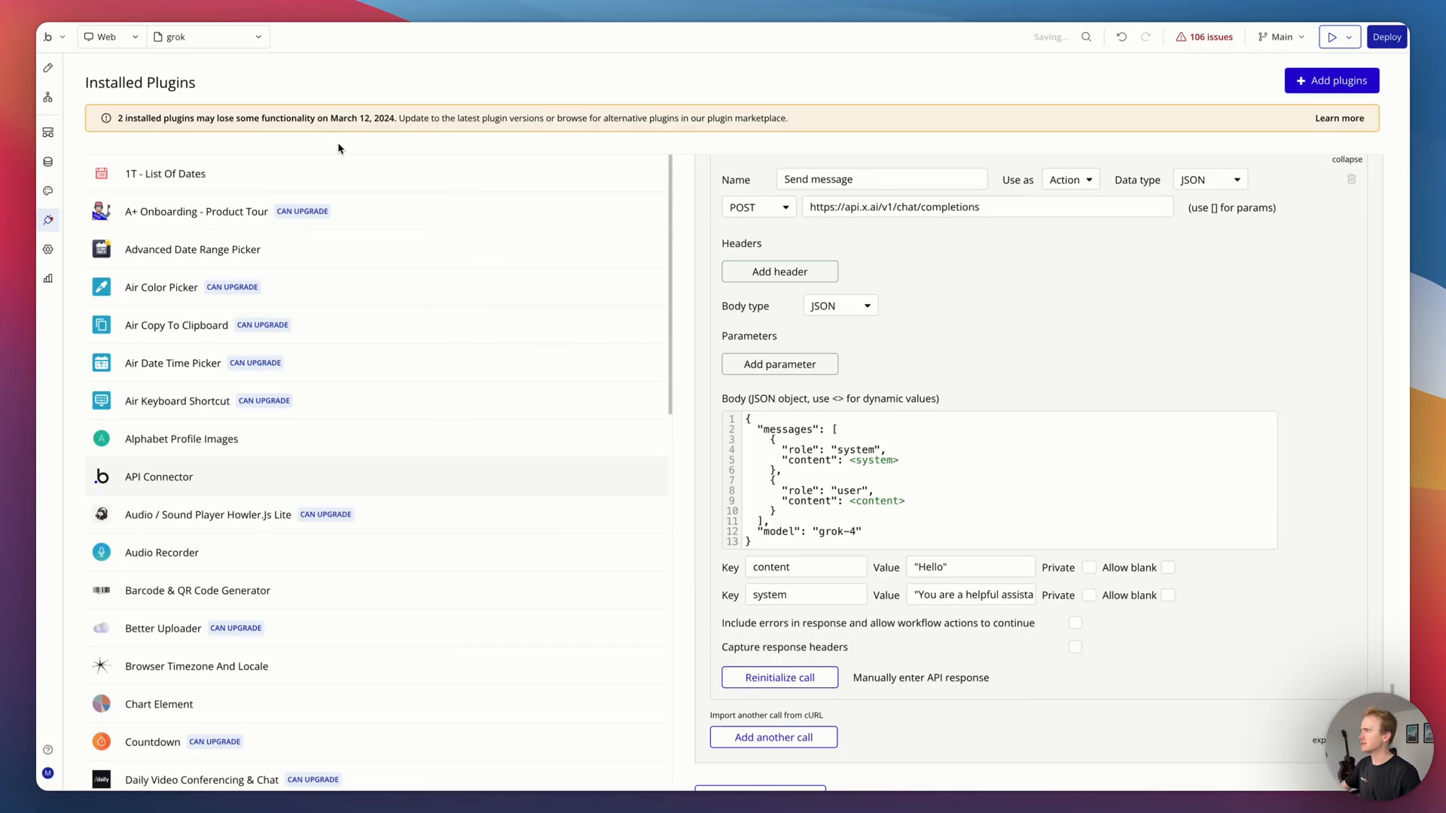
# Step: Change step 2's Response value to Result of step 1's choices:first item's message content
pyautogui.click(48, 97)
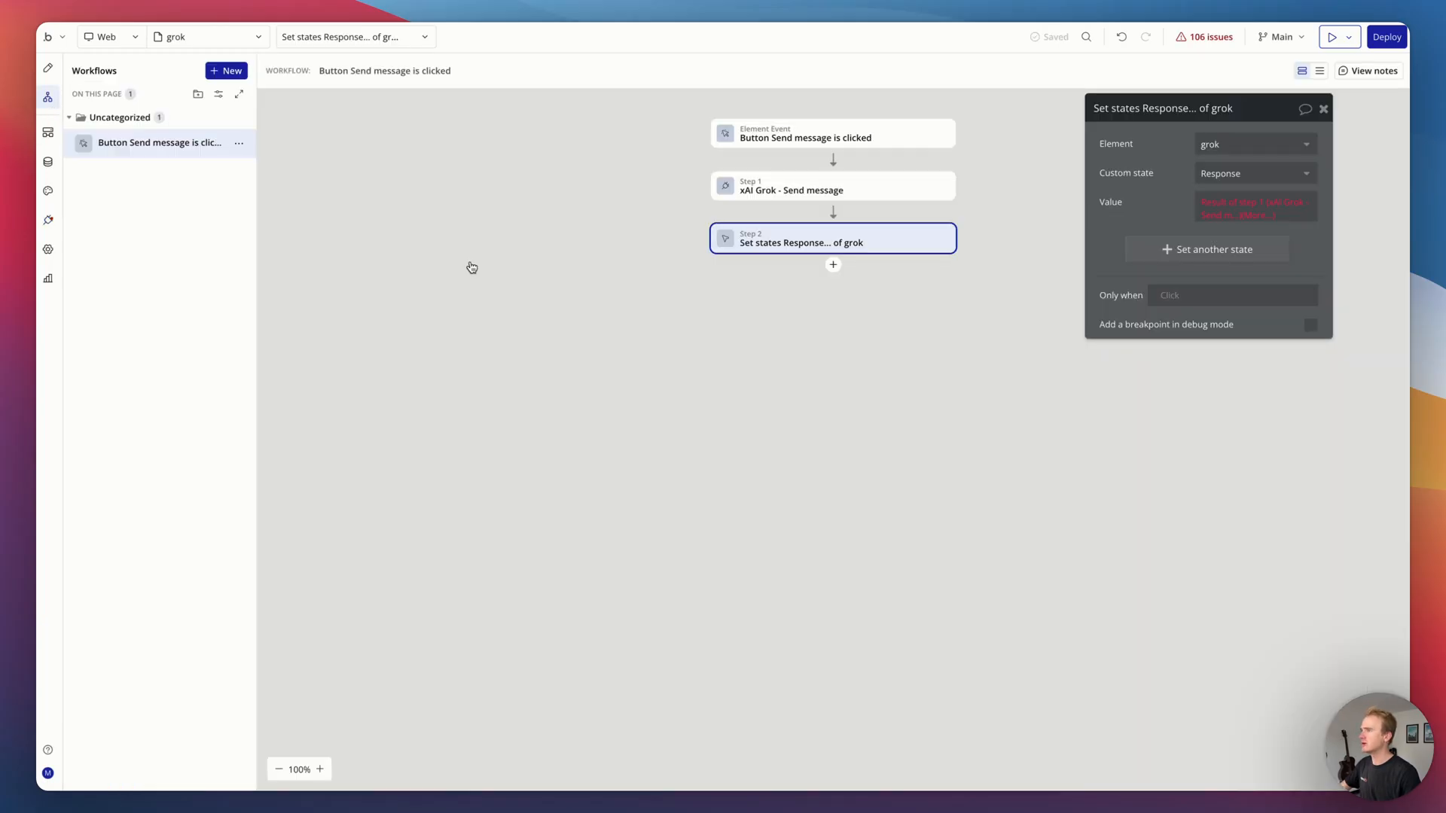
pyautogui.click(1255, 208)
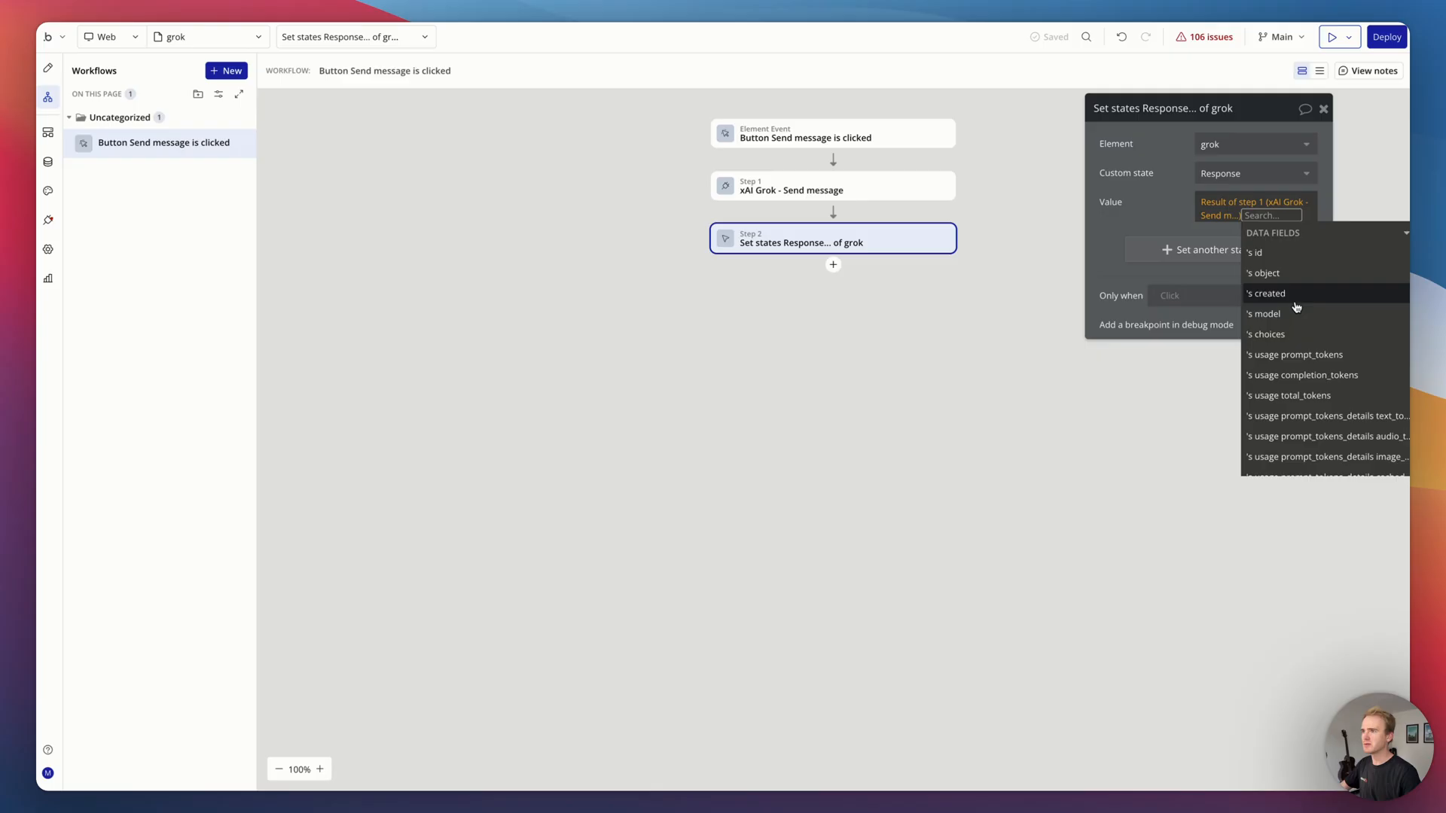
pyautogui.click(1266, 334)
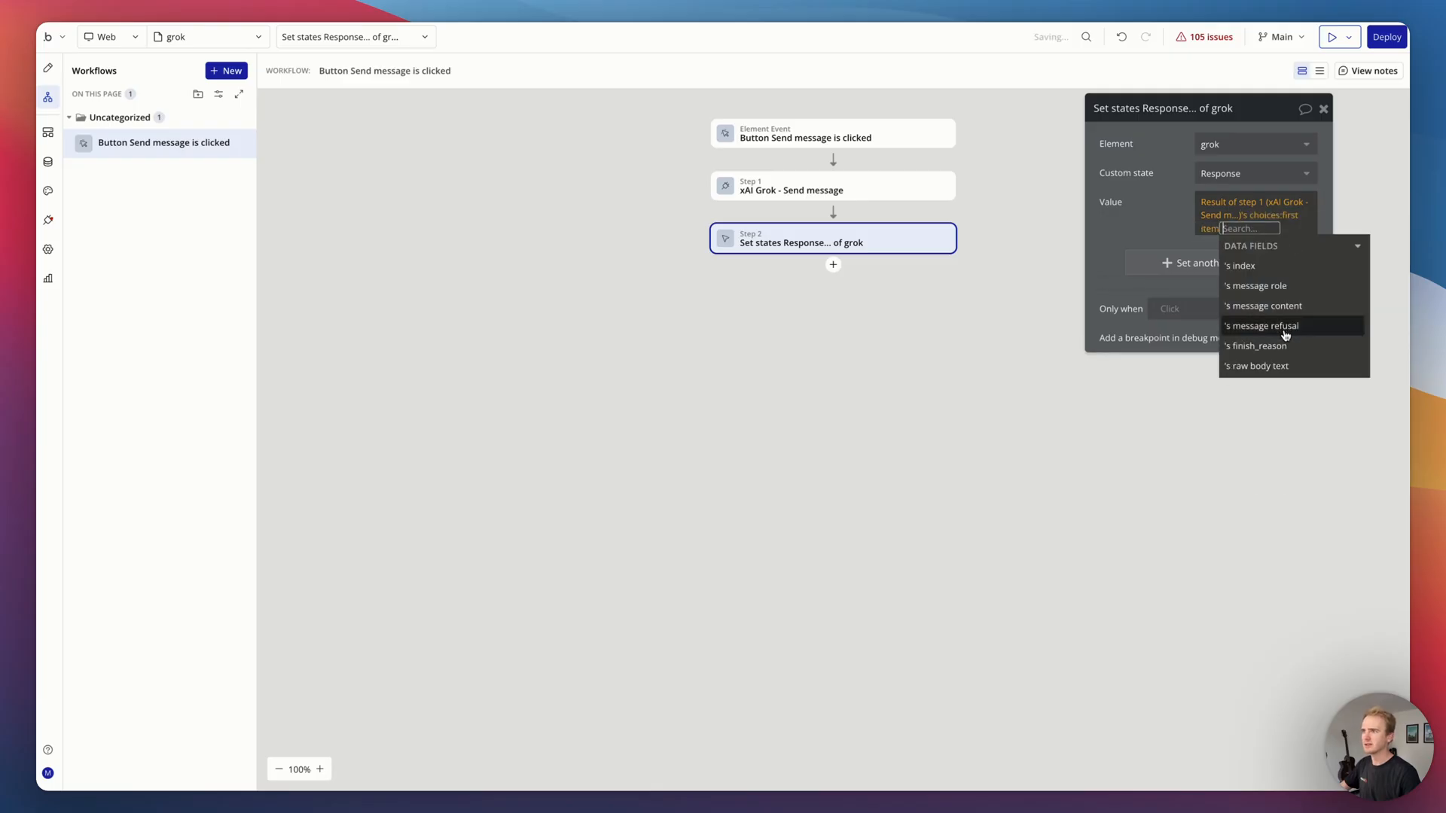
pyautogui.click(1267, 306)
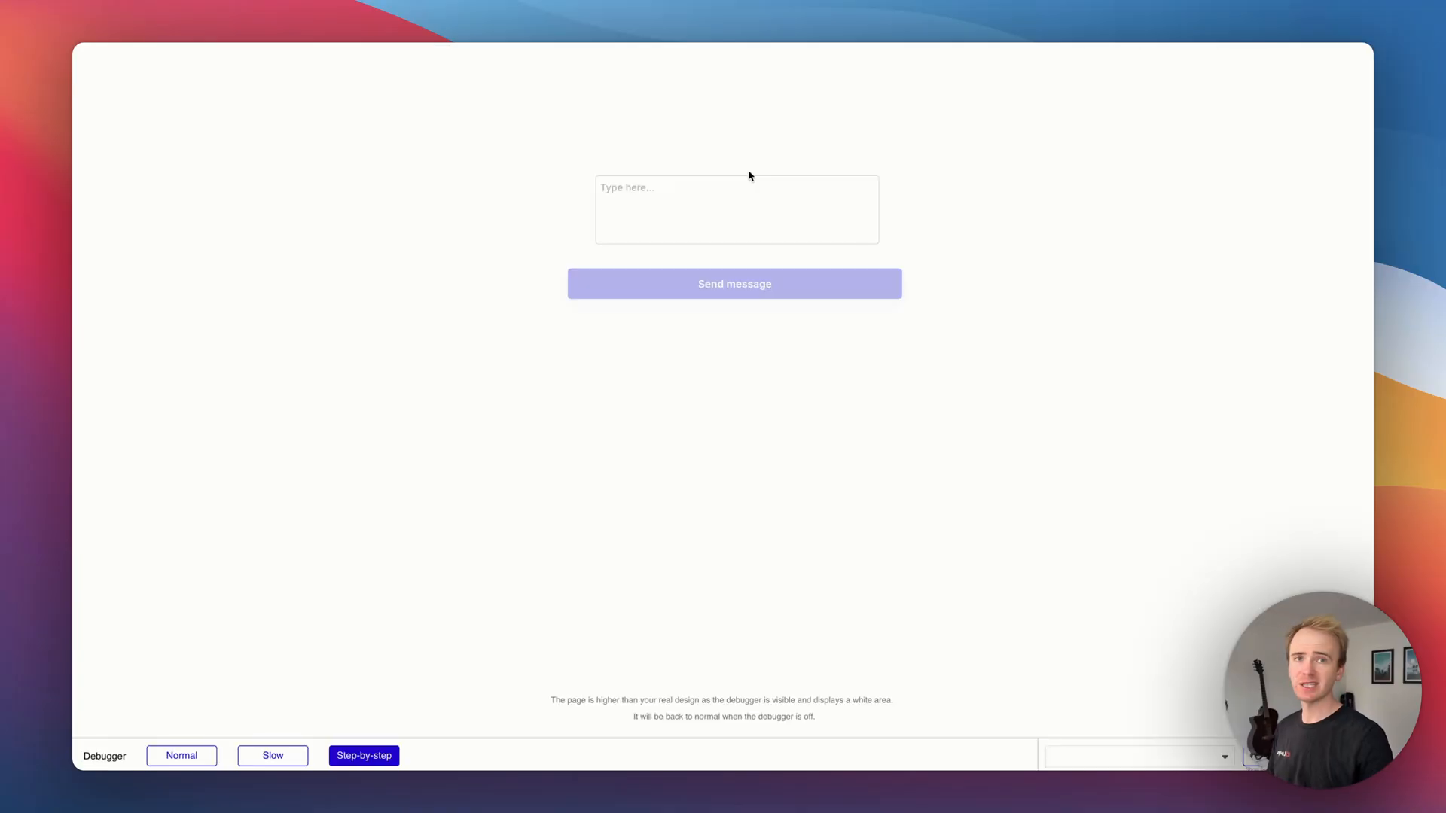
# Step: Enter 'Plan a 3 day trip to Paris. Respond with just 3 brief bullet points of ideas' and run the workflow for Grok's reply
pyautogui.click(737, 210)
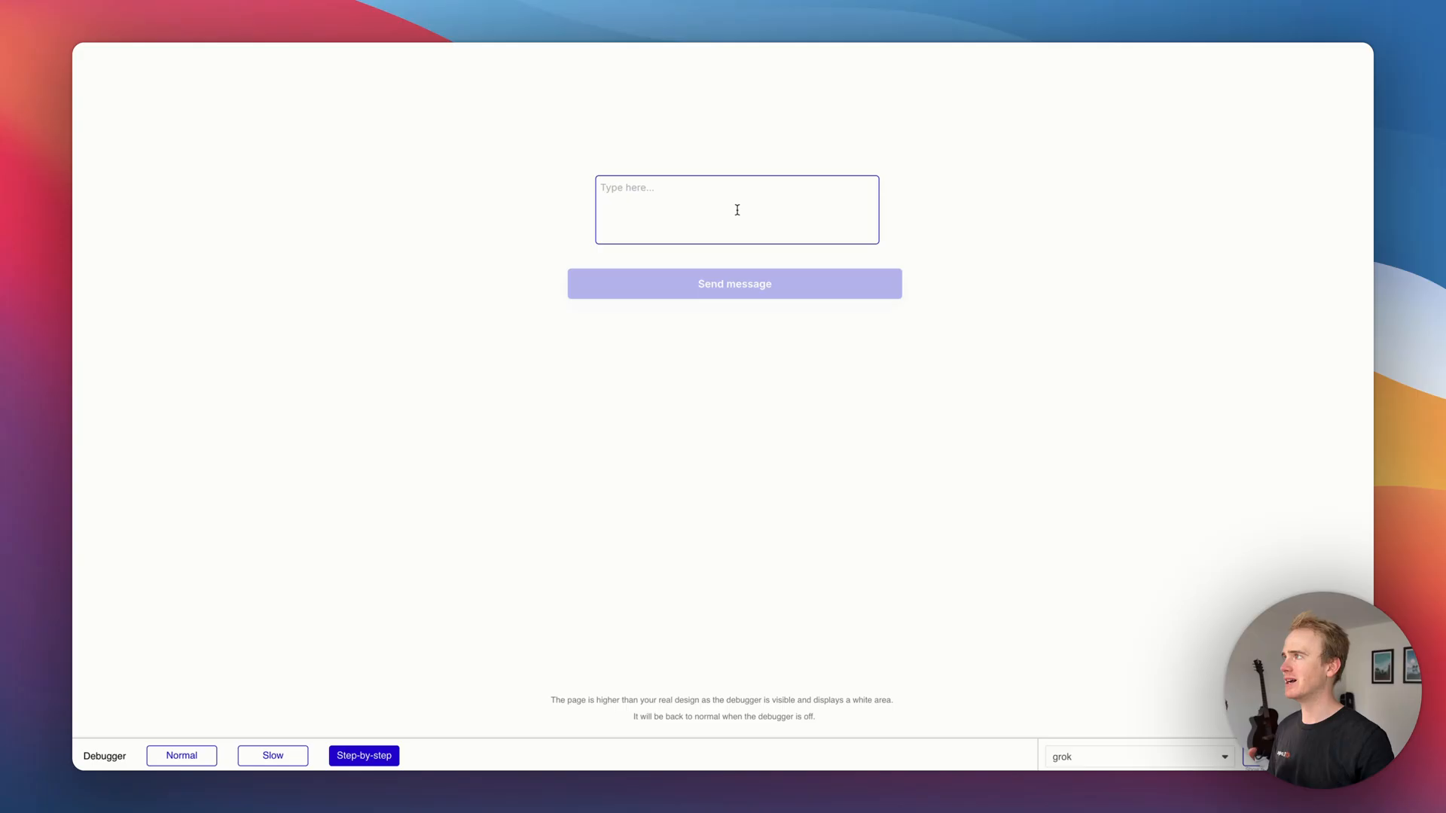
pyautogui.click(736, 209)
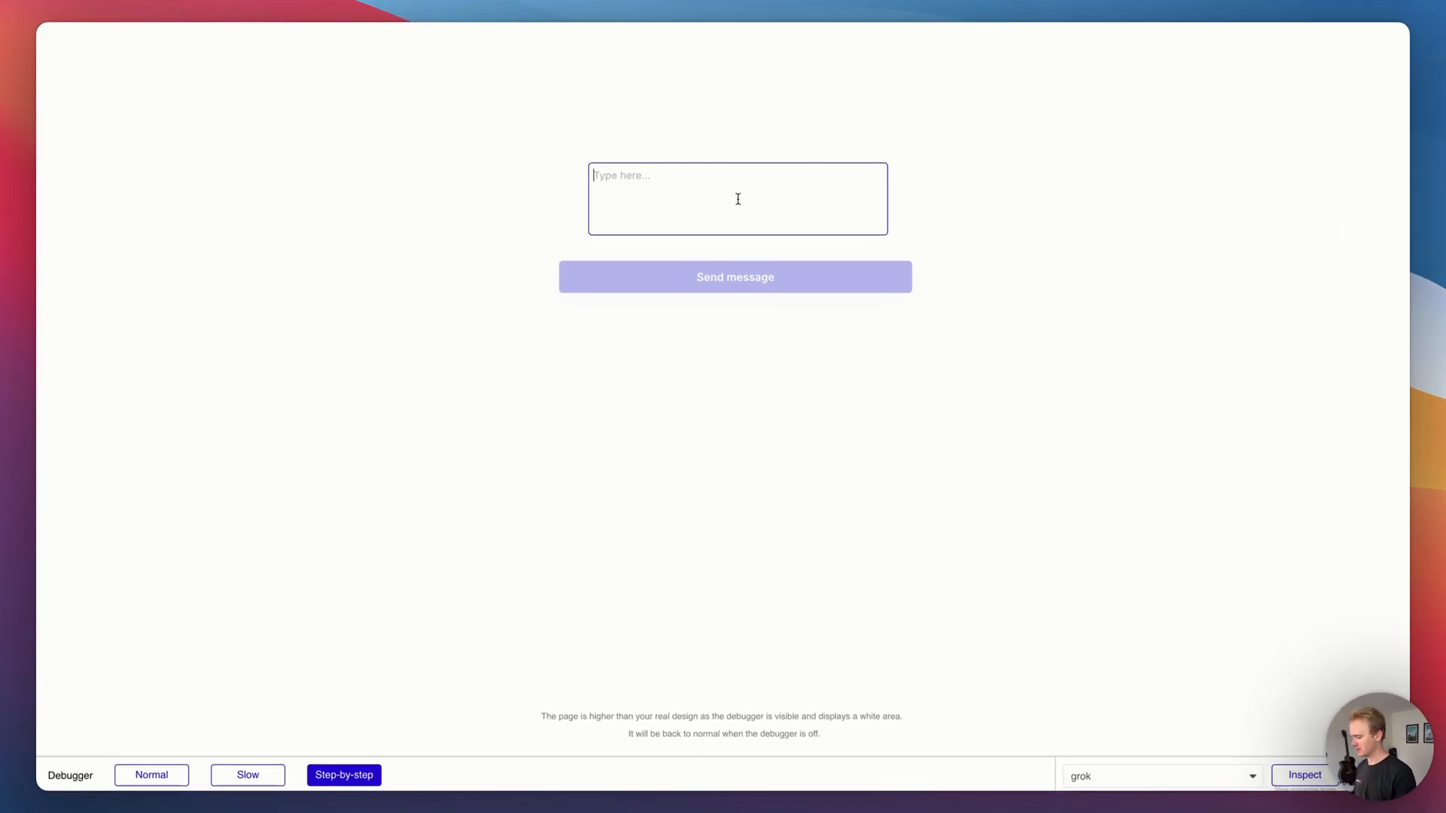
pyautogui.write('Plan a')
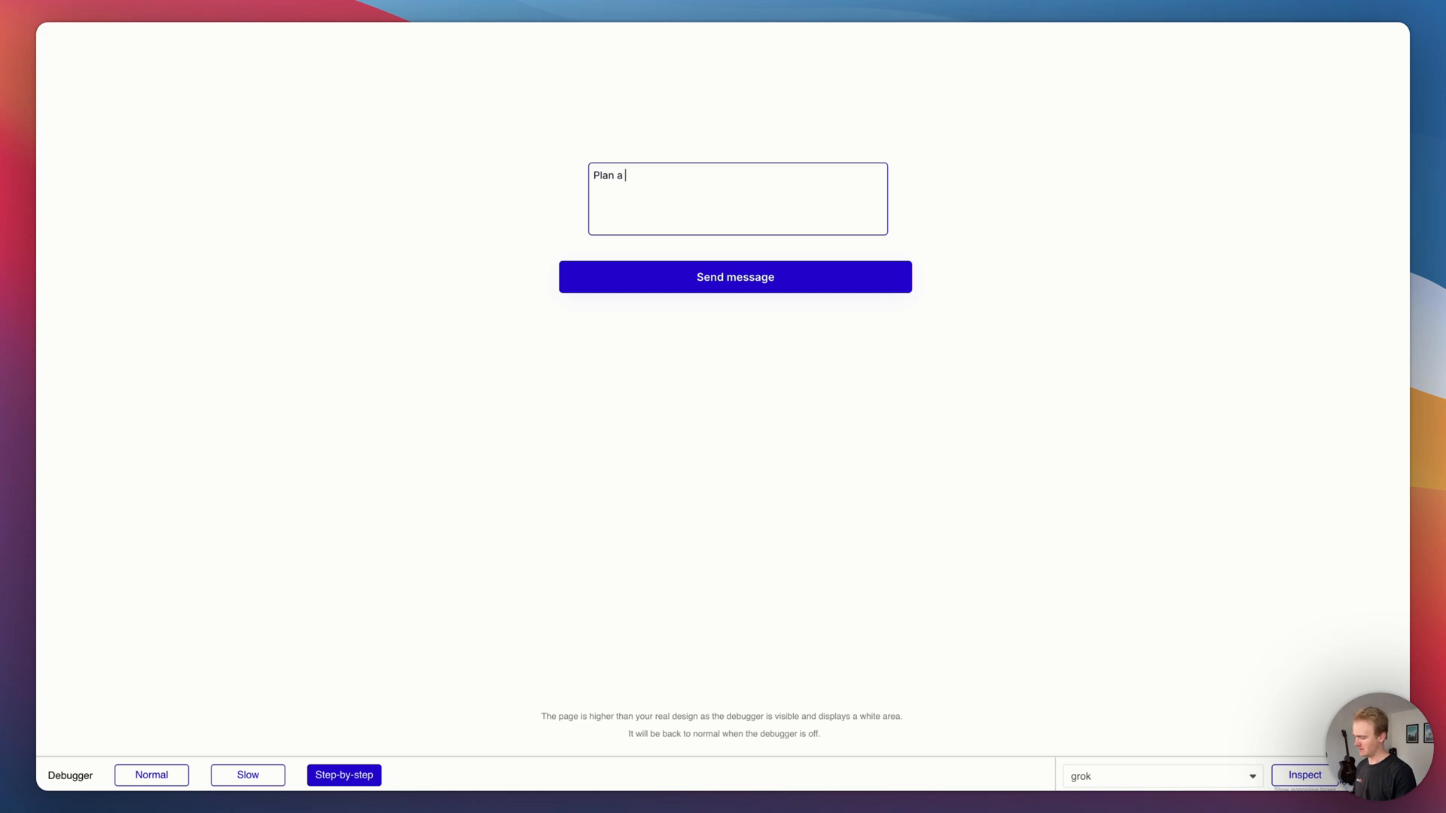
pyautogui.write('3 day strip in Pa')
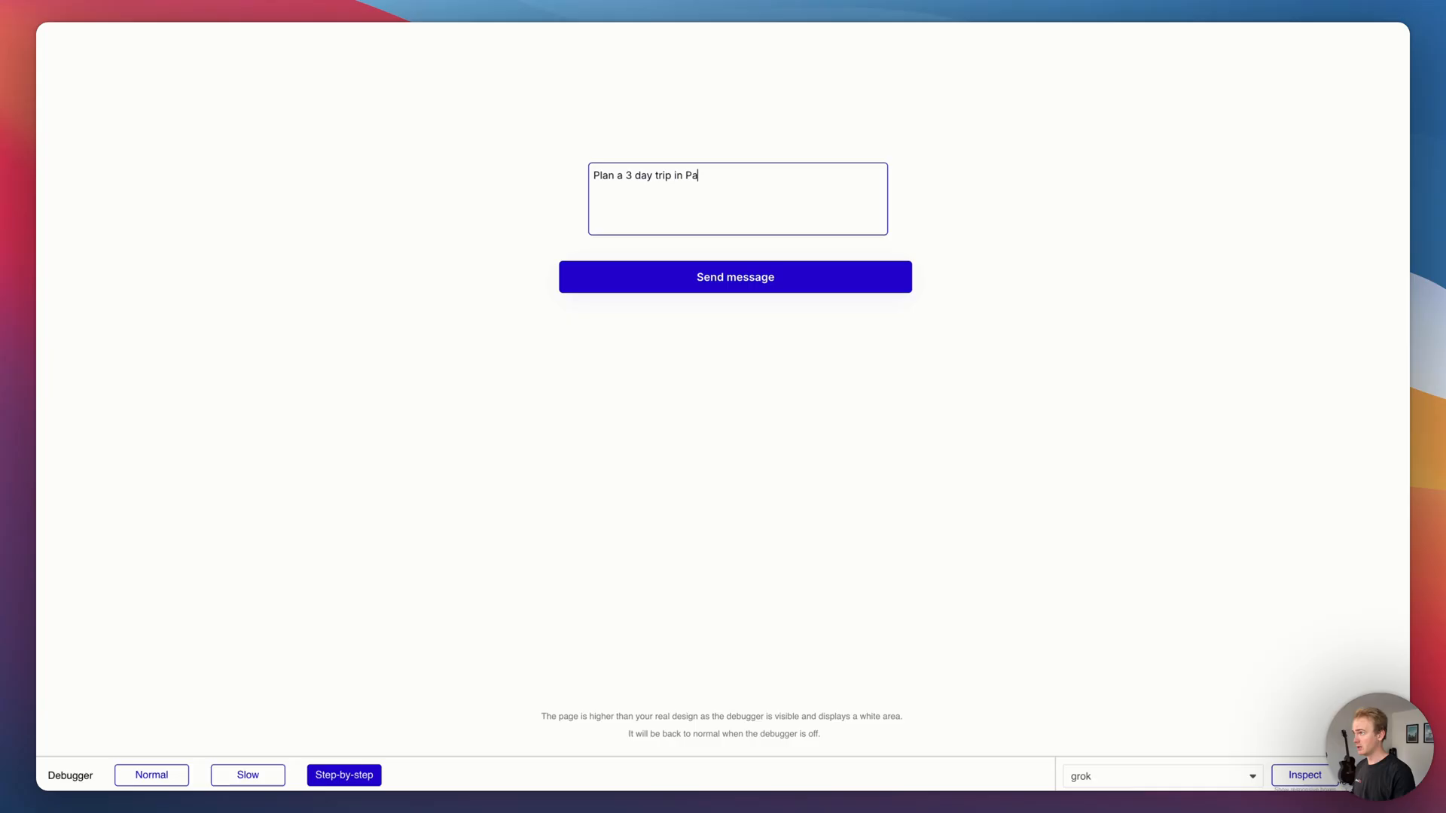
pyautogui.write('ris. Respond with')
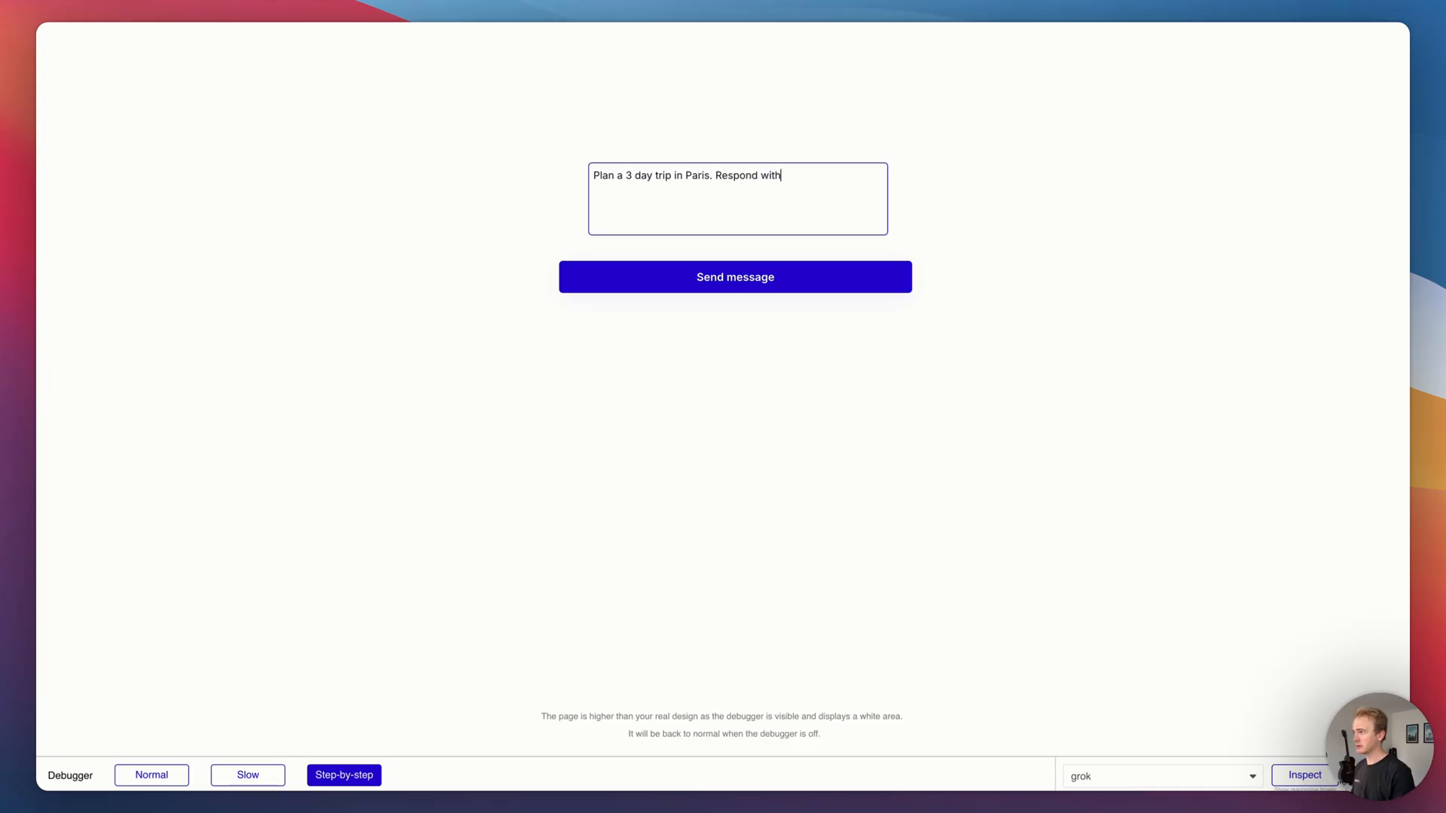
pyautogui.write('just 3')
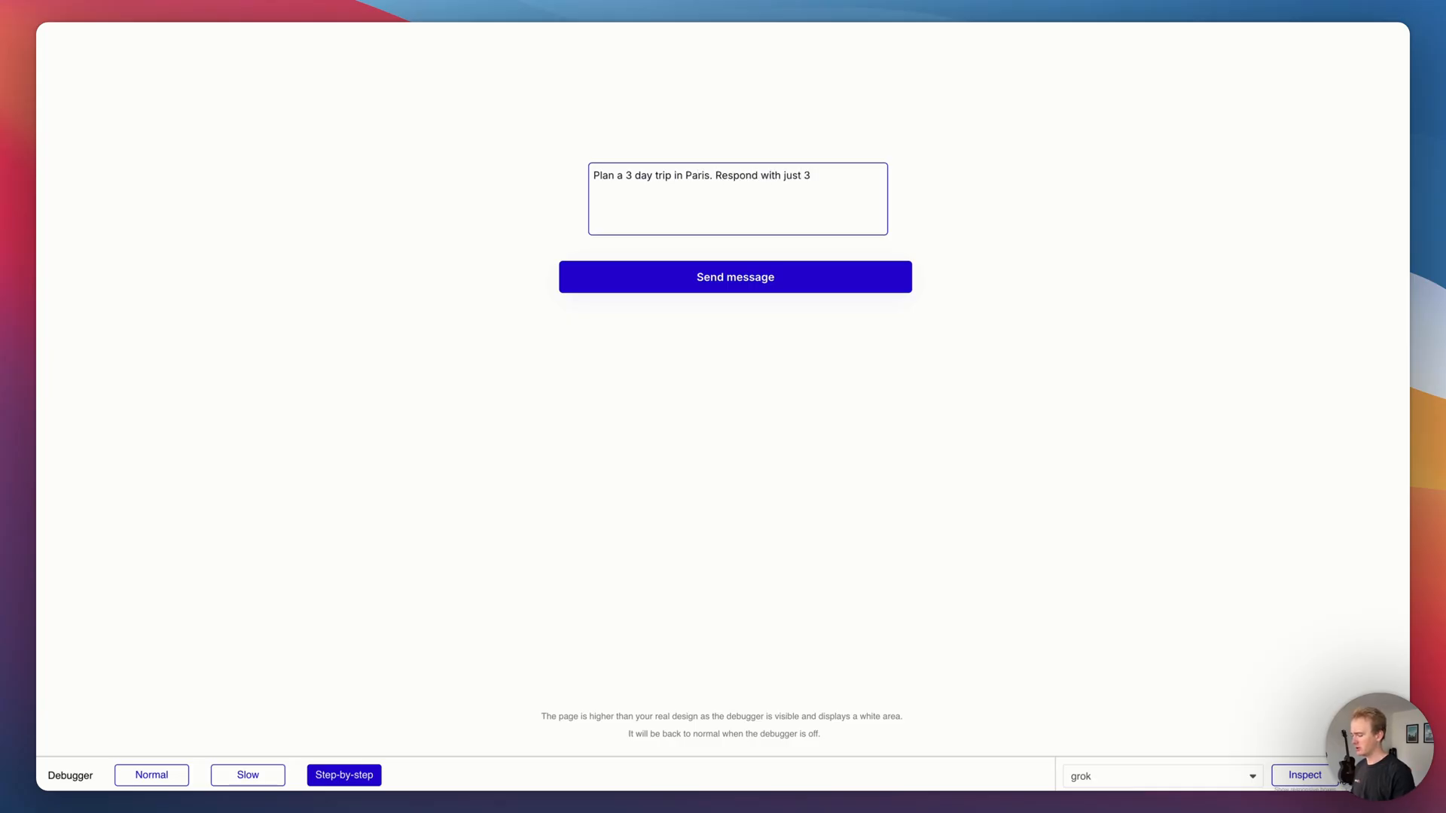
pyautogui.write('brief bu')
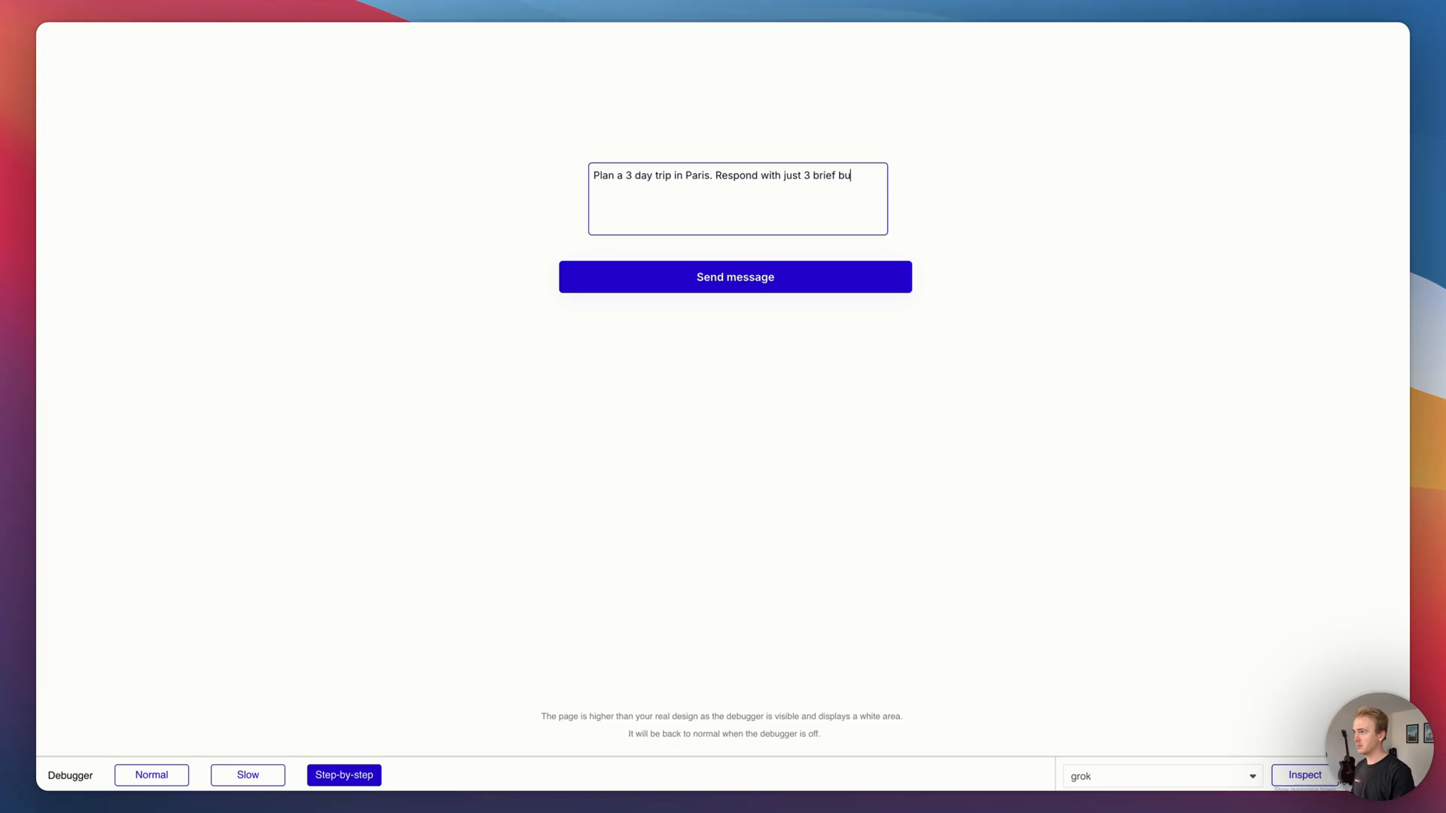
pyautogui.write('llet points of ideas.')
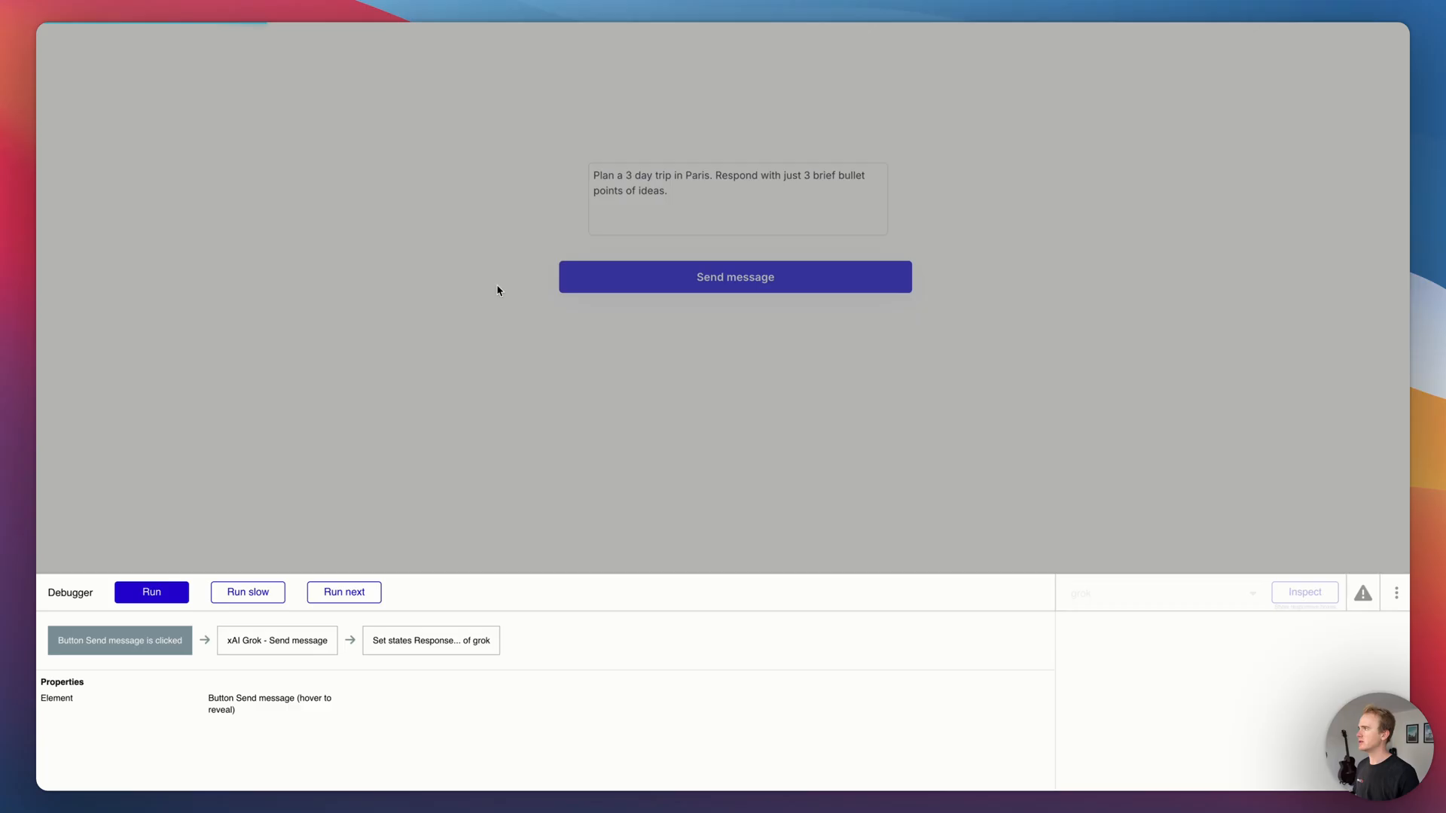
pyautogui.click(151, 591)
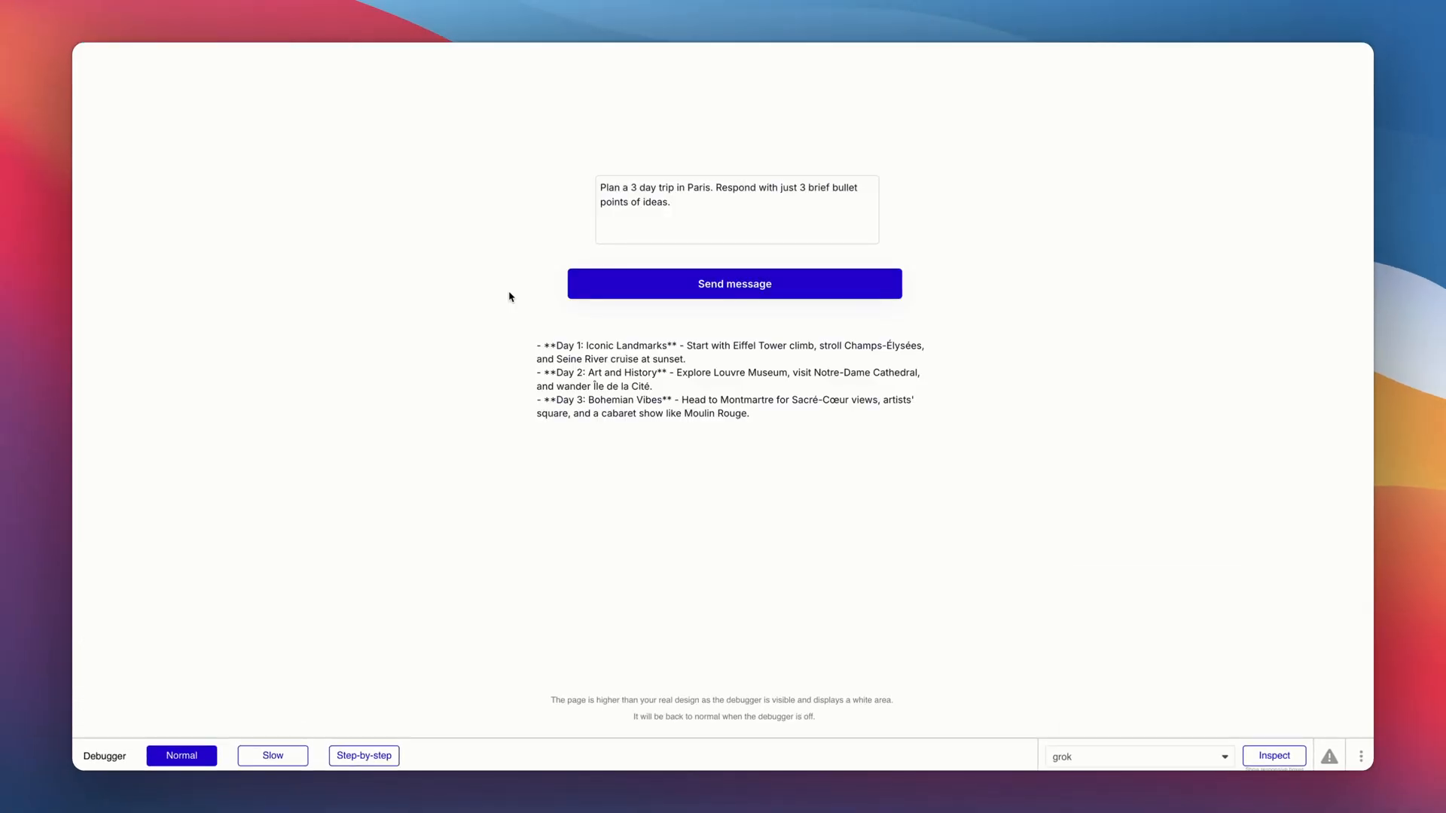